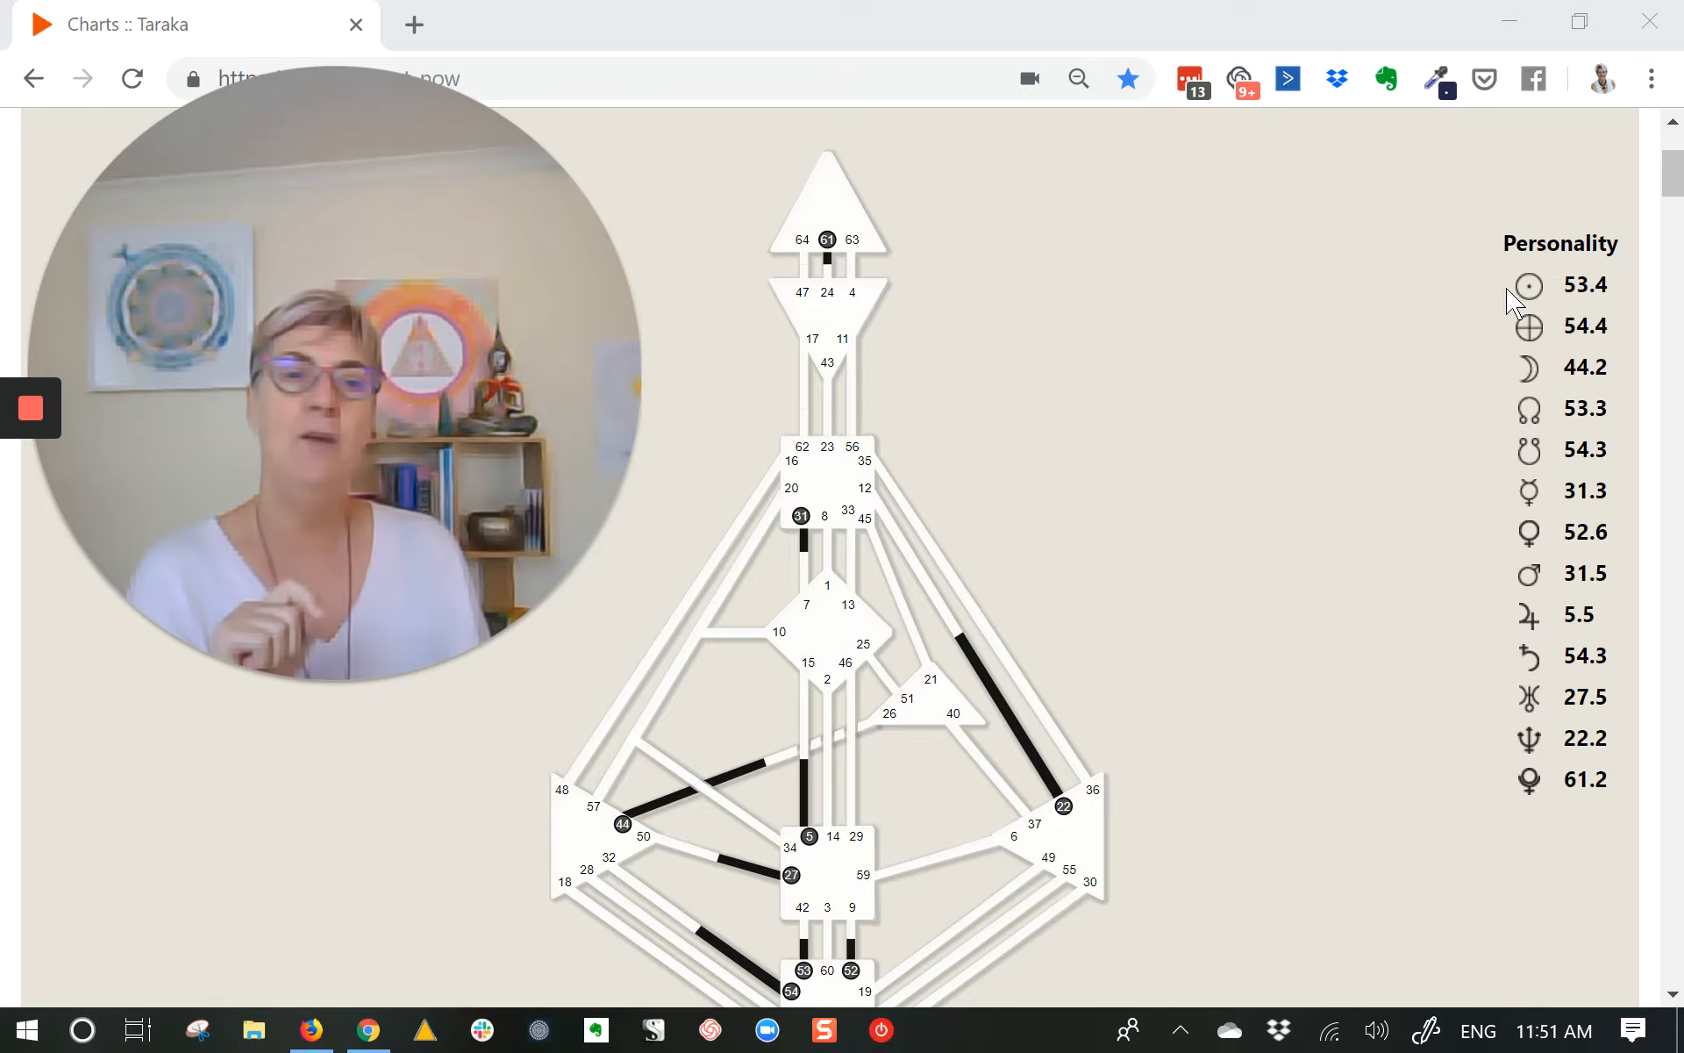
mouse_move(1528, 326)
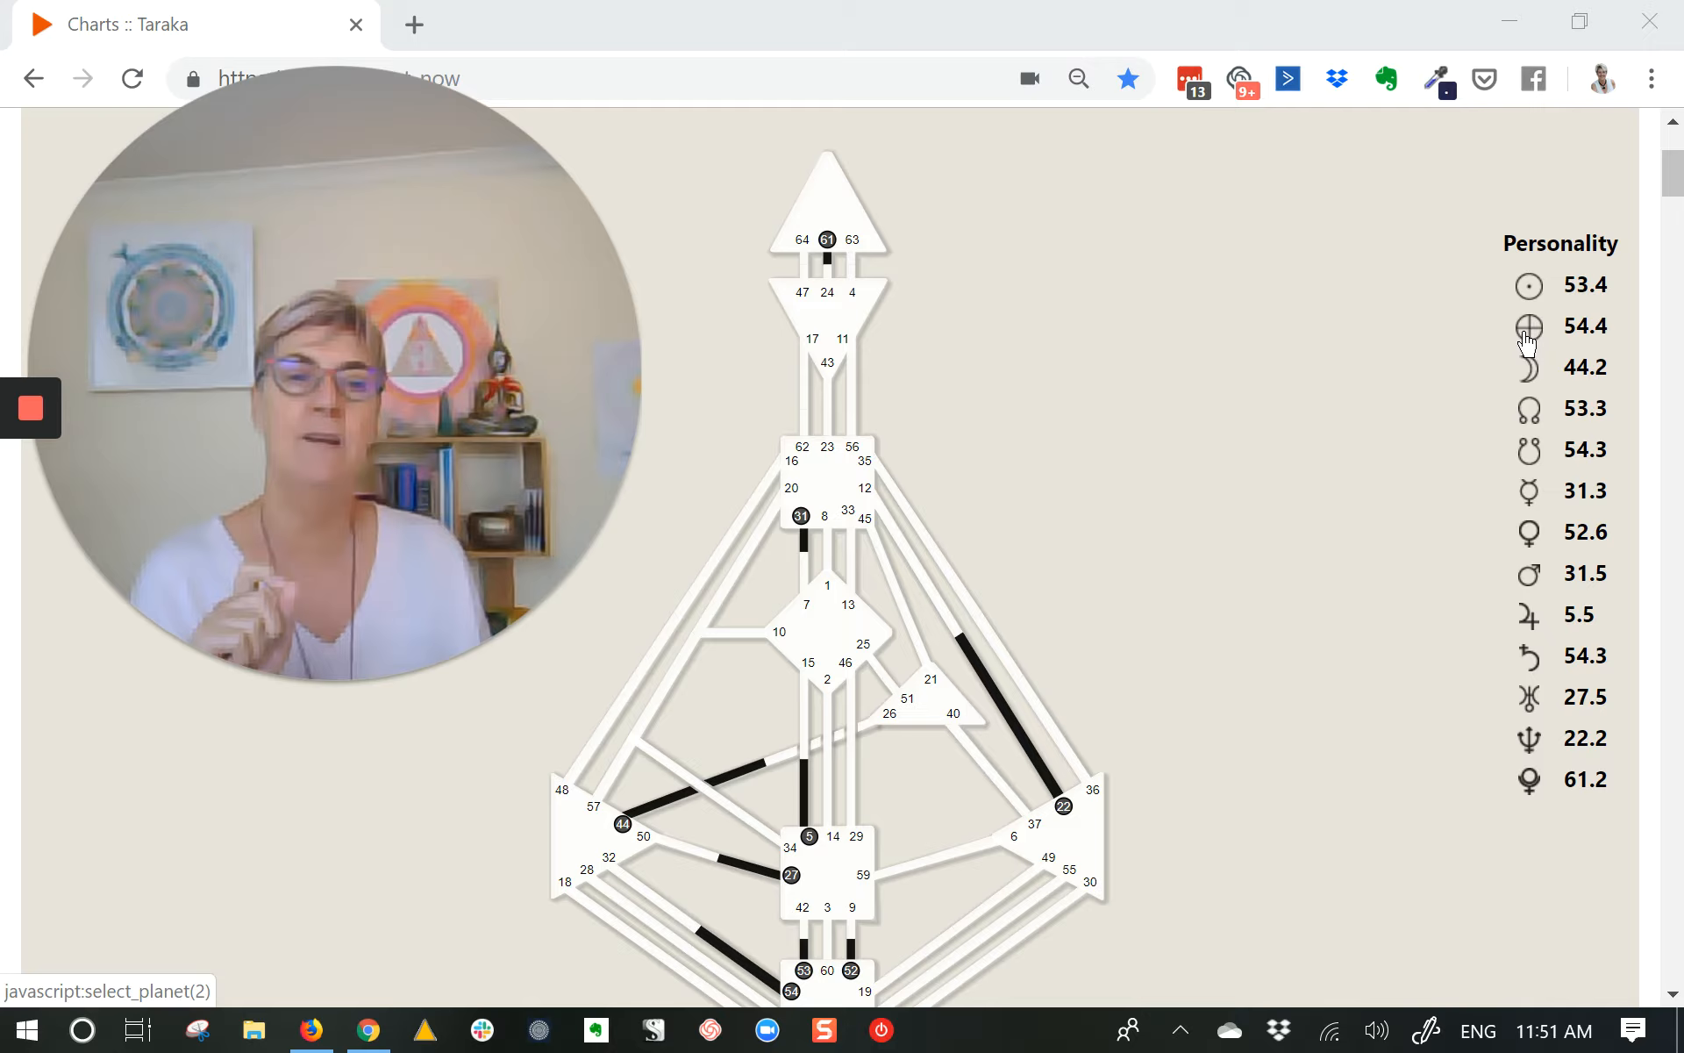
mouse_move(1528, 409)
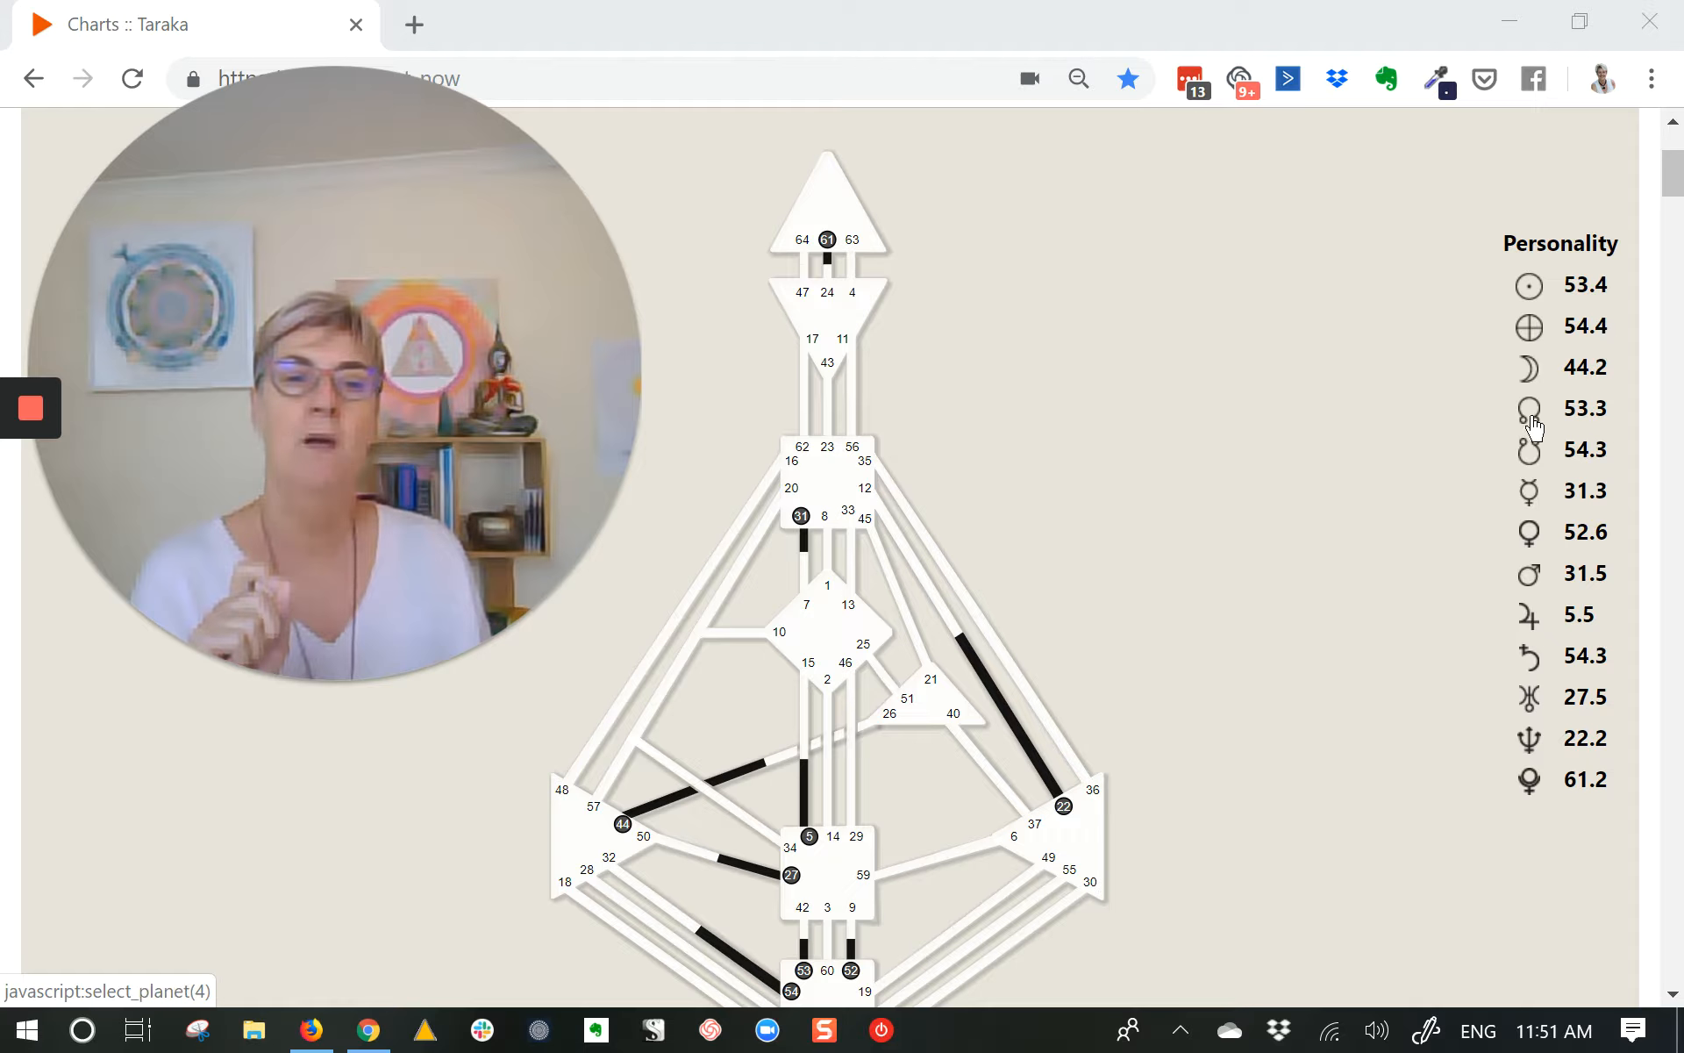
mouse_move(1530, 451)
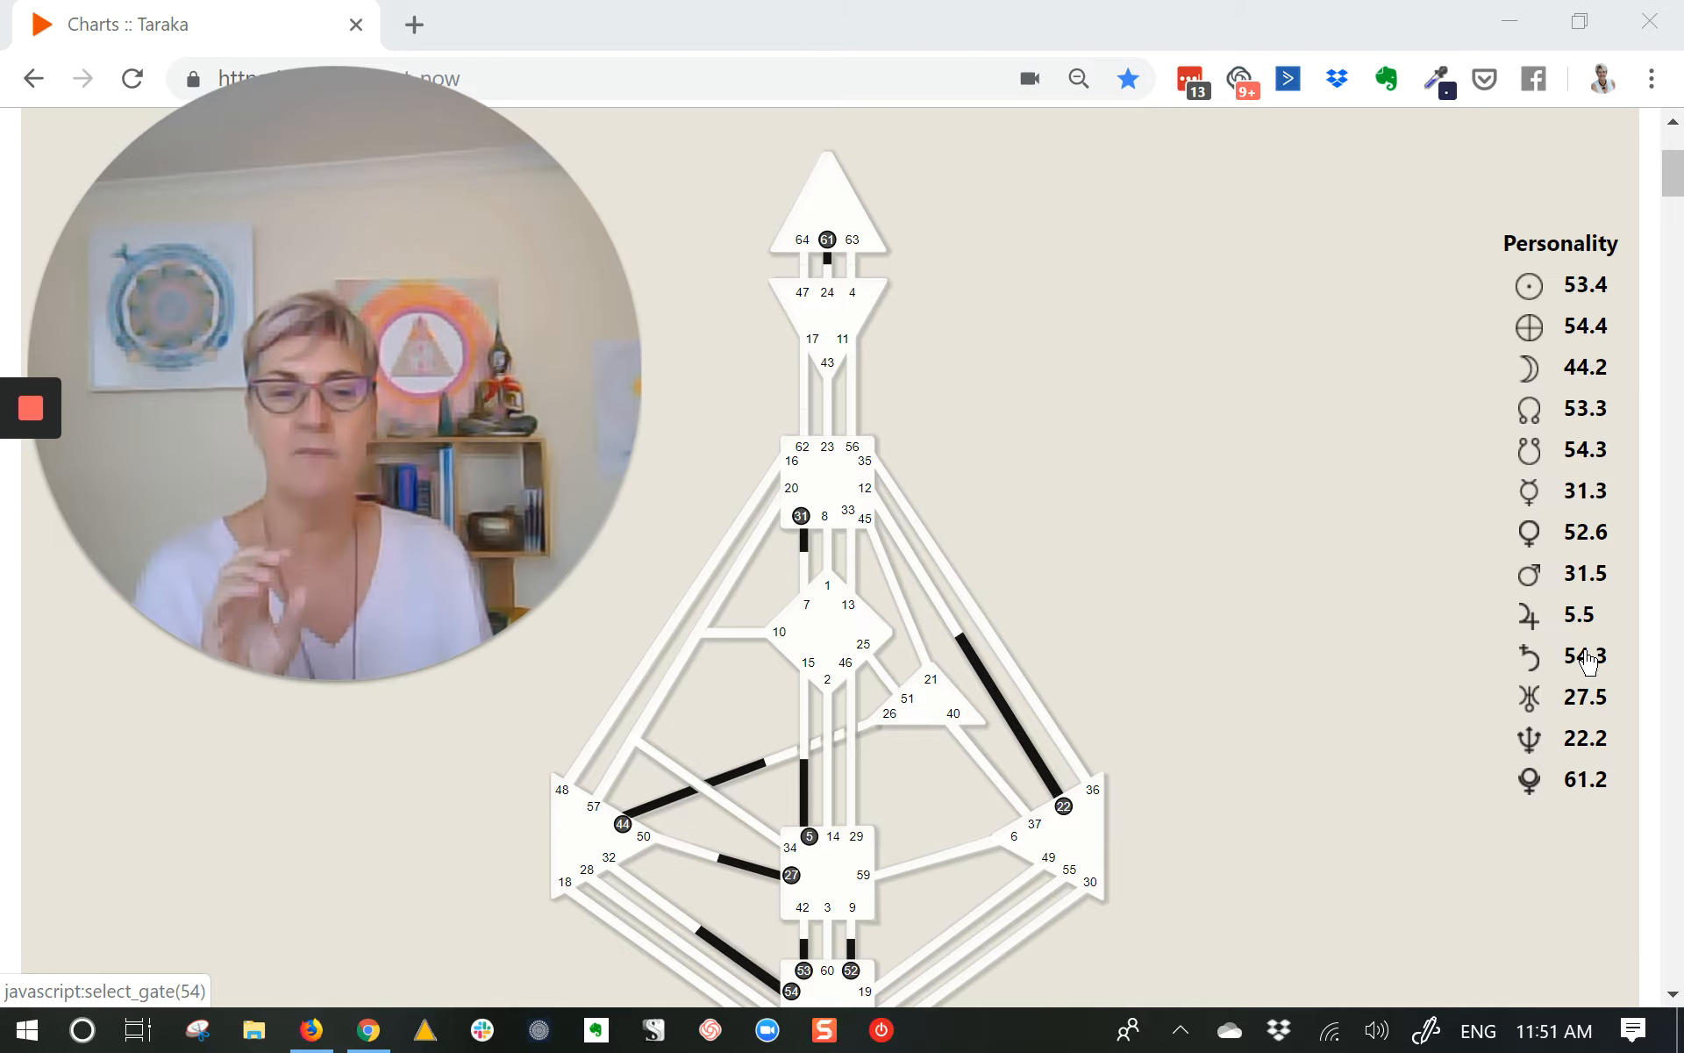
Scroll down the transit chart to reveal the bodygraph's root center and Personality planet column
scroll(down, 3)
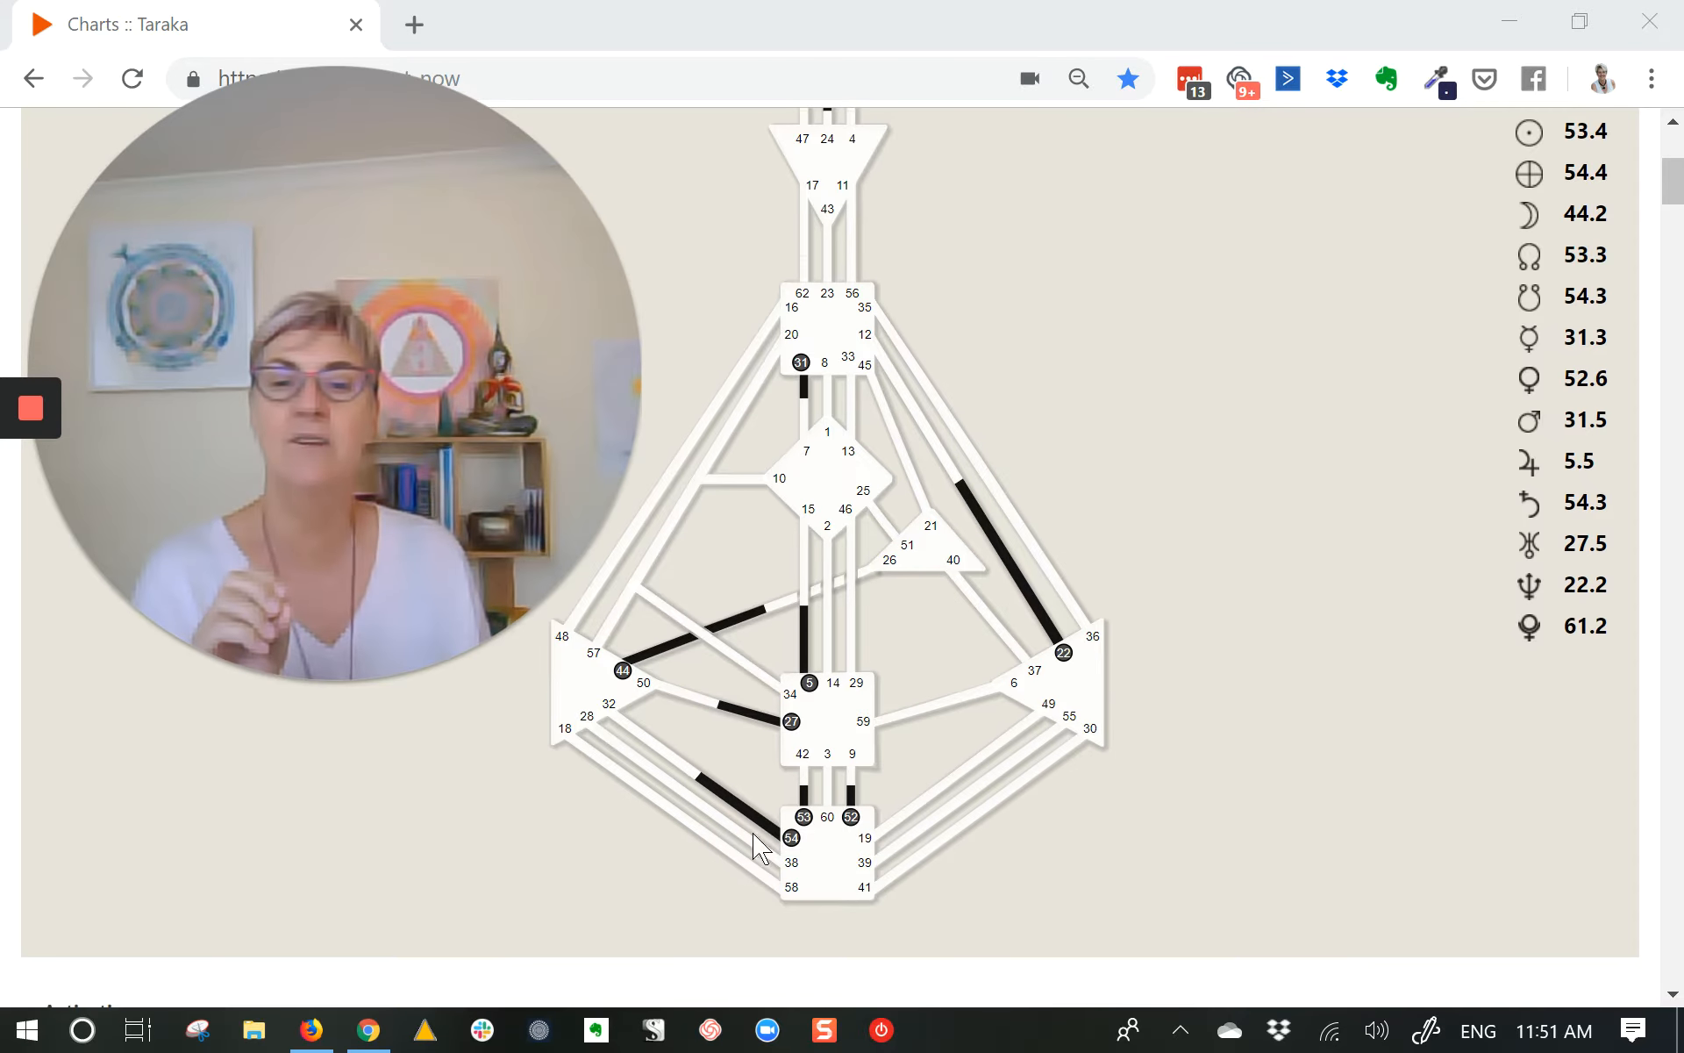
mouse_move(779, 832)
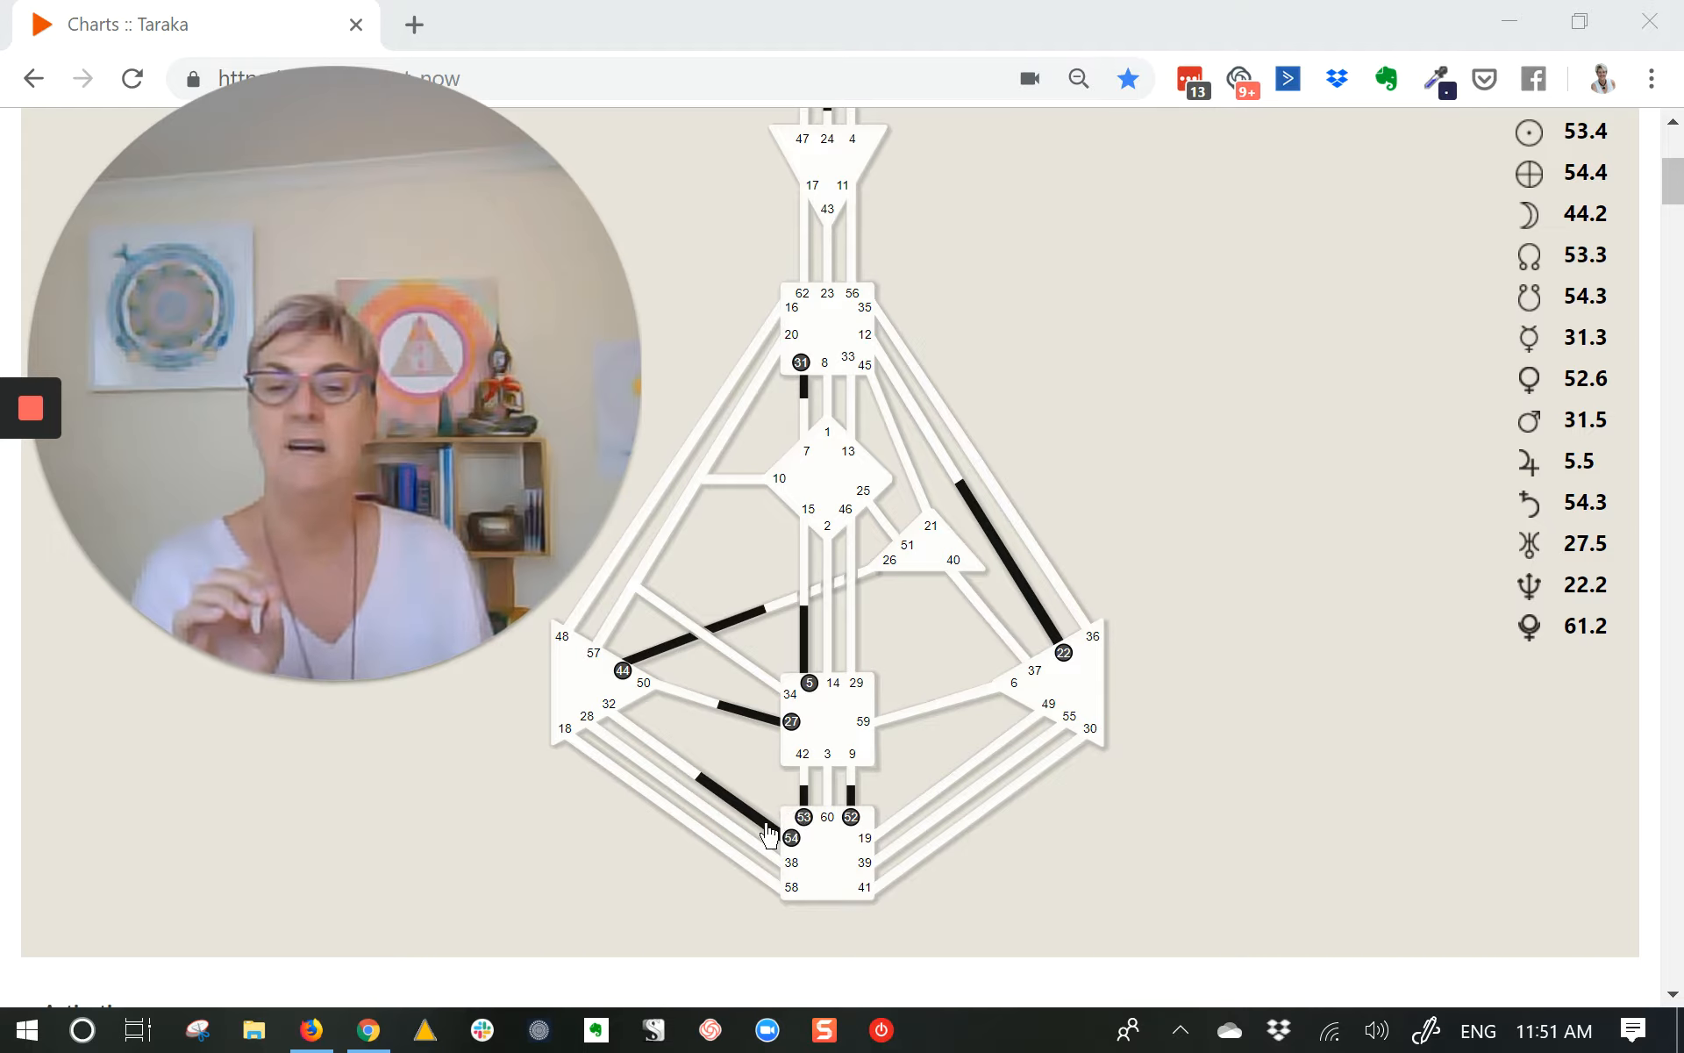
mouse_move(796, 837)
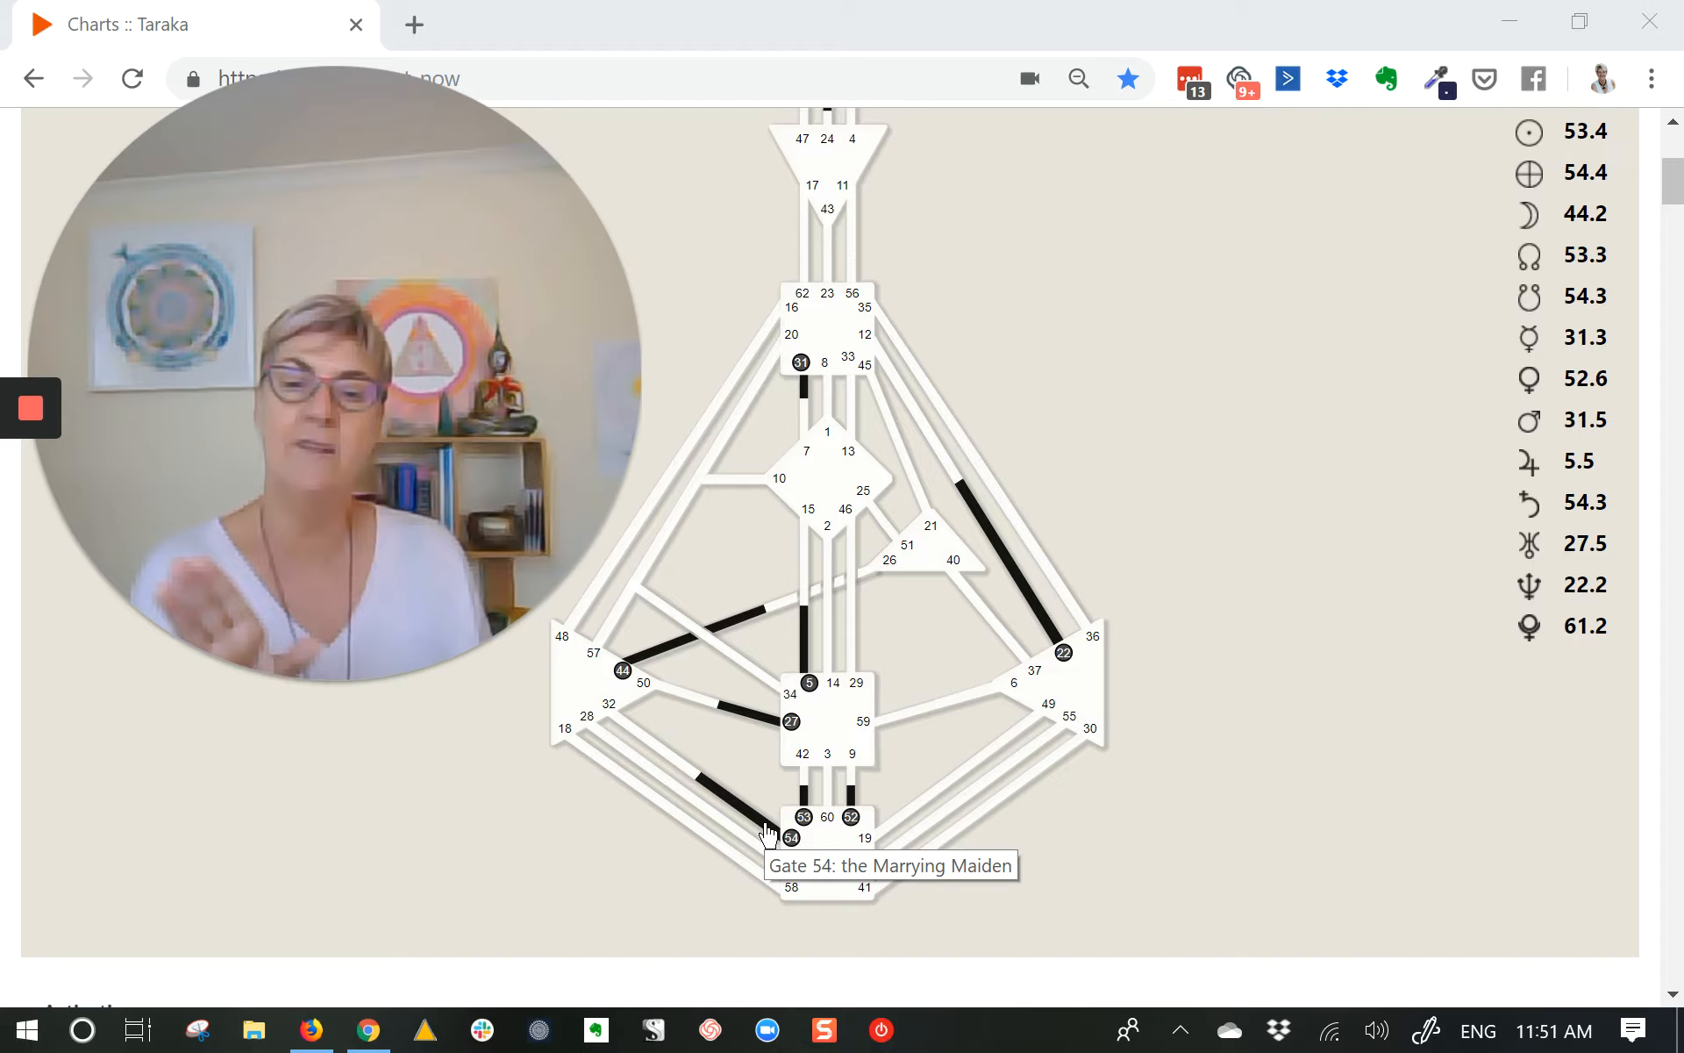
mouse_move(807, 814)
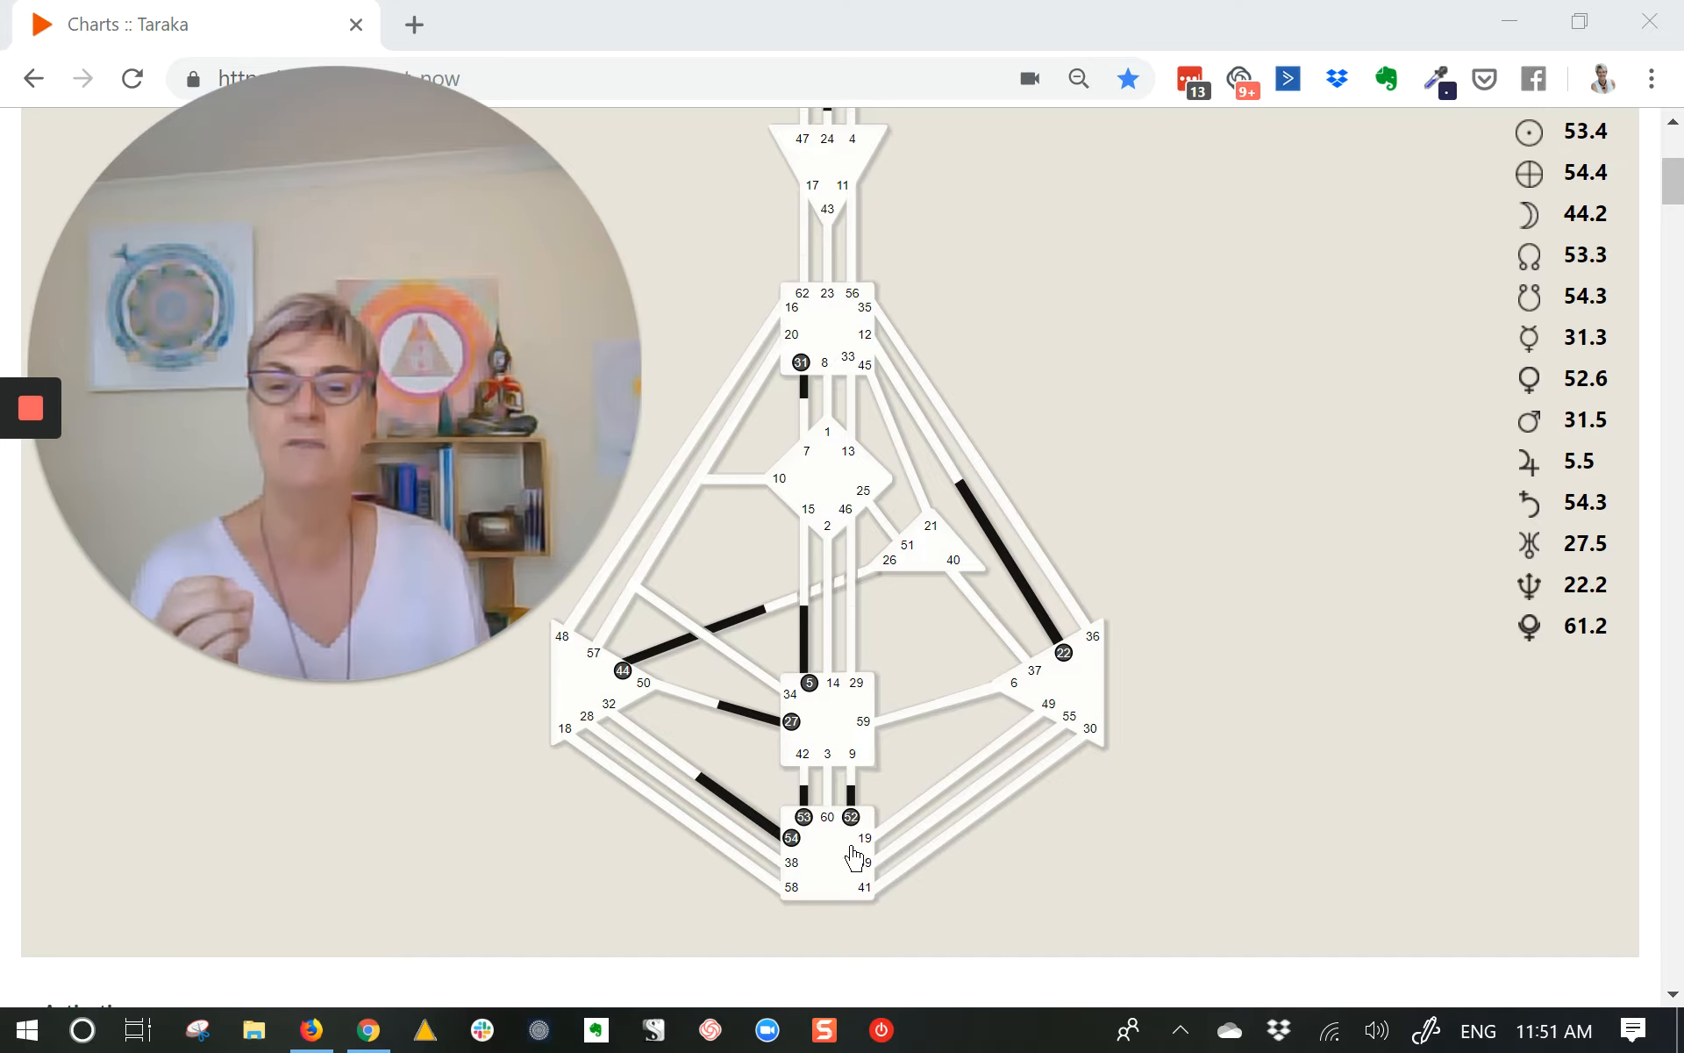
mouse_move(820, 881)
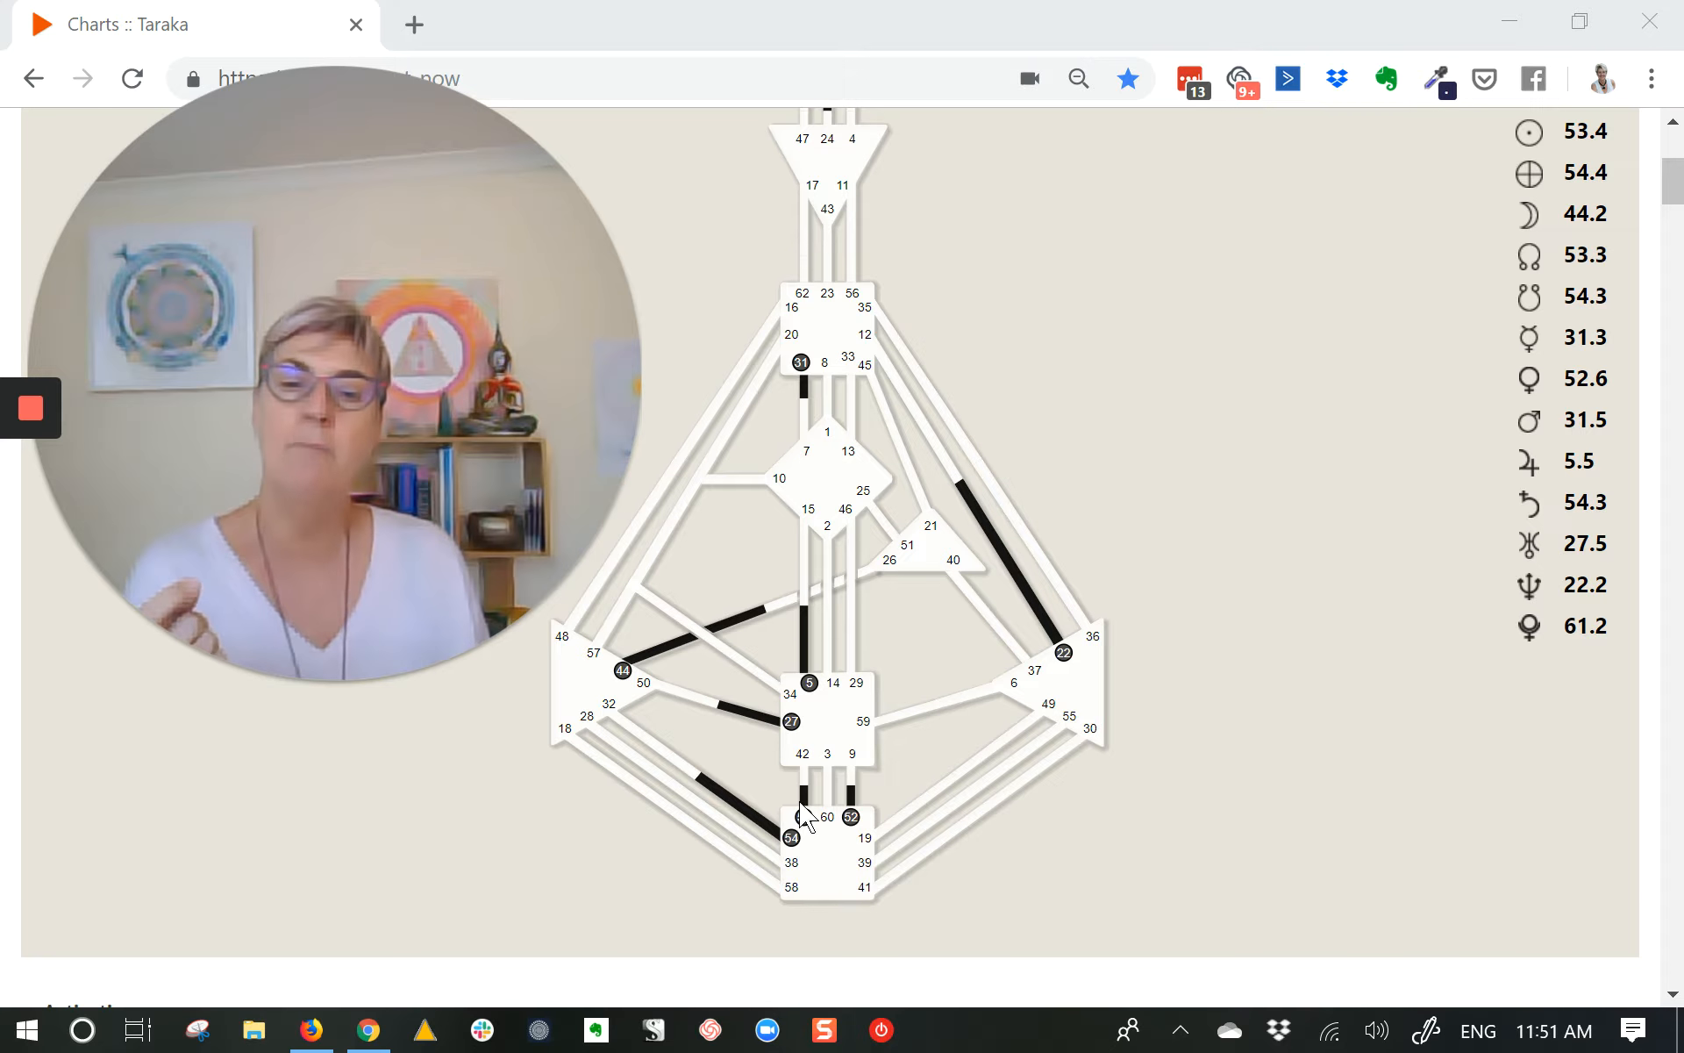
mouse_move(791, 839)
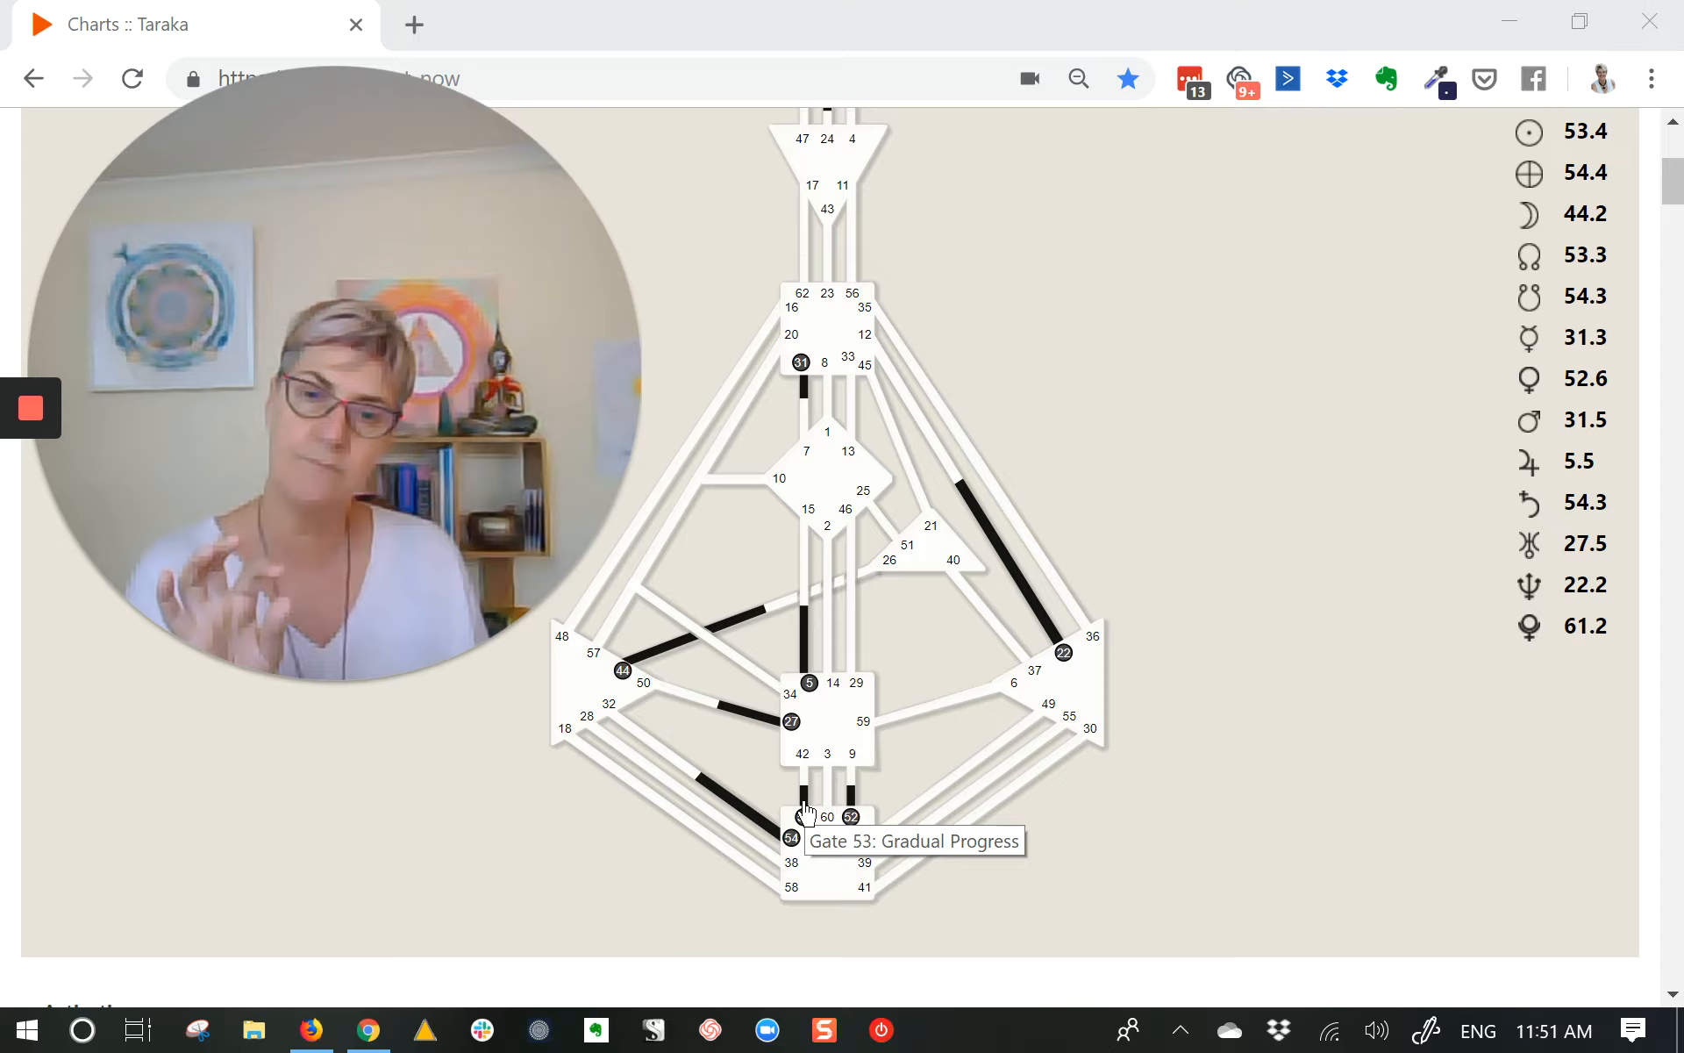
mouse_move(783, 855)
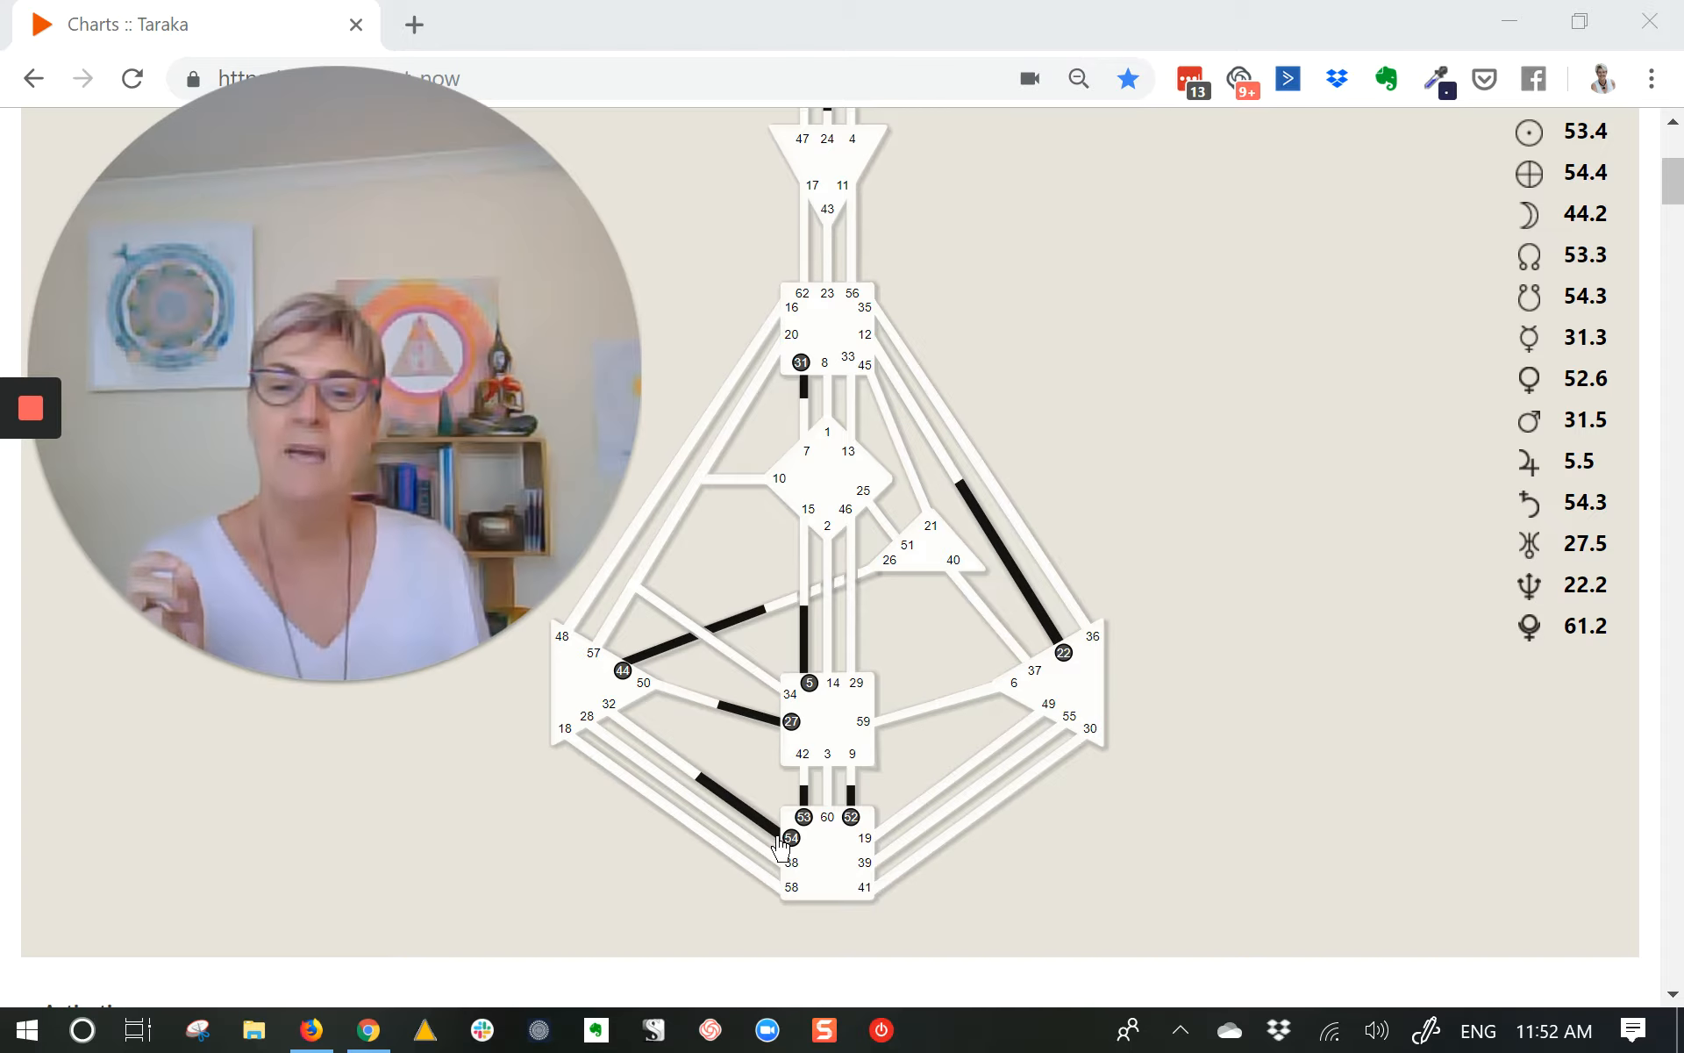
mouse_move(826, 868)
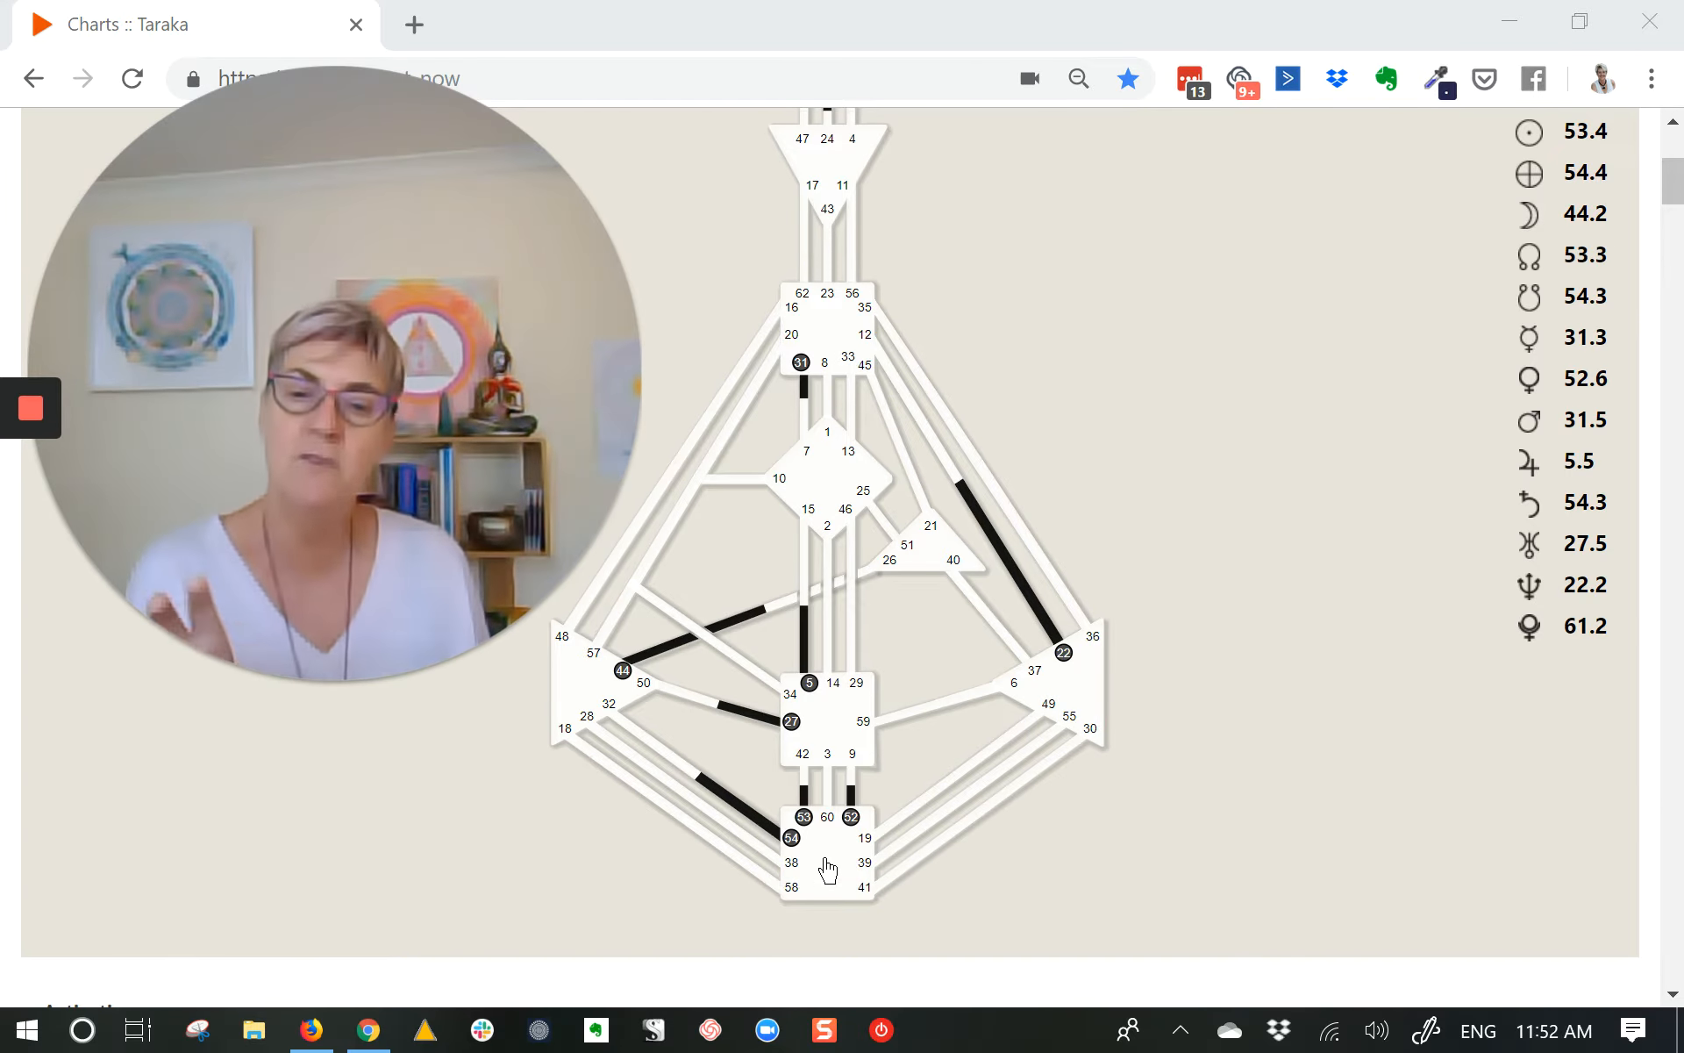
mouse_move(826, 865)
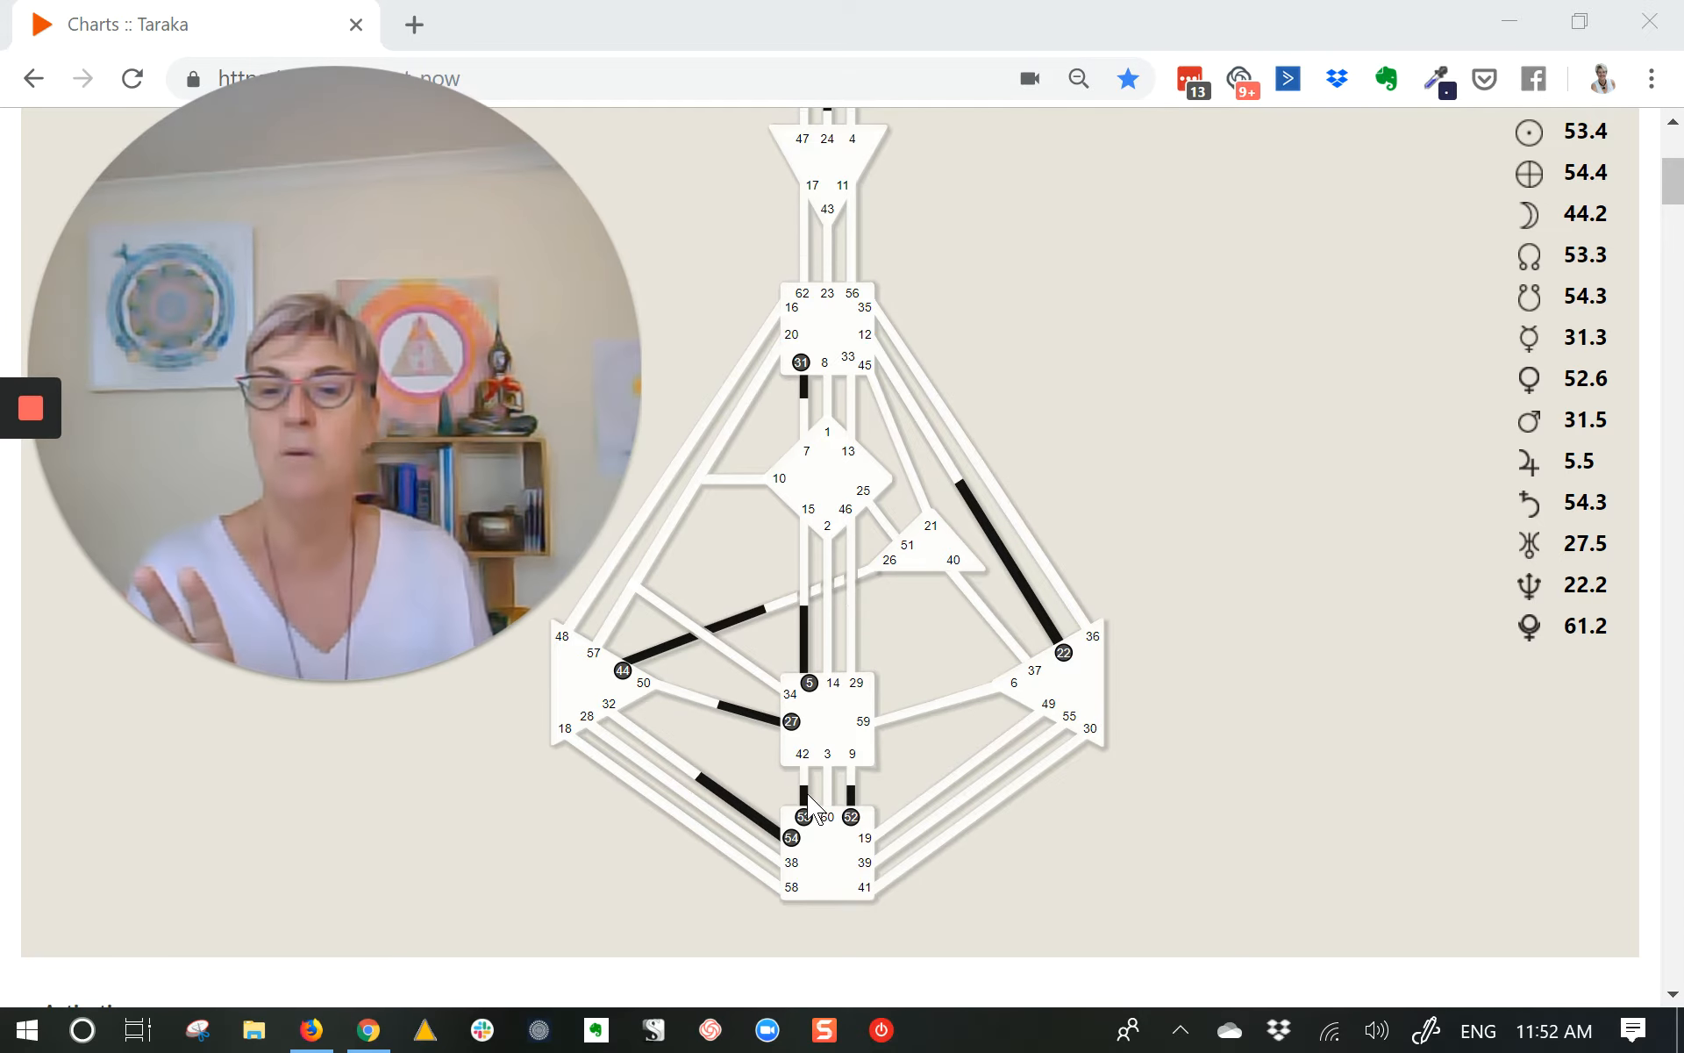
mouse_move(792, 838)
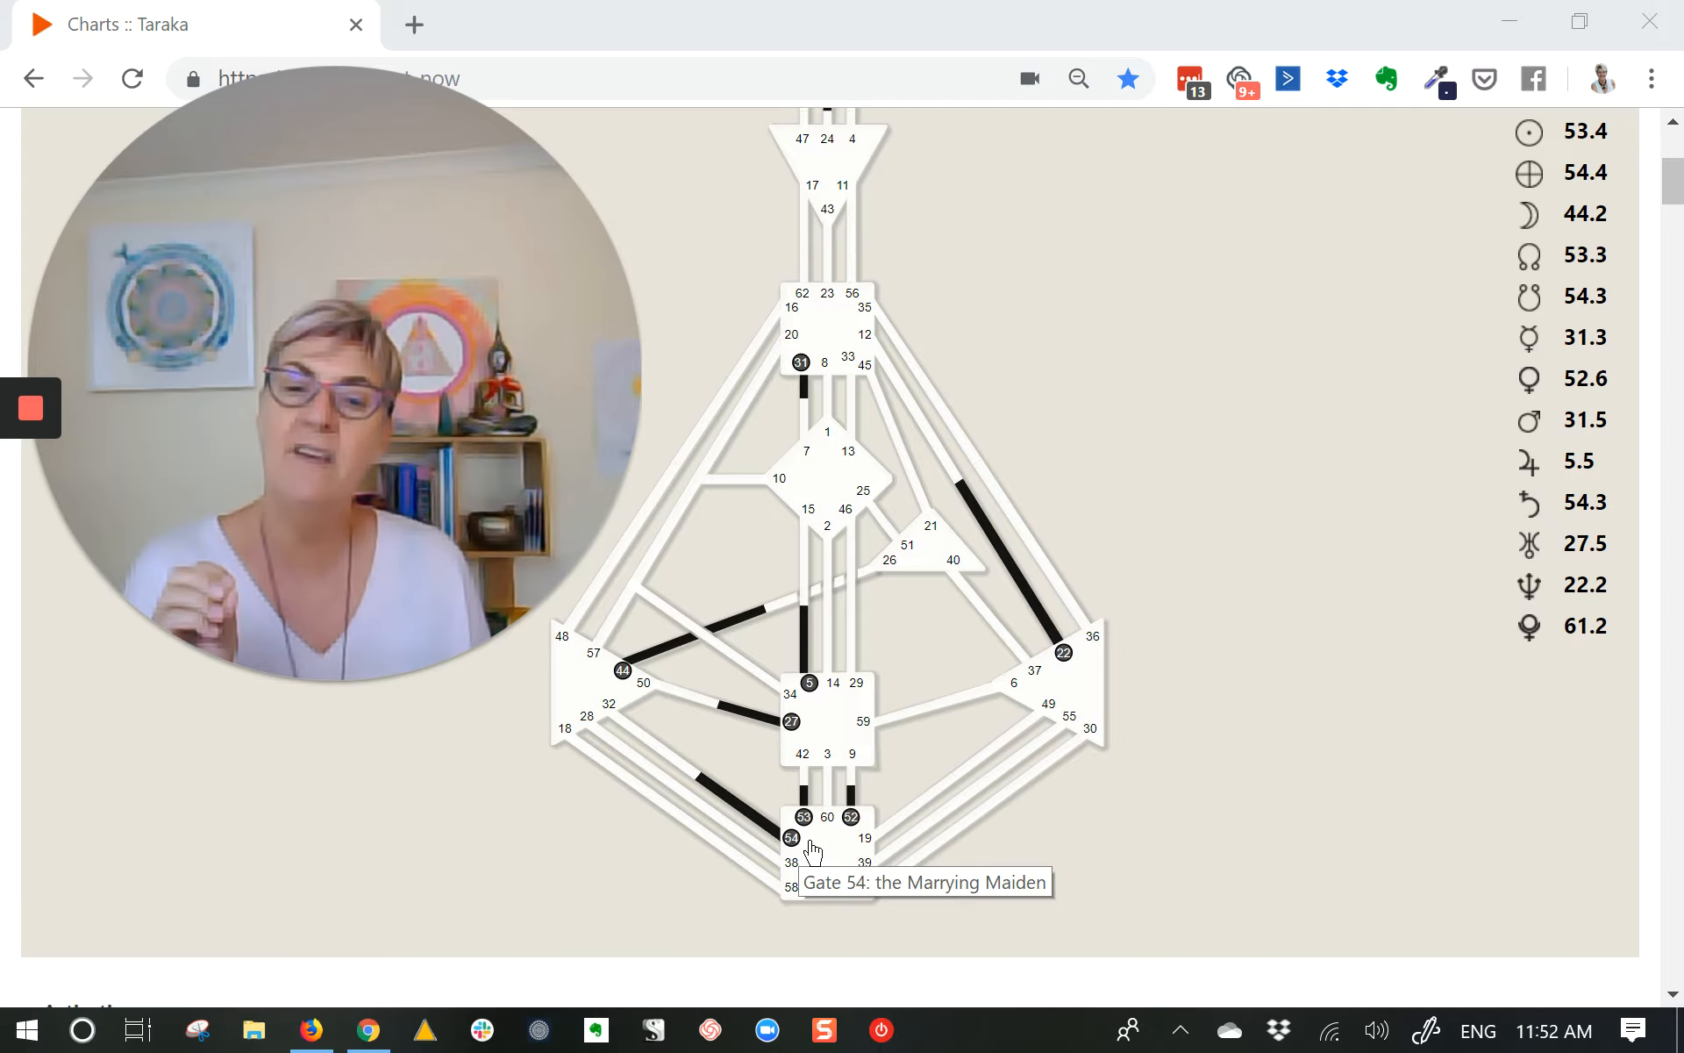
mouse_move(805, 838)
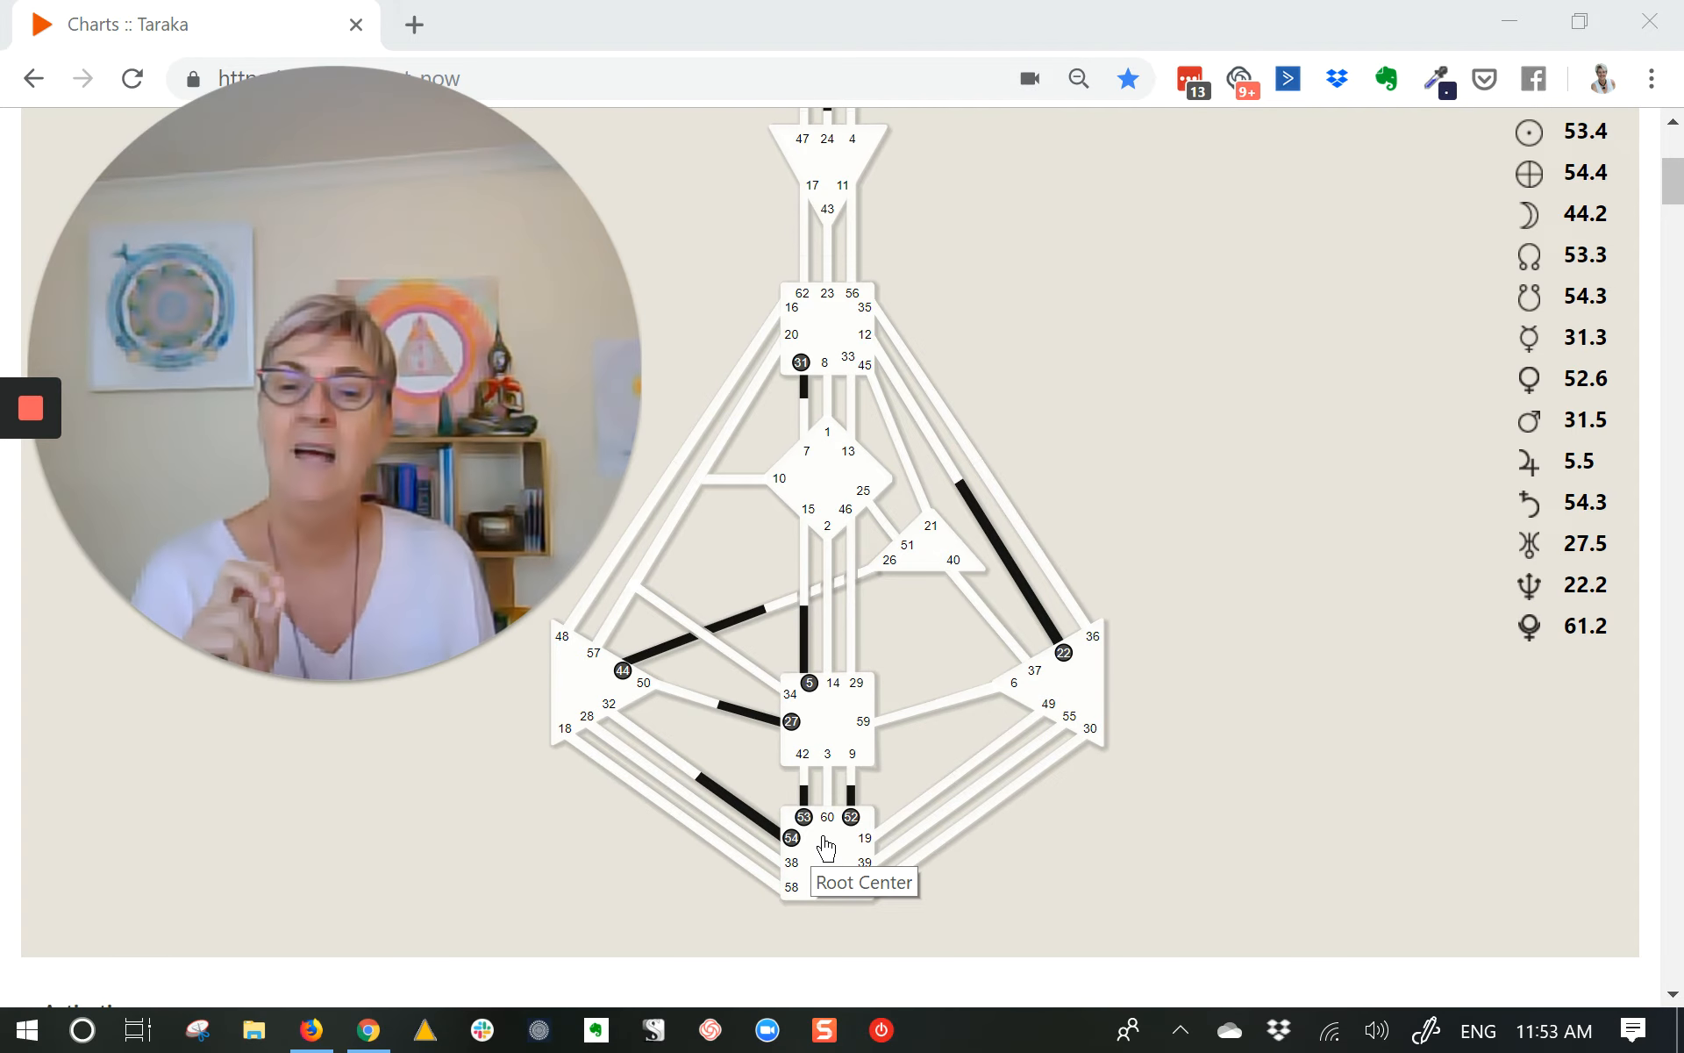
mouse_move(809, 803)
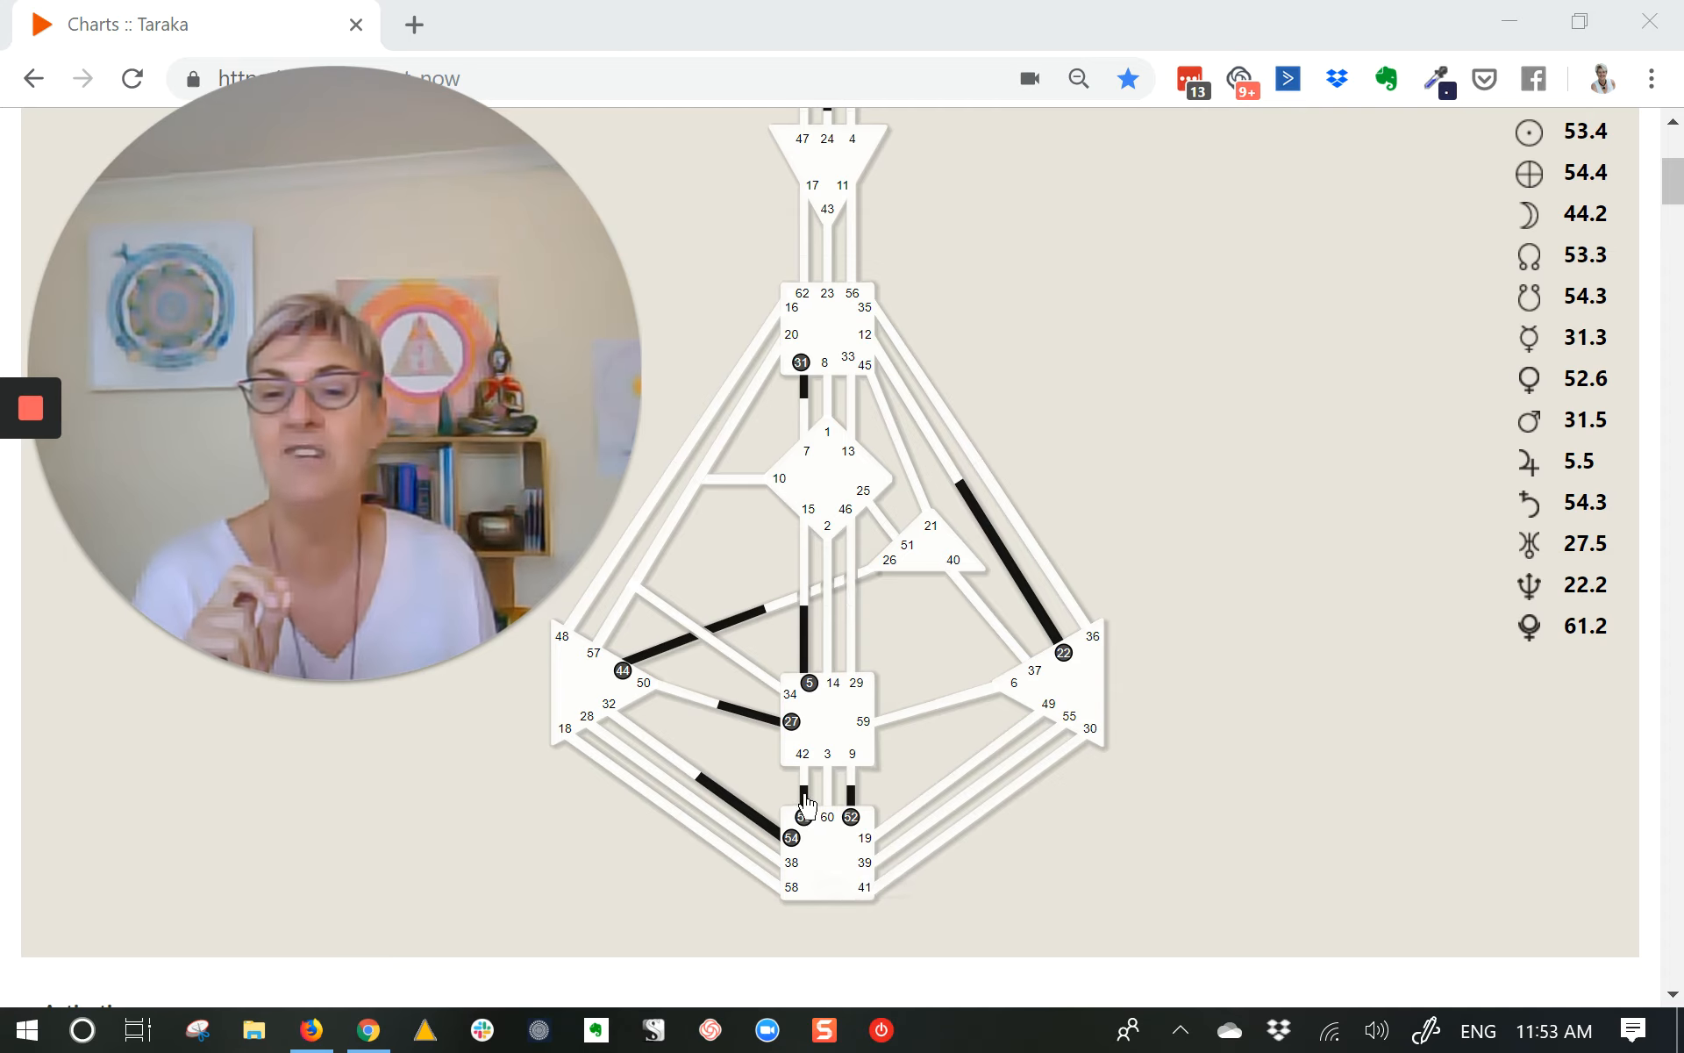
mouse_move(800, 839)
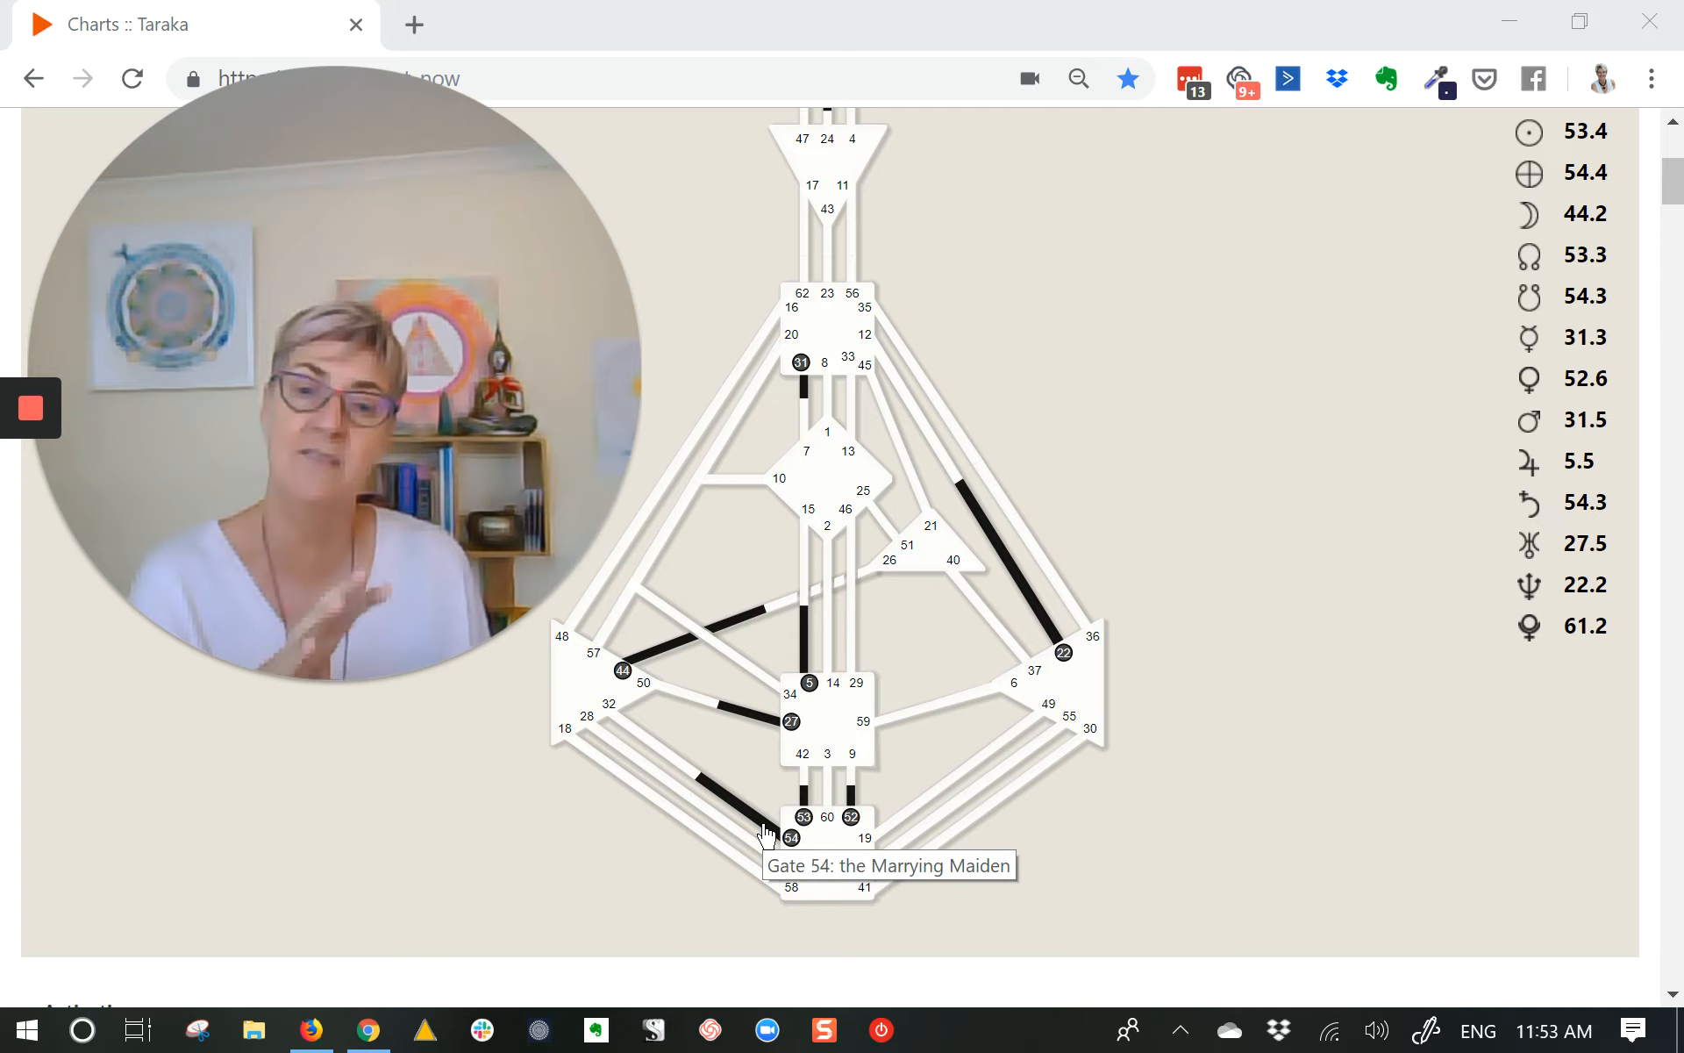
mouse_move(805, 793)
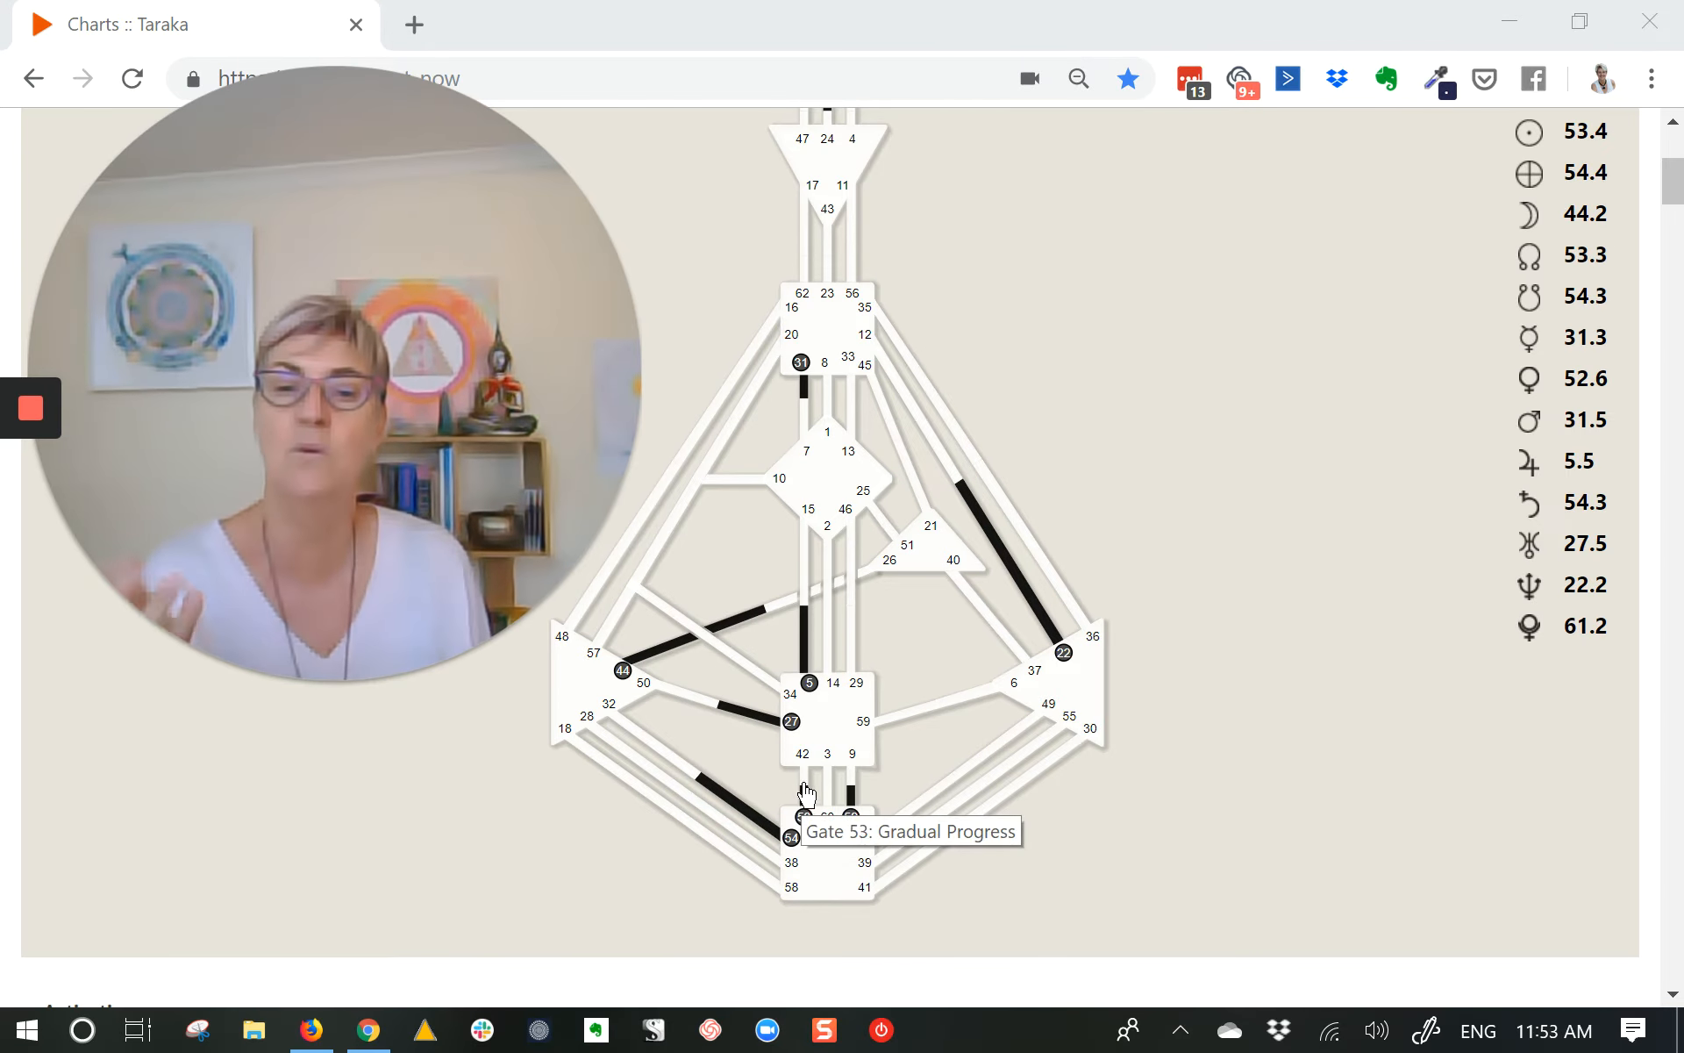
mouse_move(809, 779)
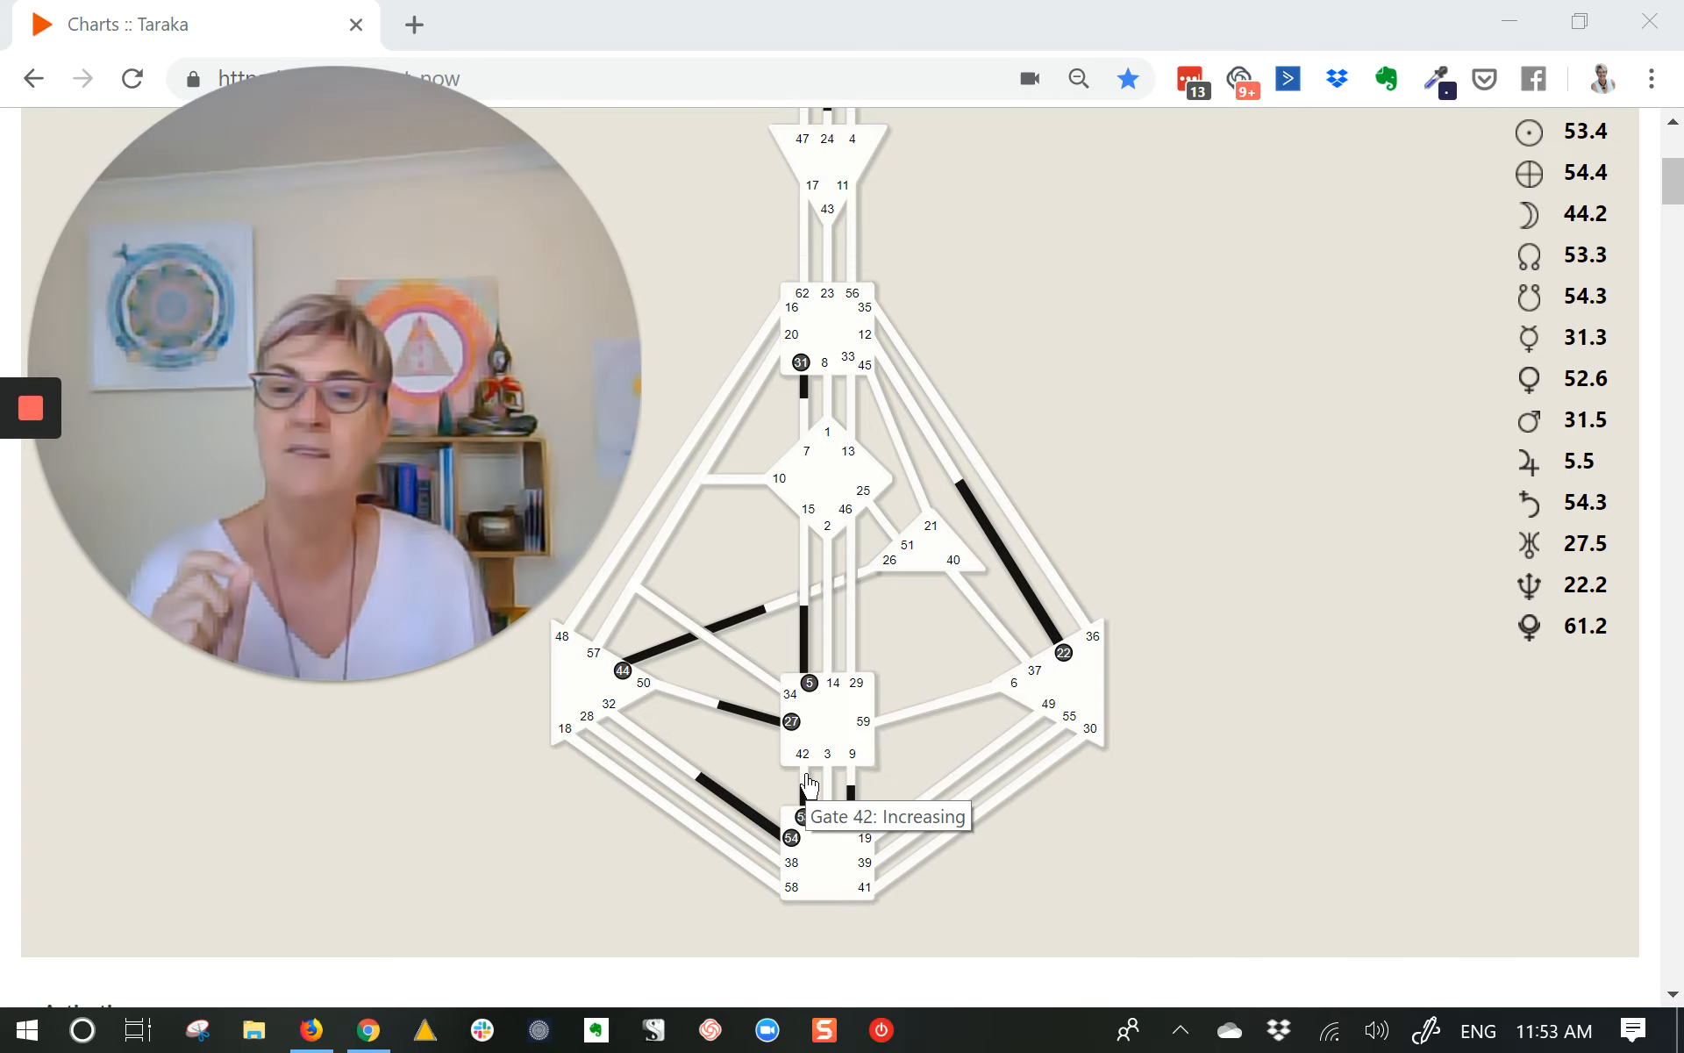
mouse_move(653, 746)
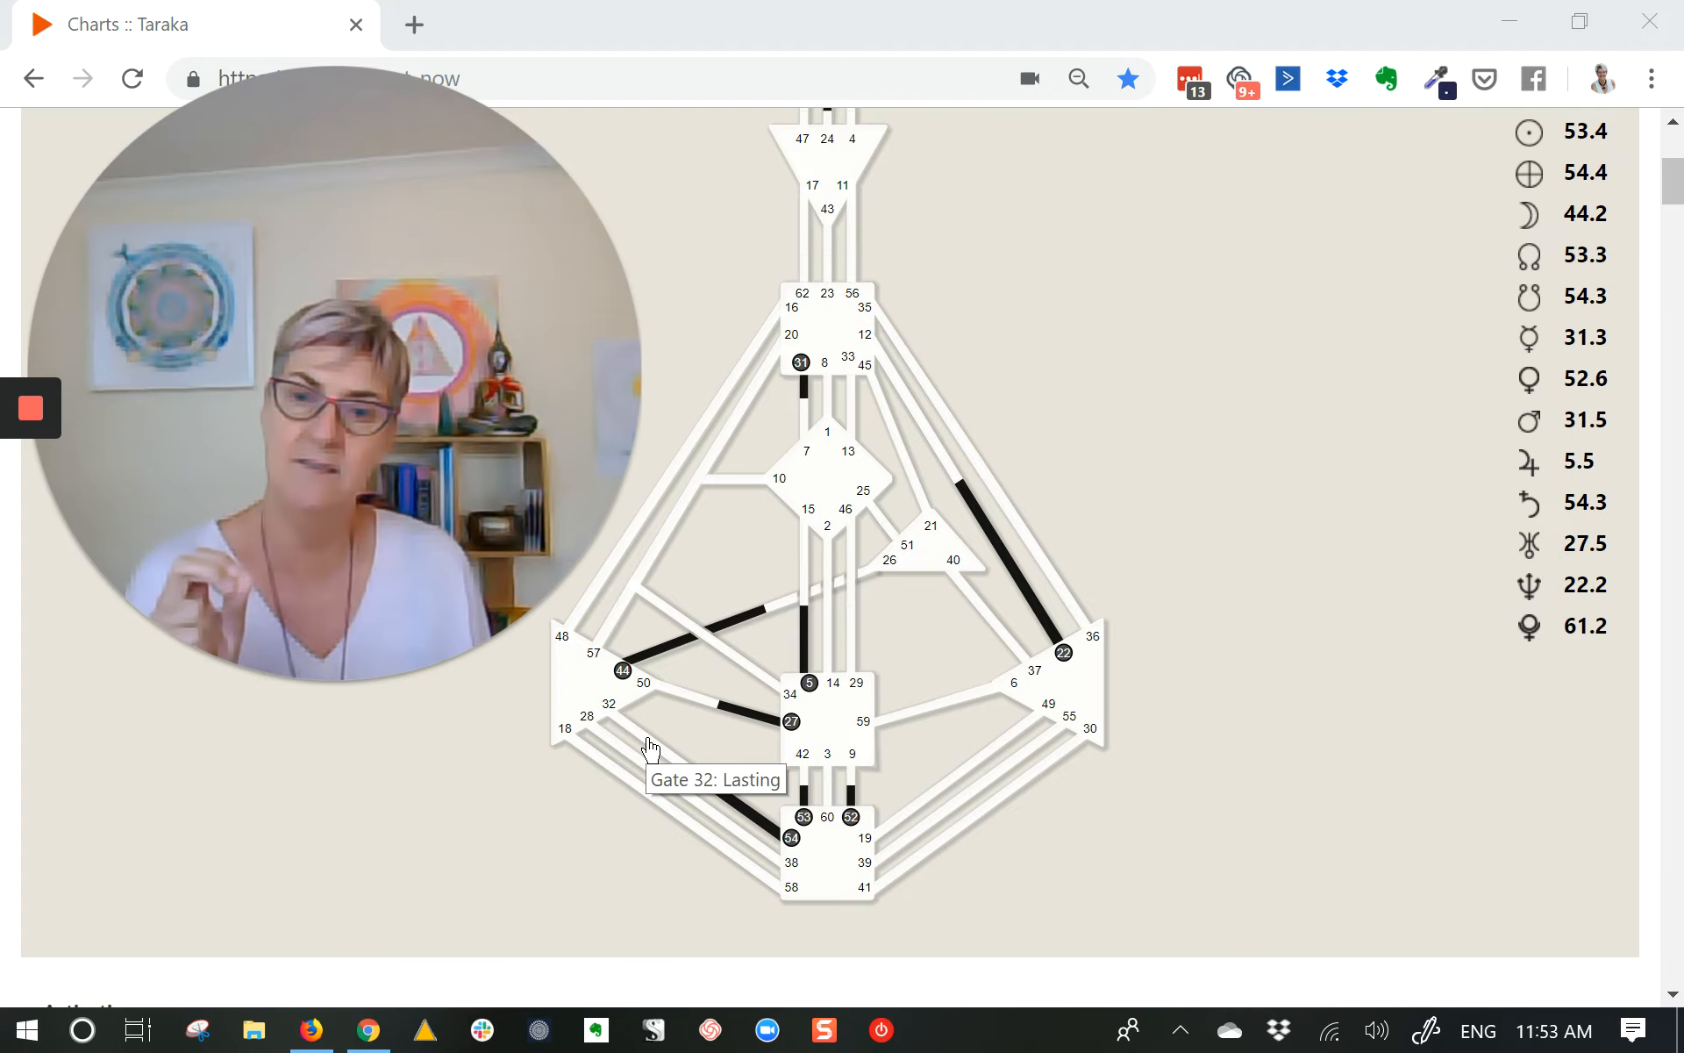
mouse_move(779, 744)
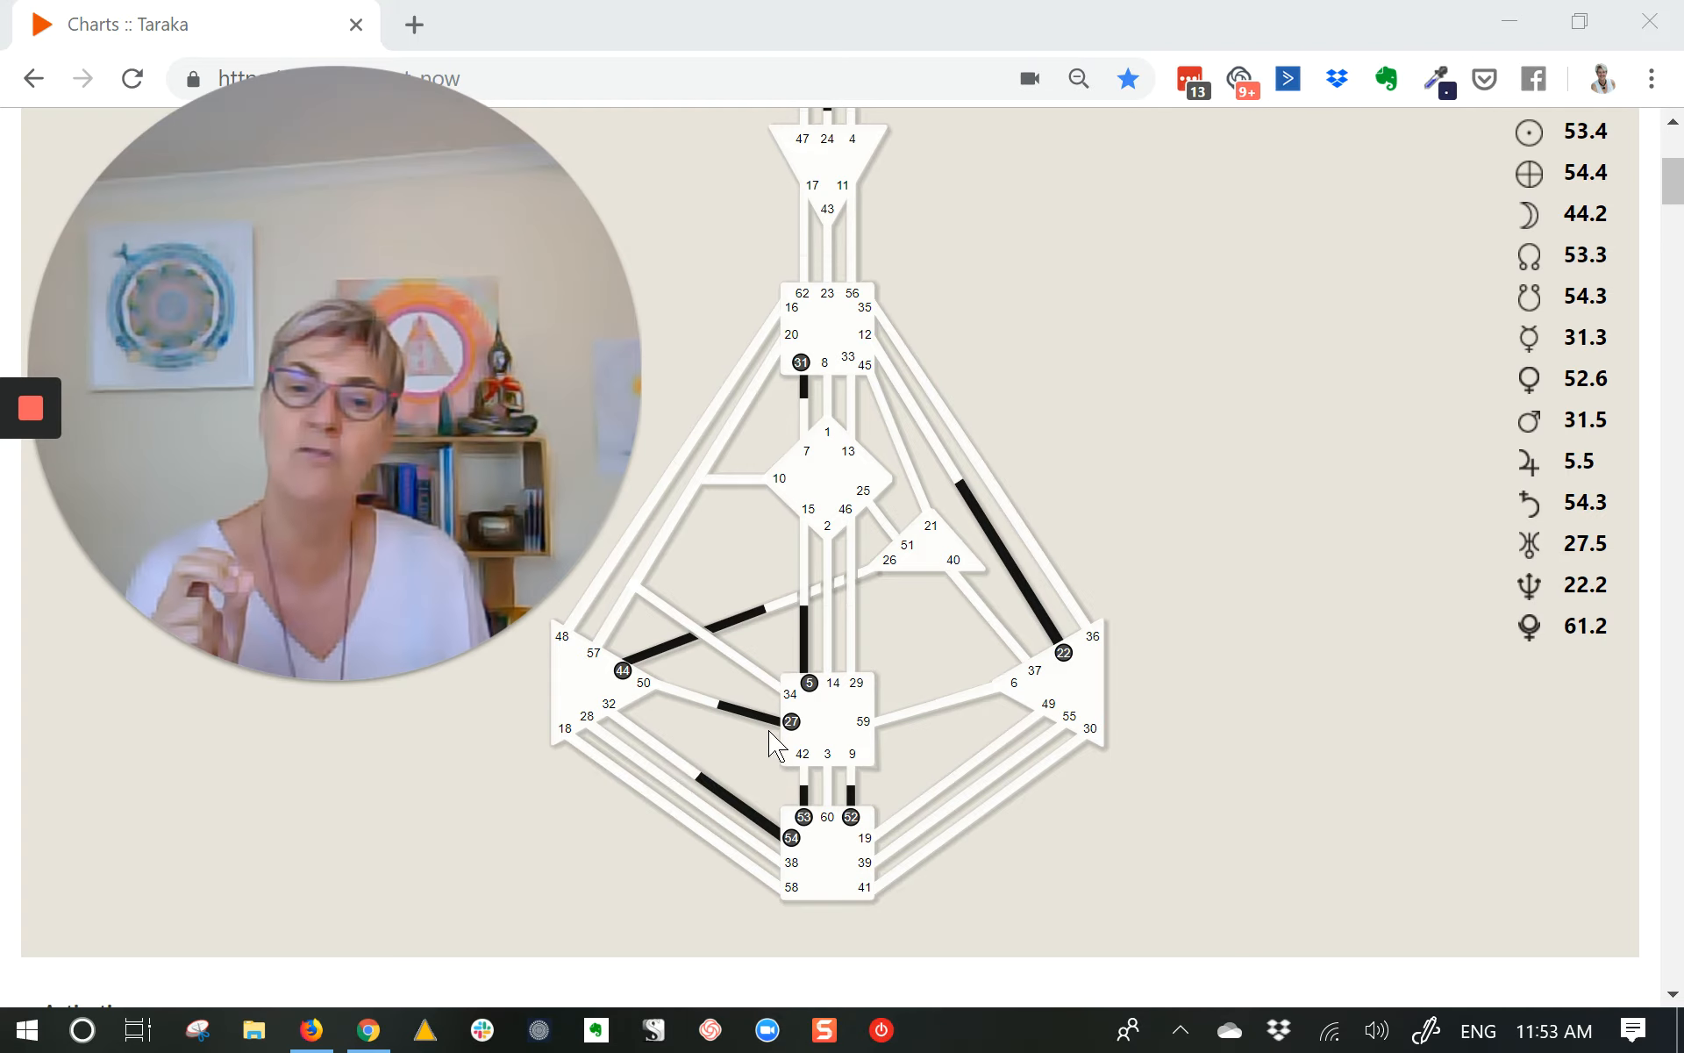
mouse_move(802, 780)
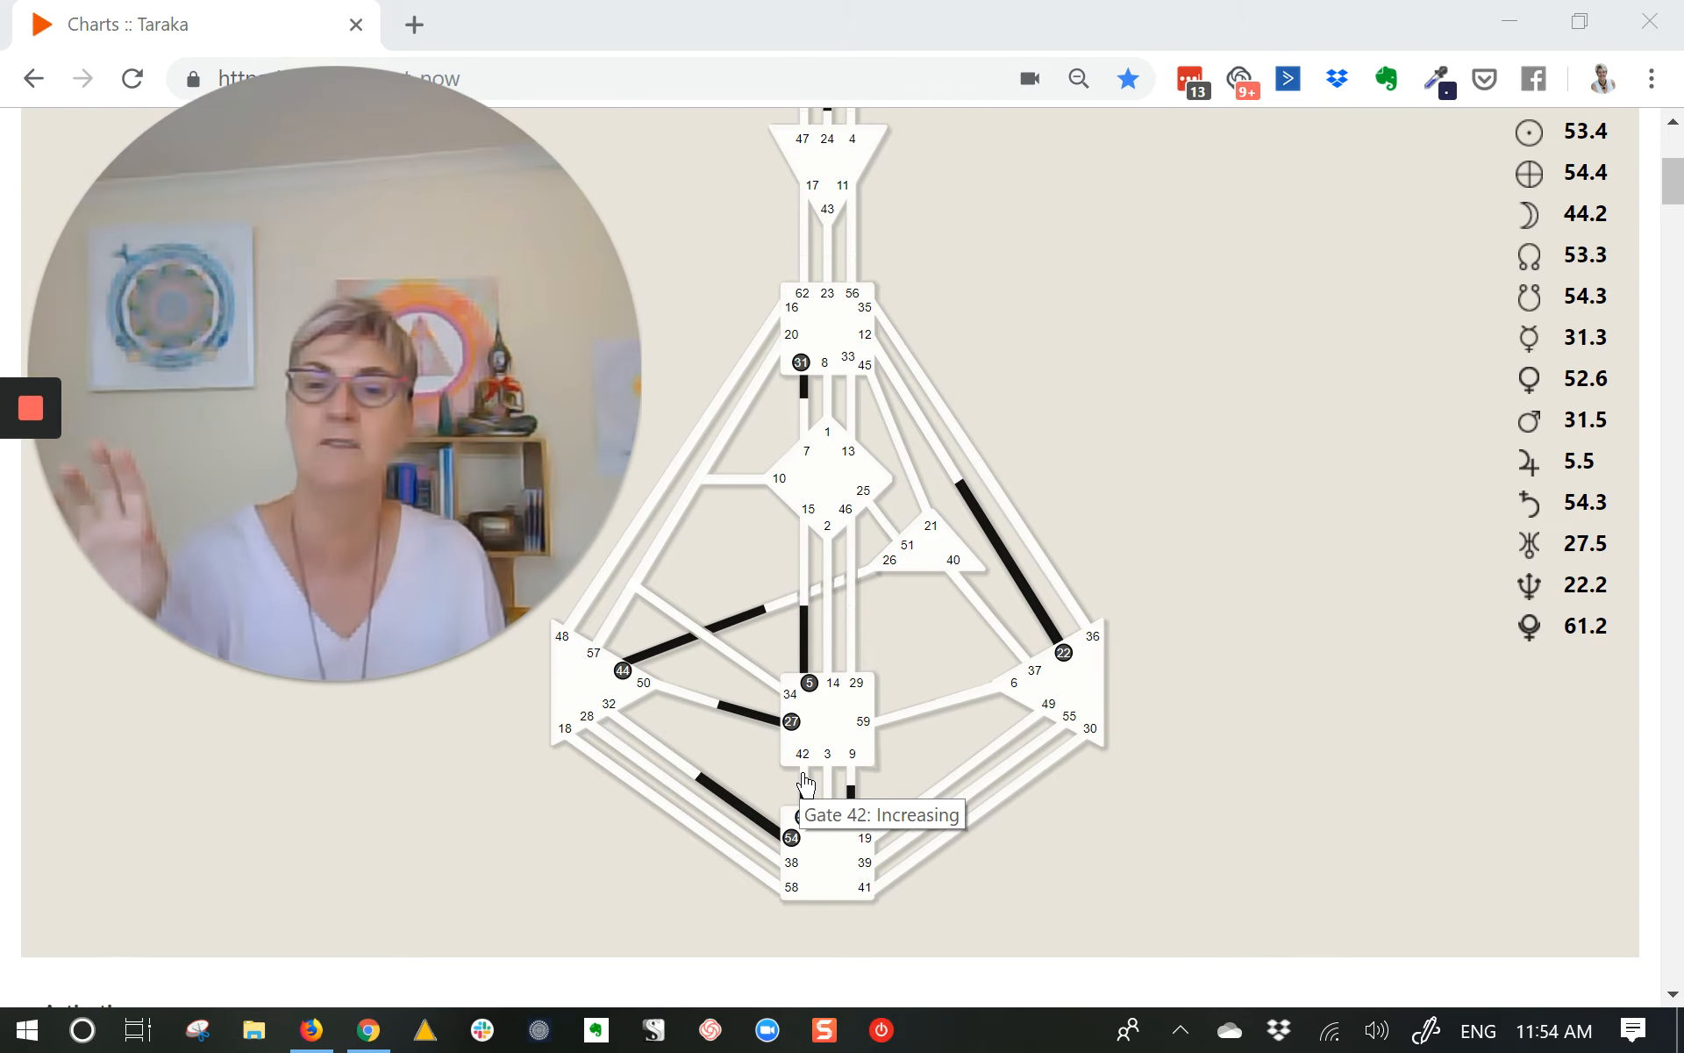
mouse_move(661, 768)
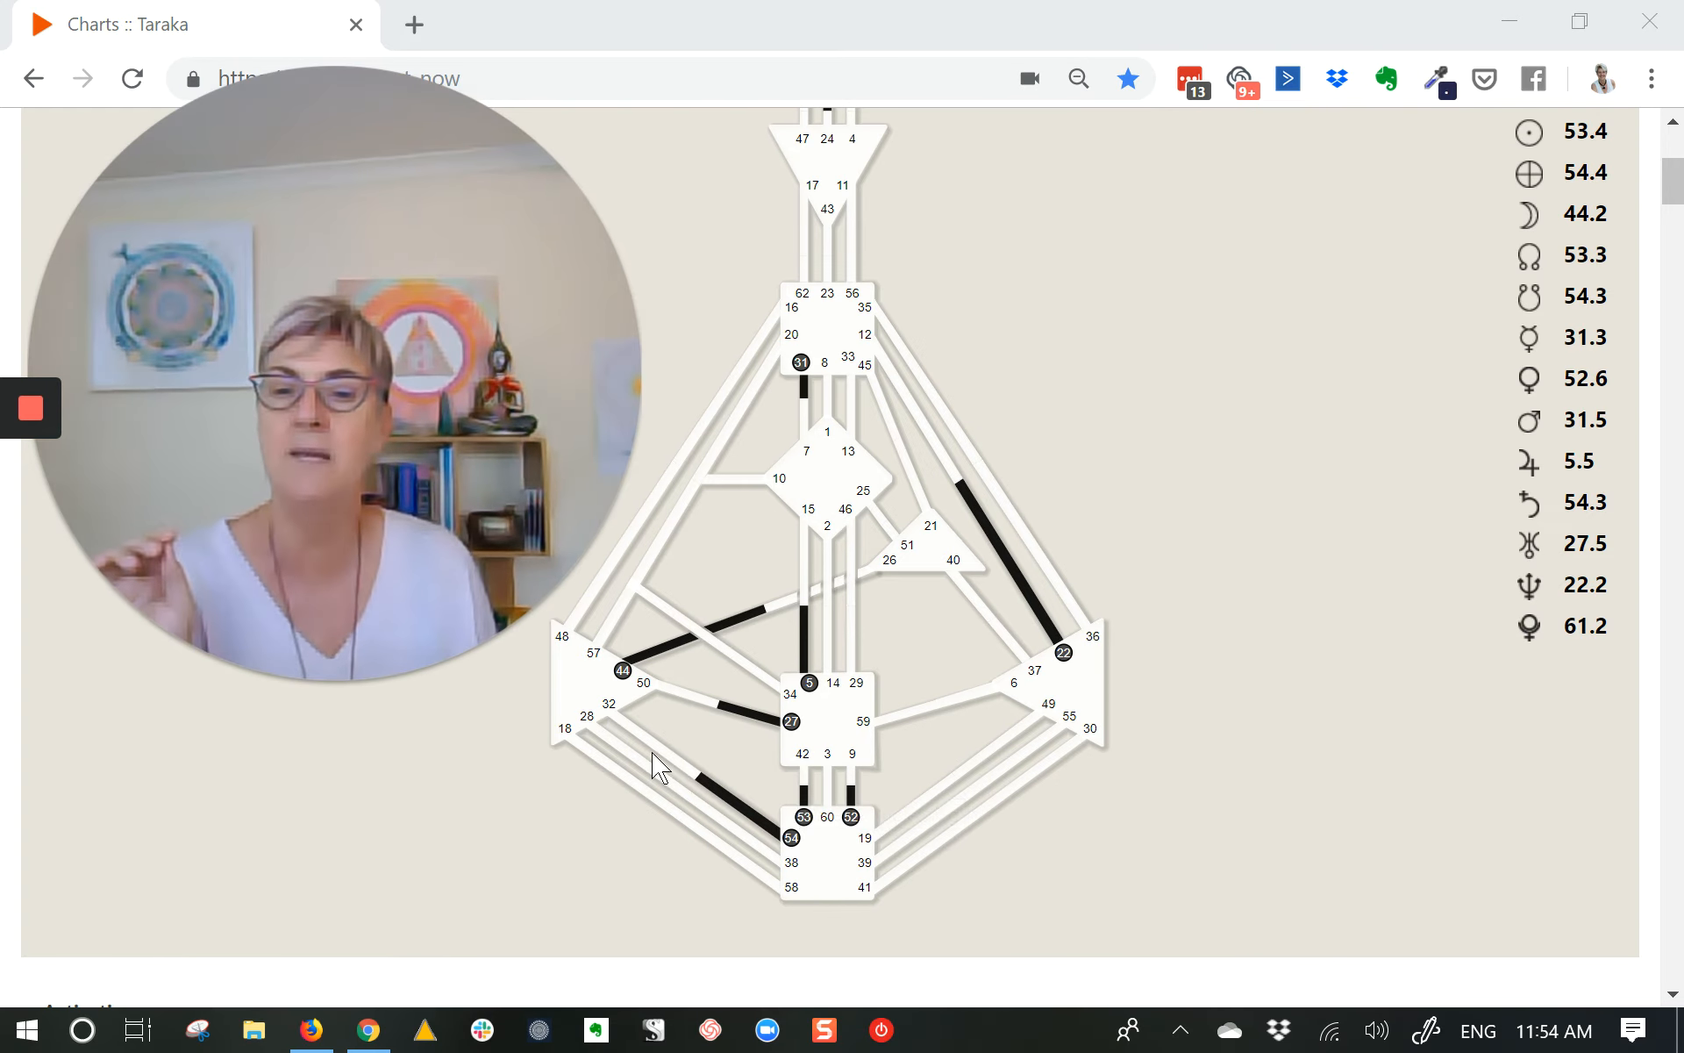
mouse_move(663, 757)
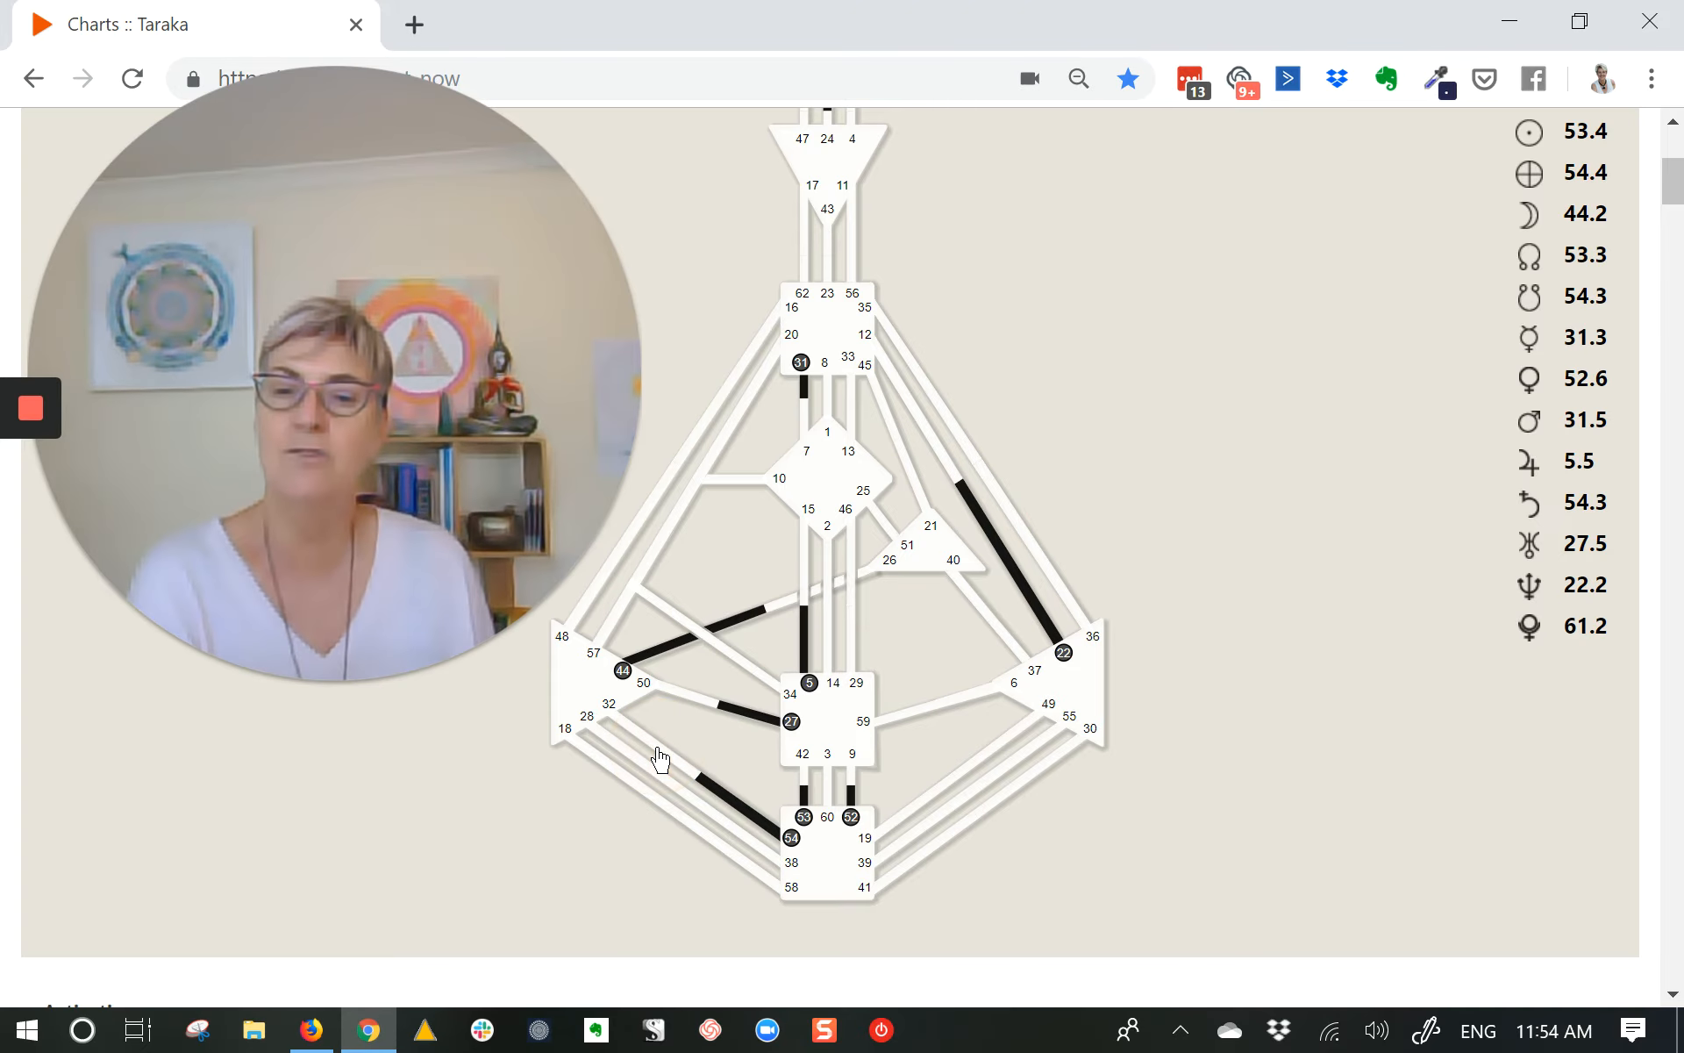
View Gate 32 – Lasting's activations, including its Haumea dwarf-planet entry
click(609, 704)
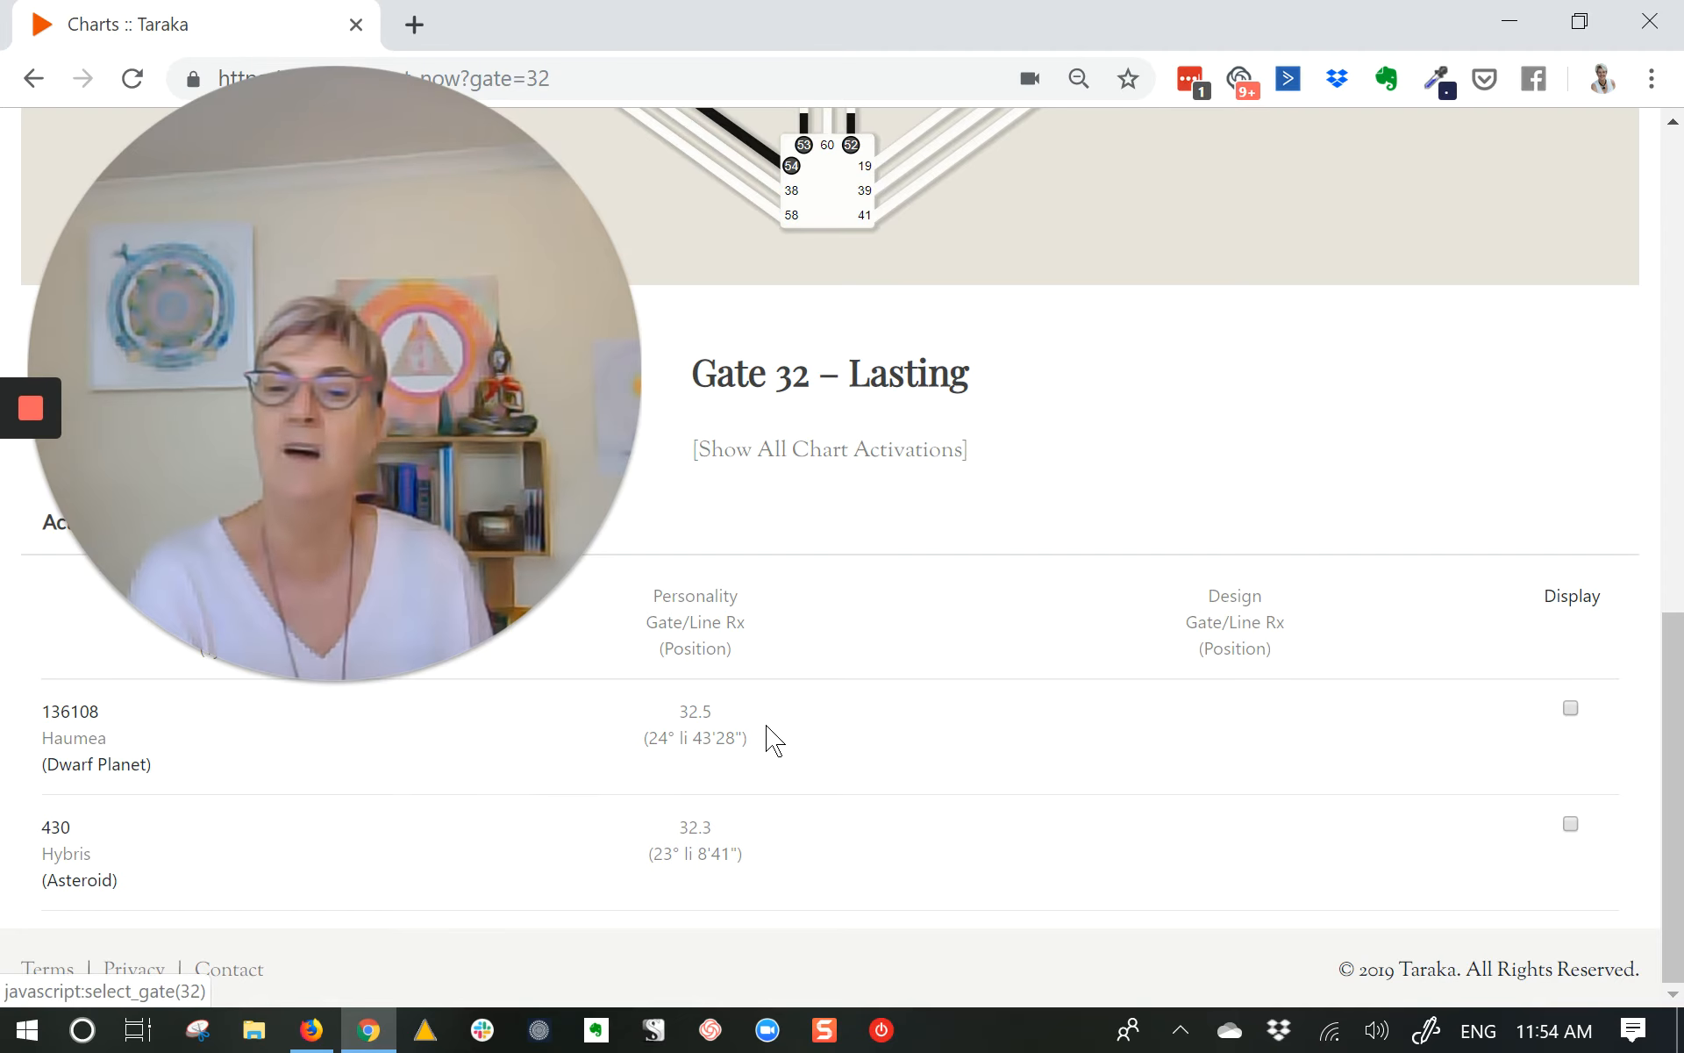
scroll(up, 3)
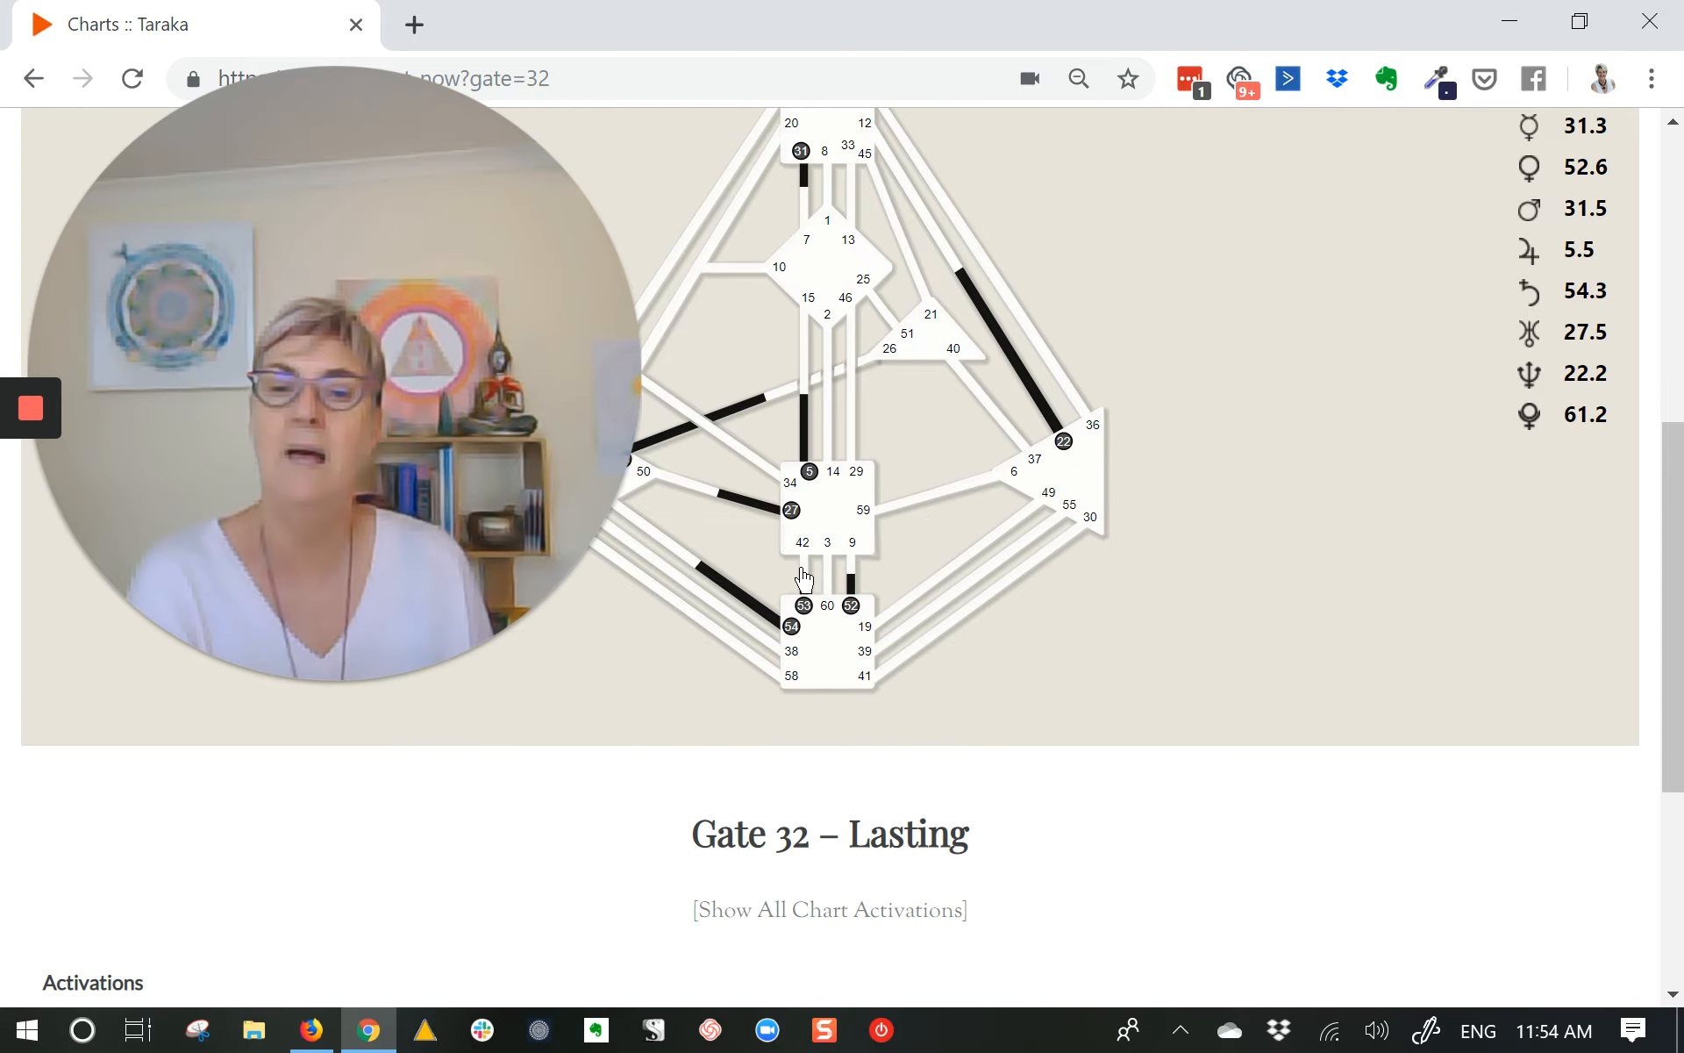
Select Gate 42 – Increasing on the bodygraph to show its activations
click(802, 542)
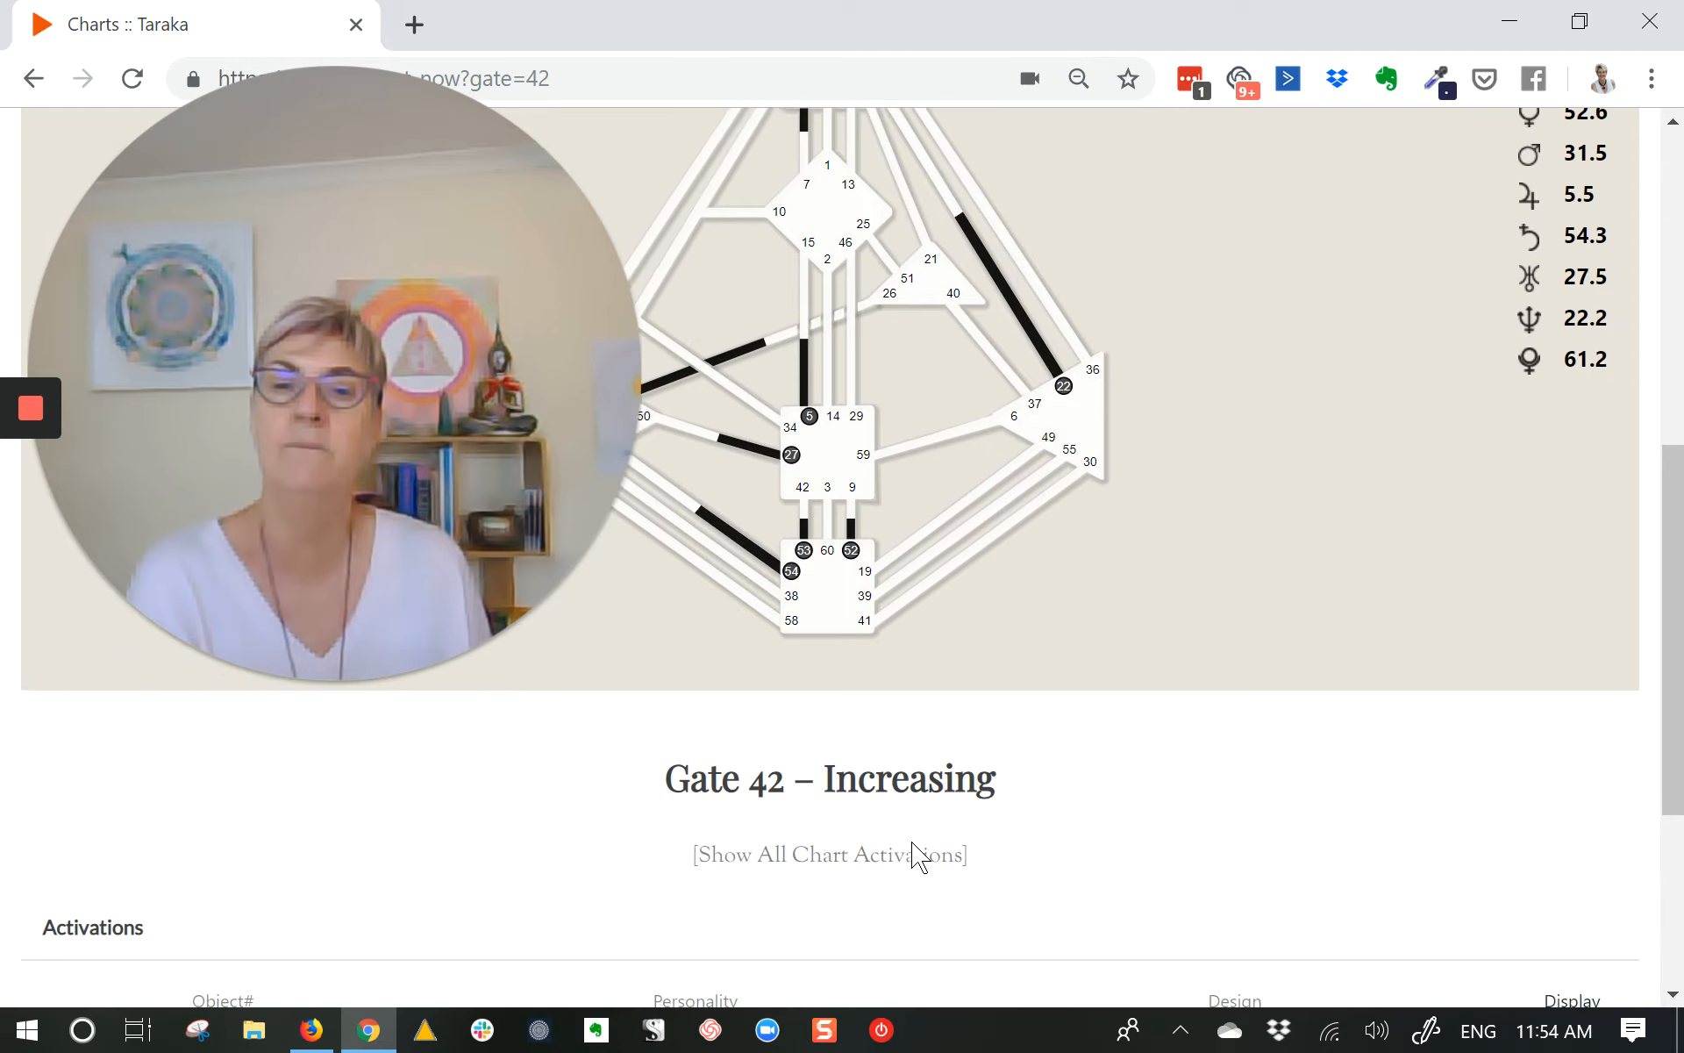
scroll(up, 3)
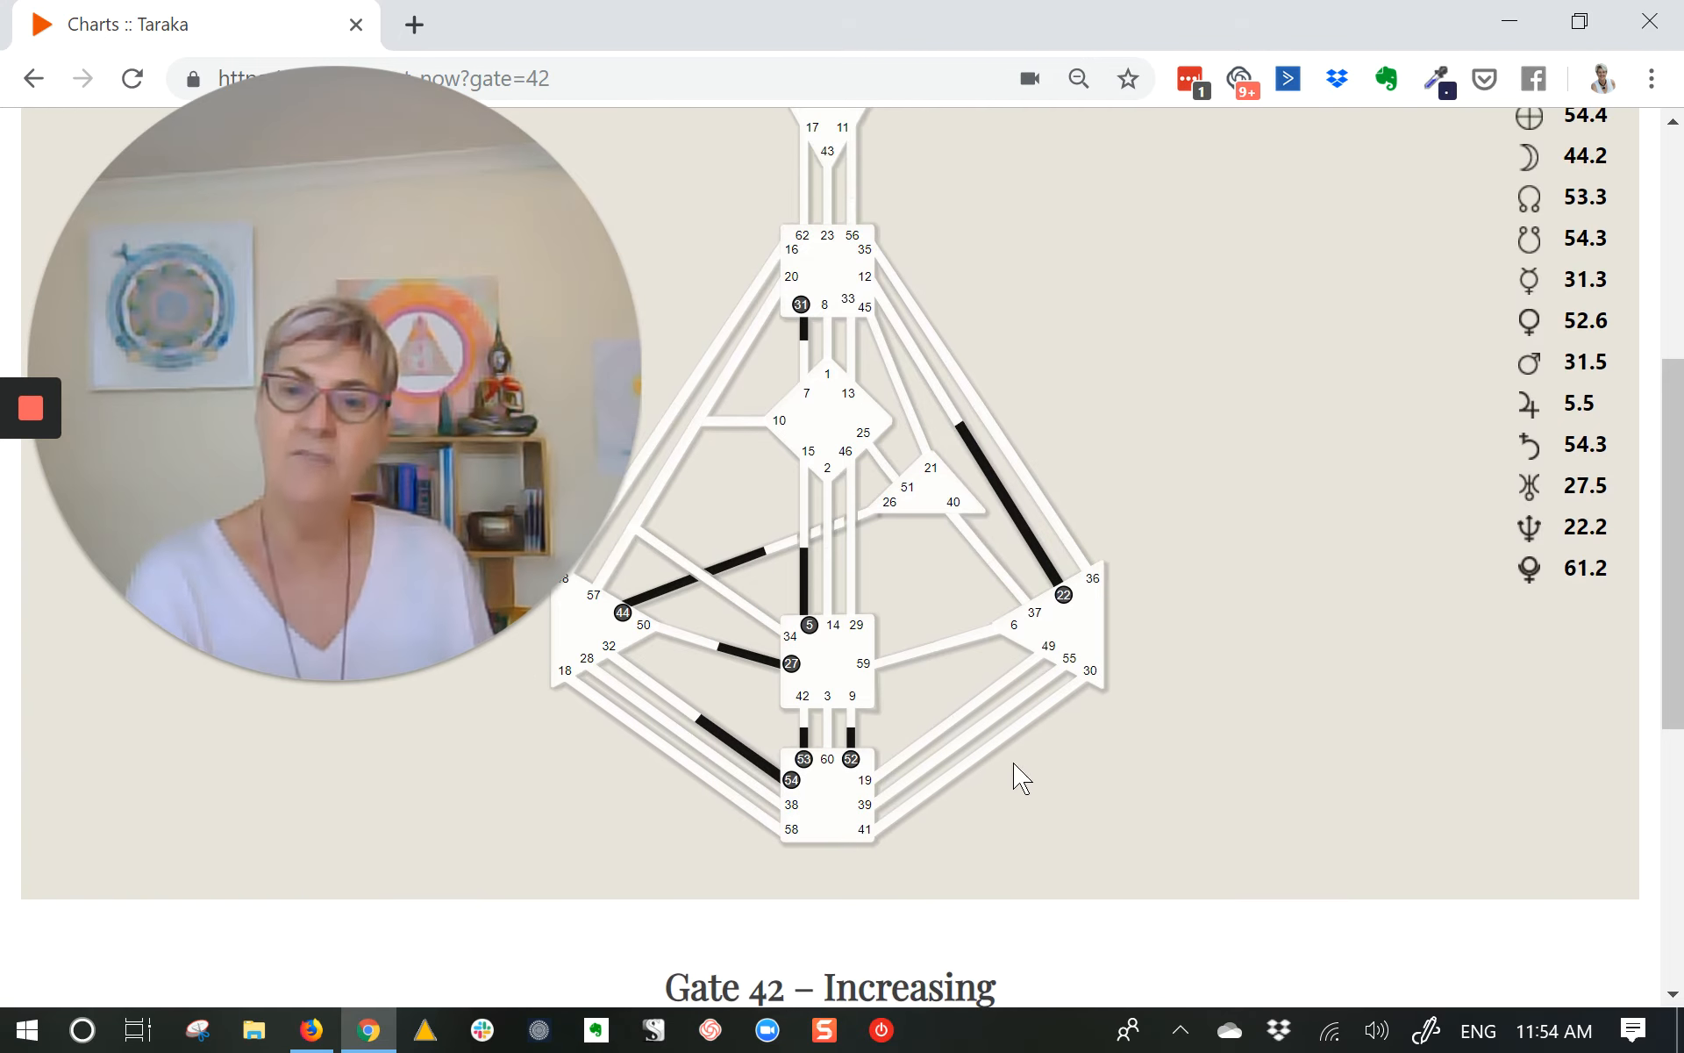
mouse_move(669, 706)
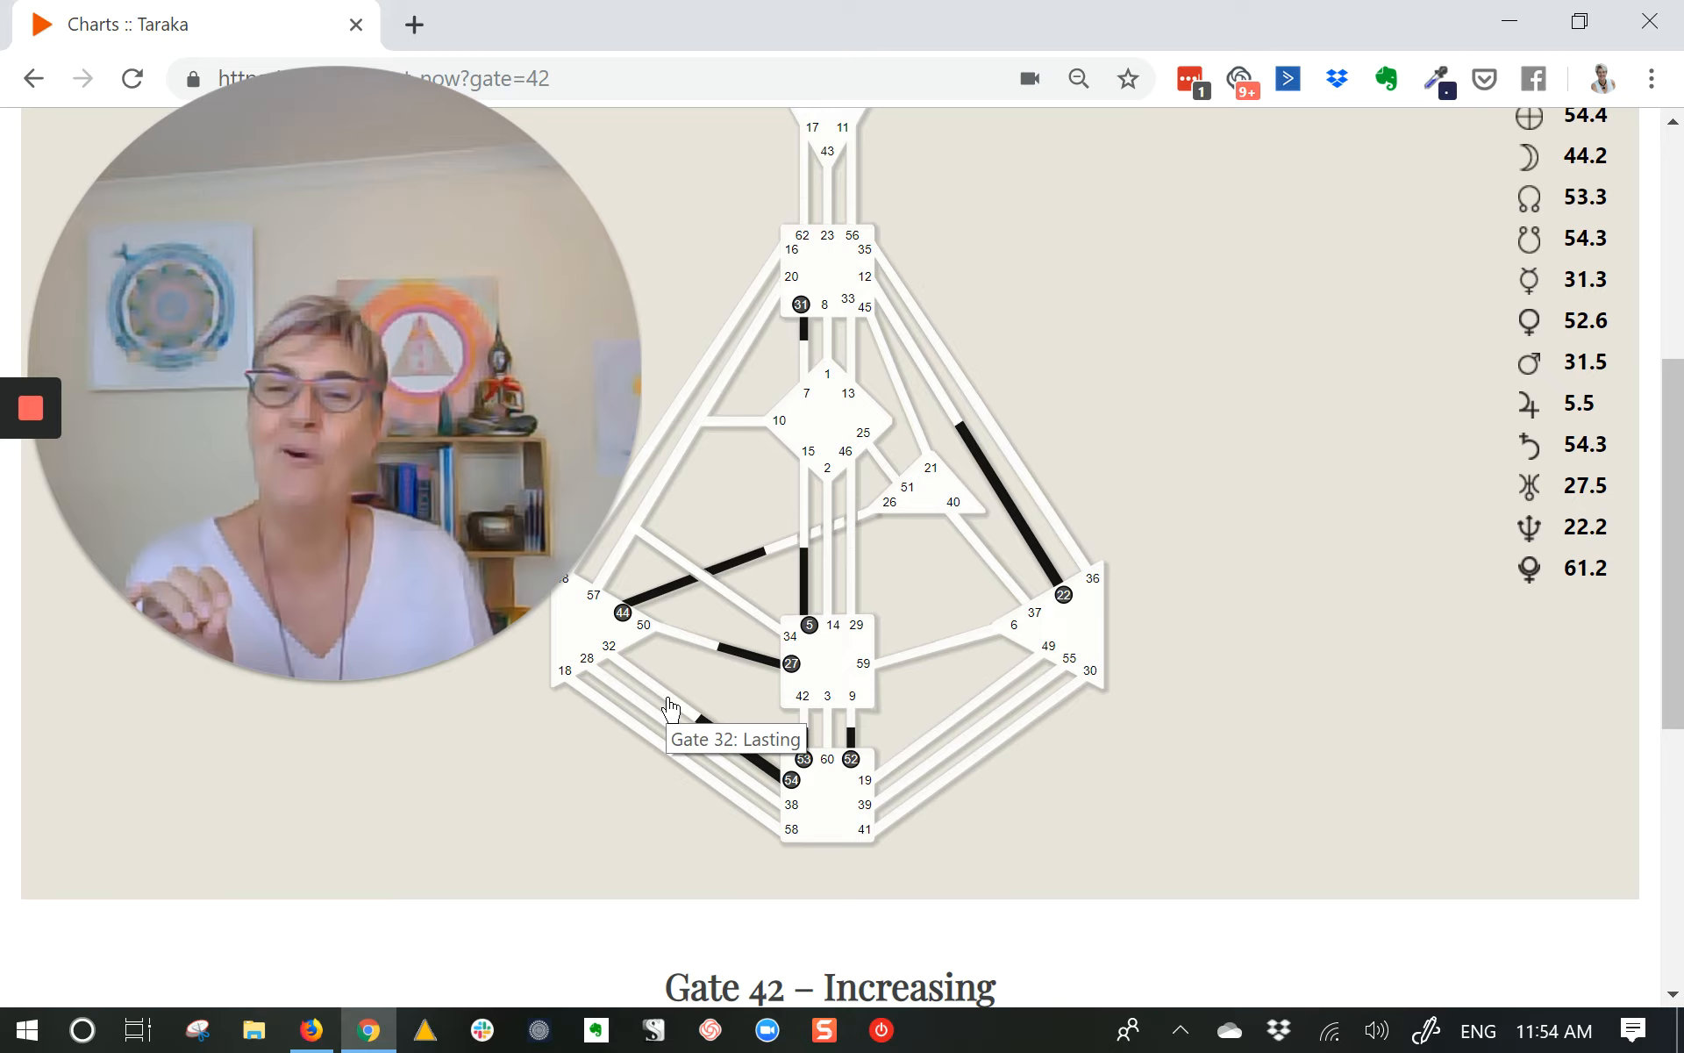
mouse_move(686, 707)
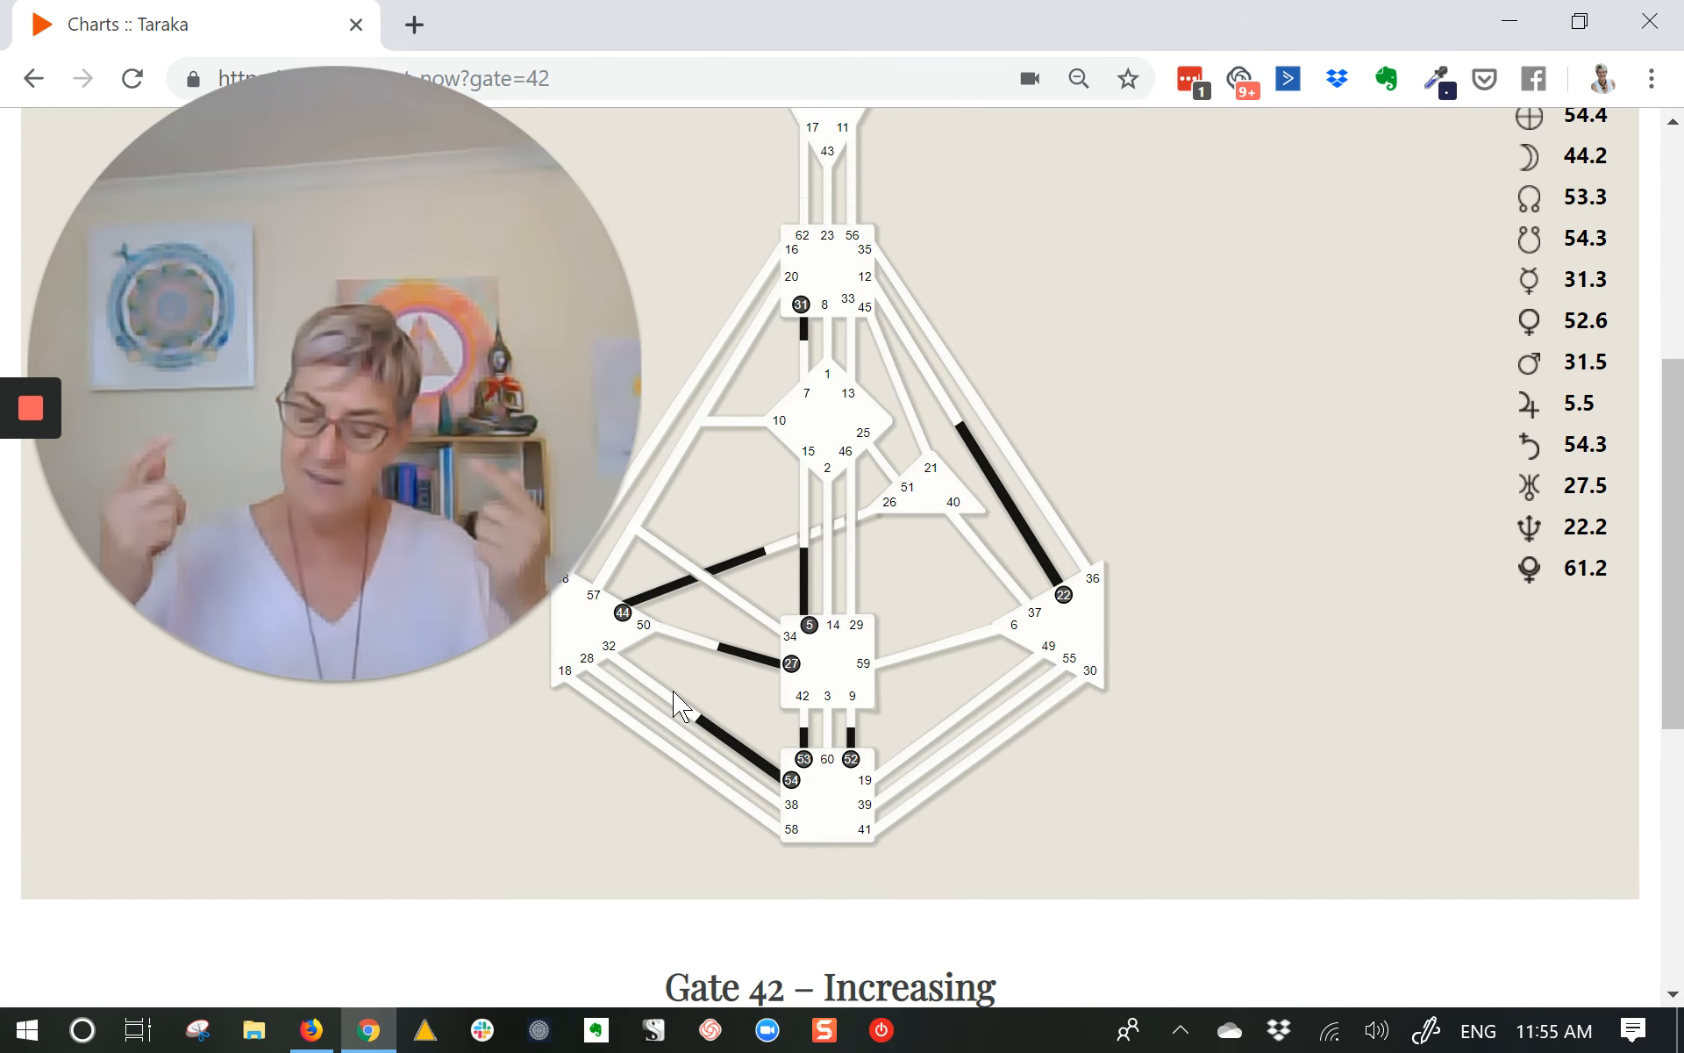
mouse_move(603, 728)
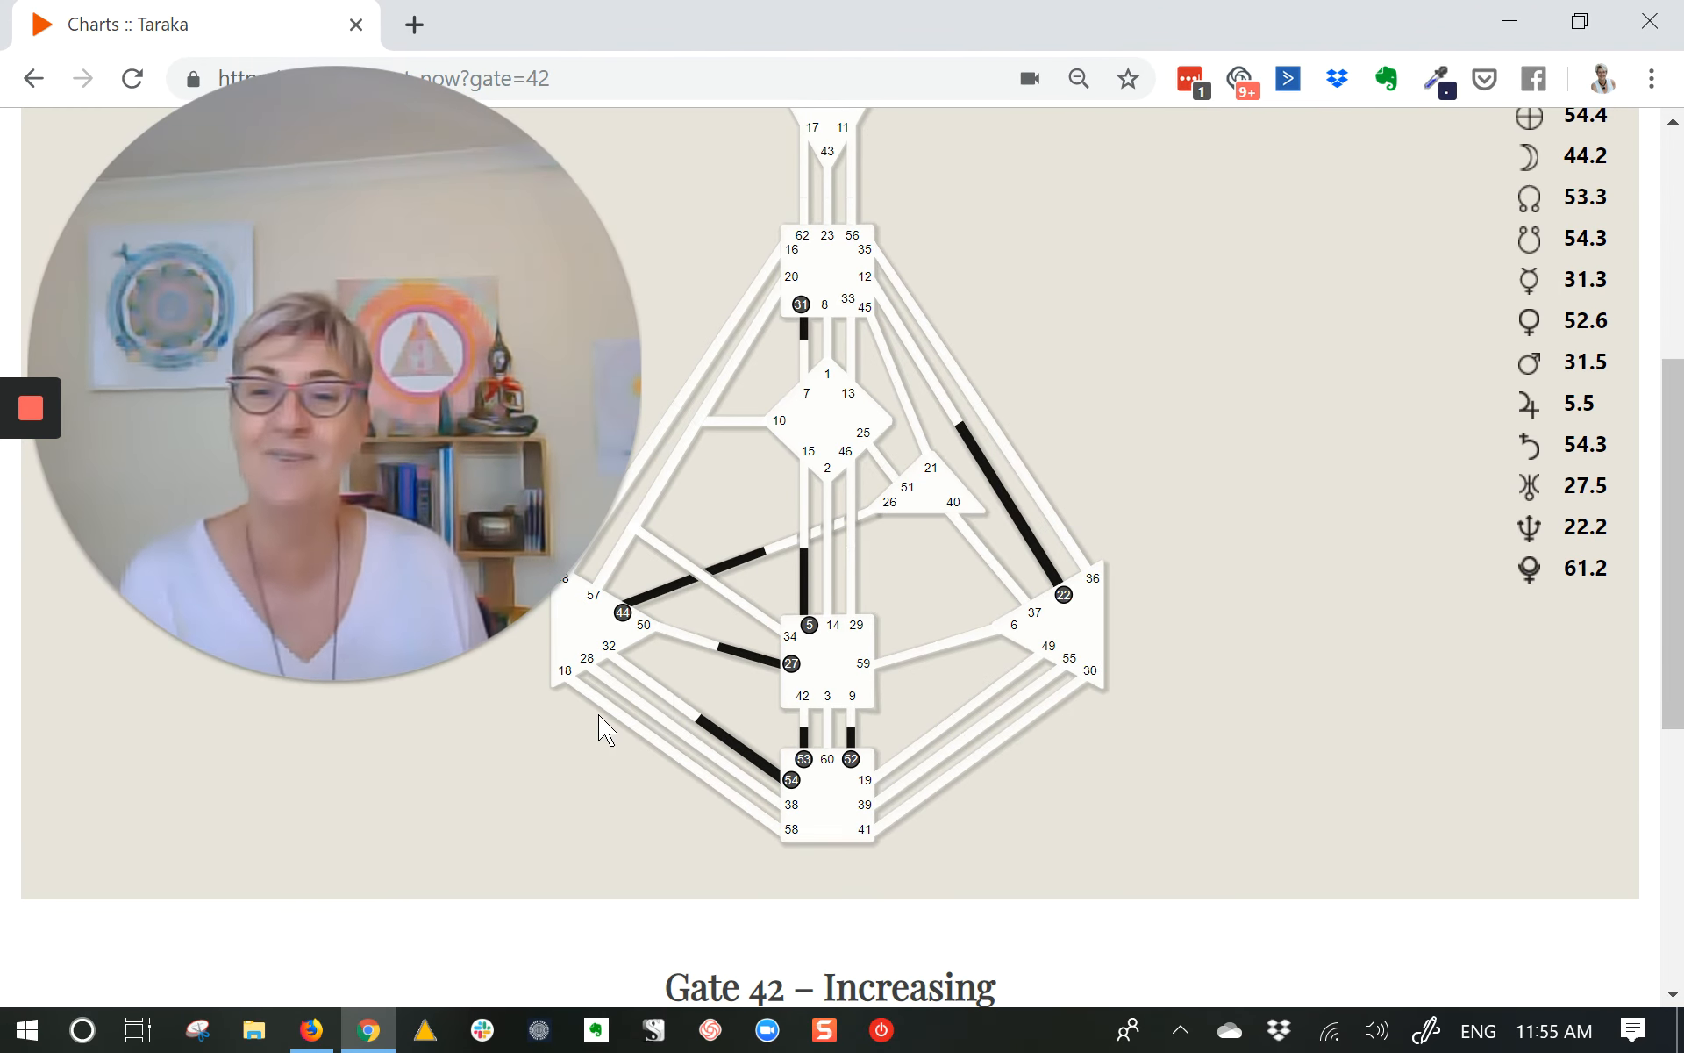
mouse_move(605, 721)
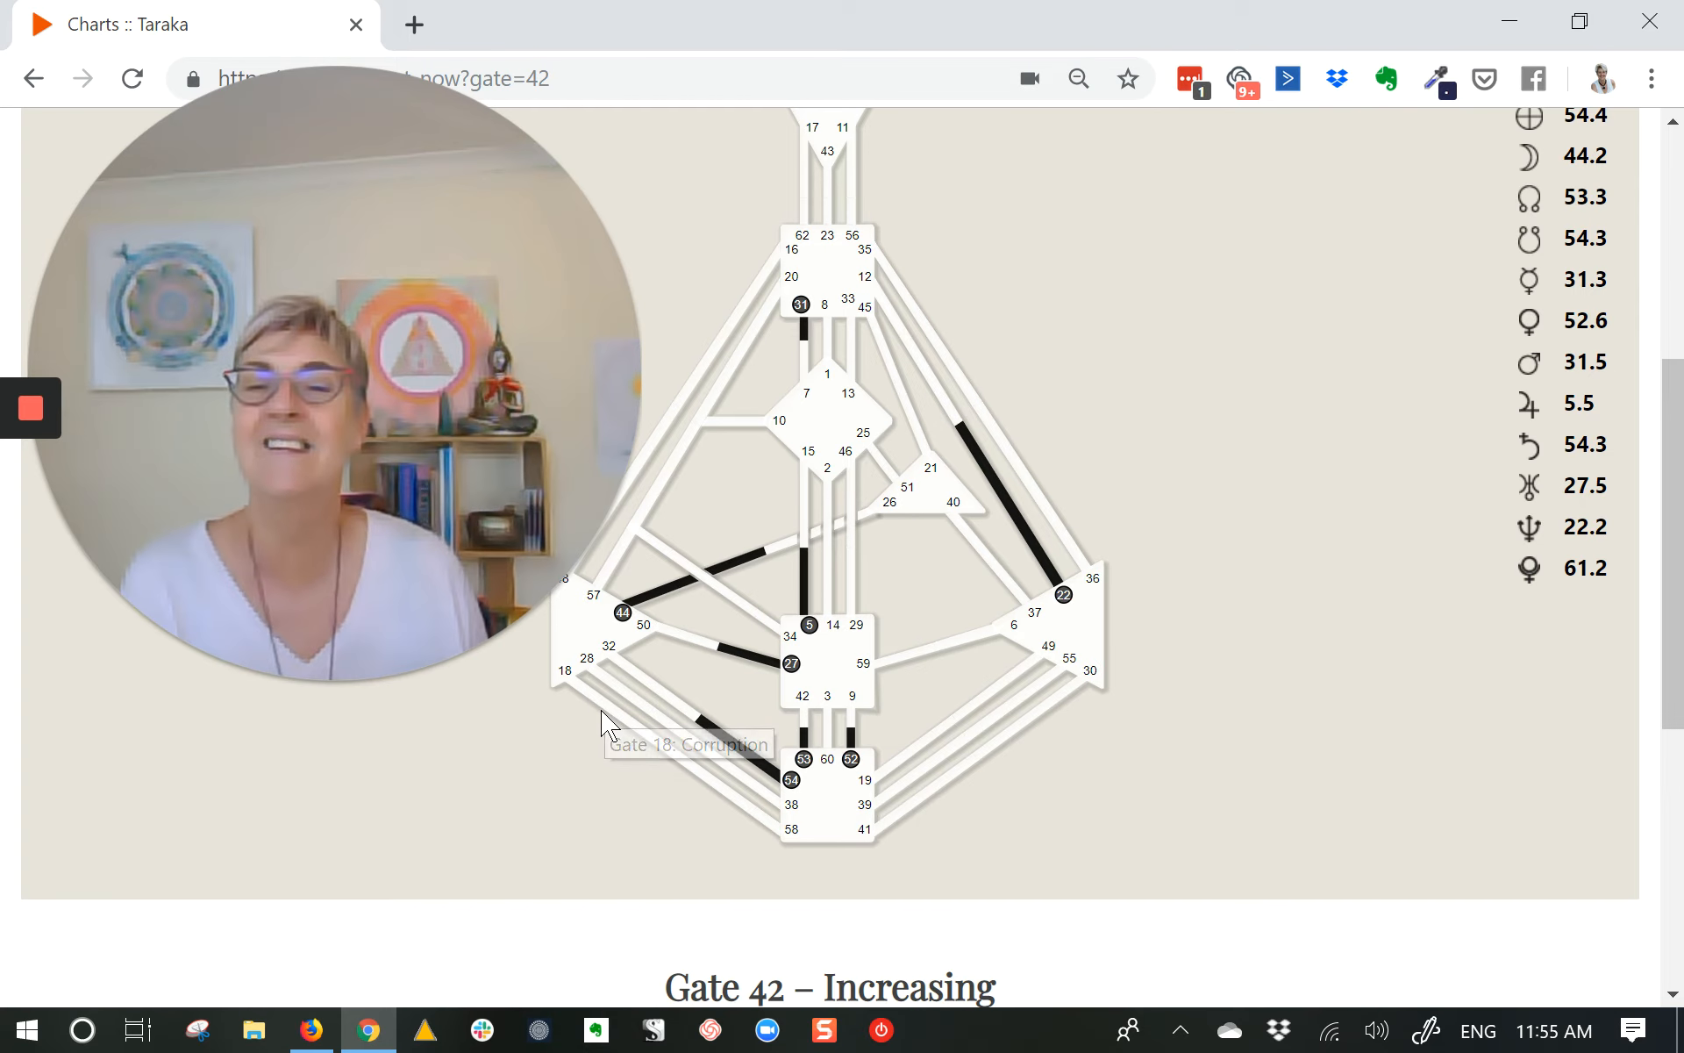
Select Gate 18 – Corruption to list its Makemake, Elatus and Pele activations
click(563, 668)
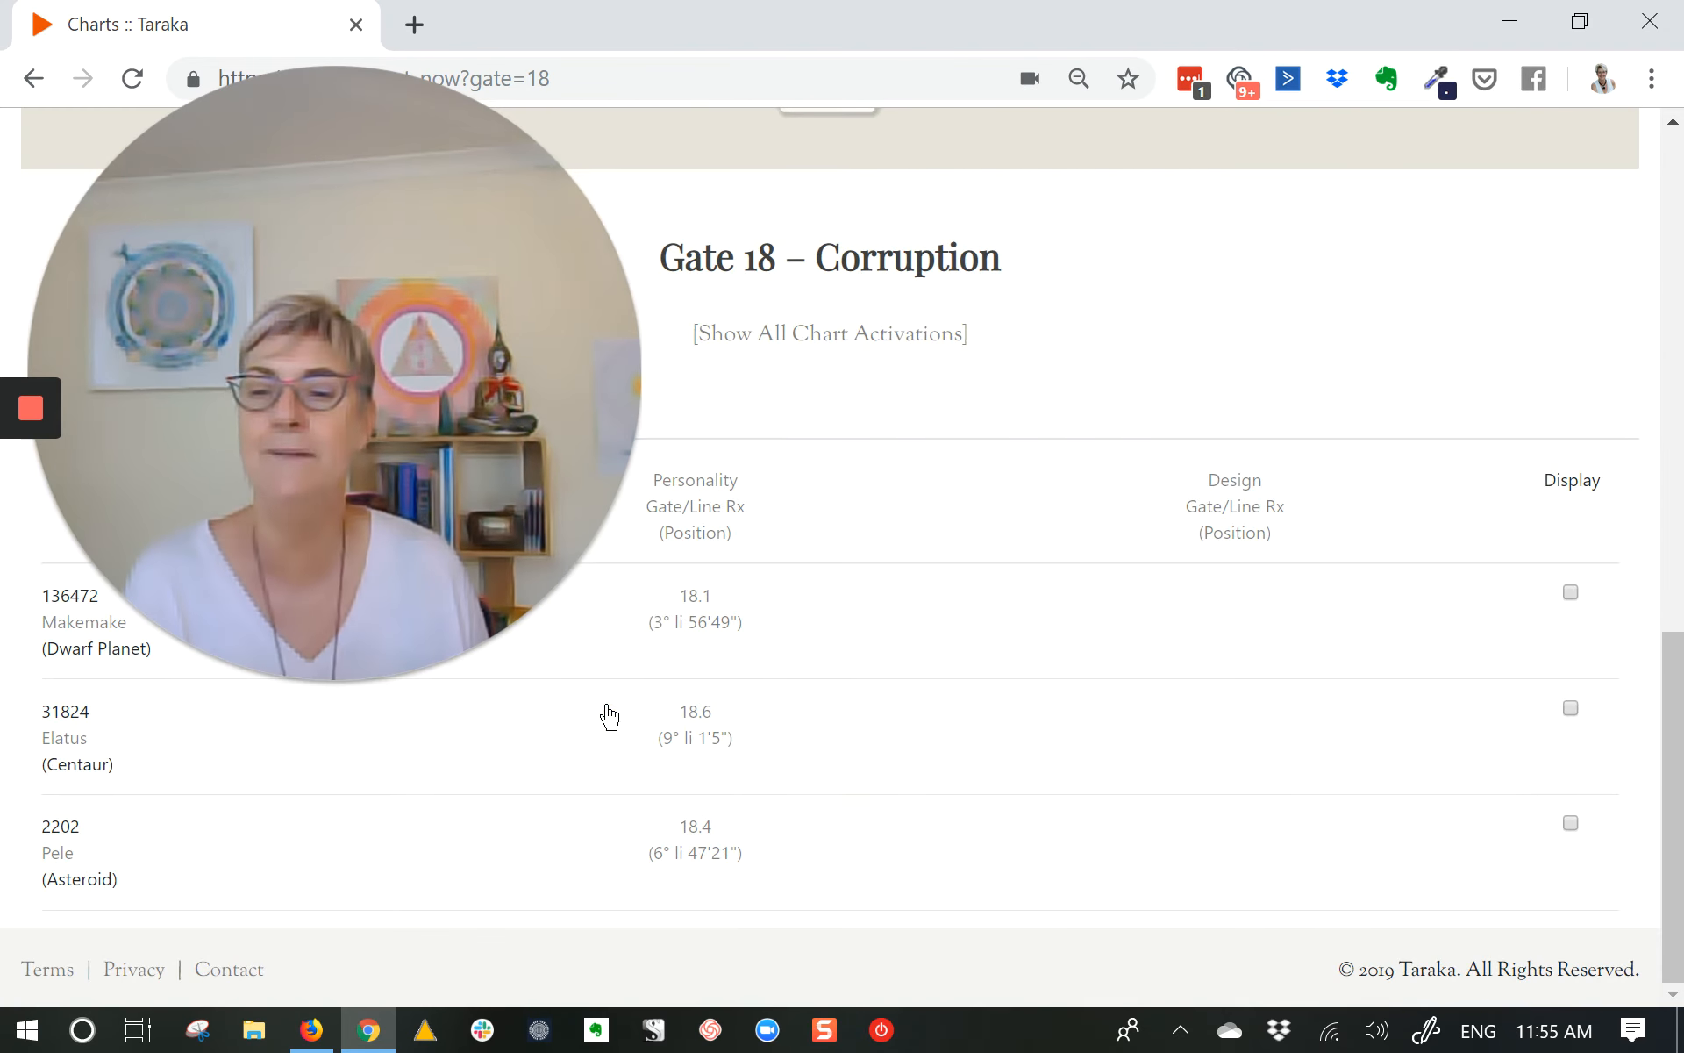
mouse_move(733, 653)
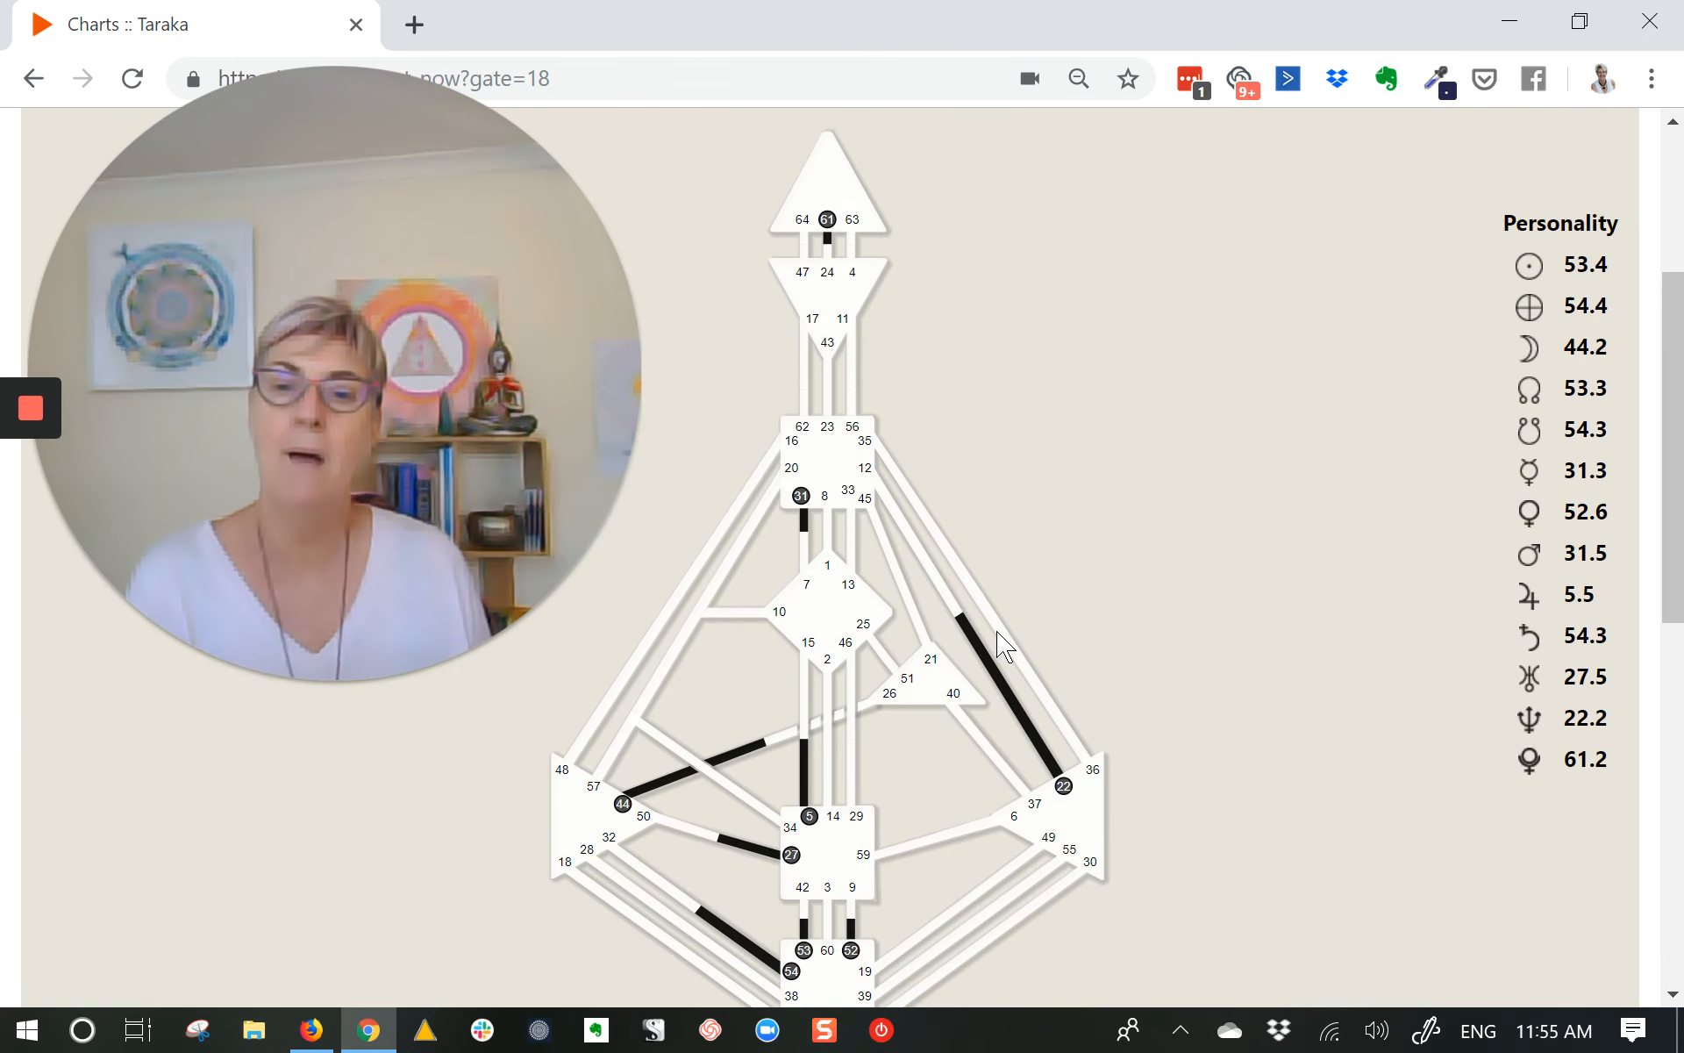
mouse_move(1193, 679)
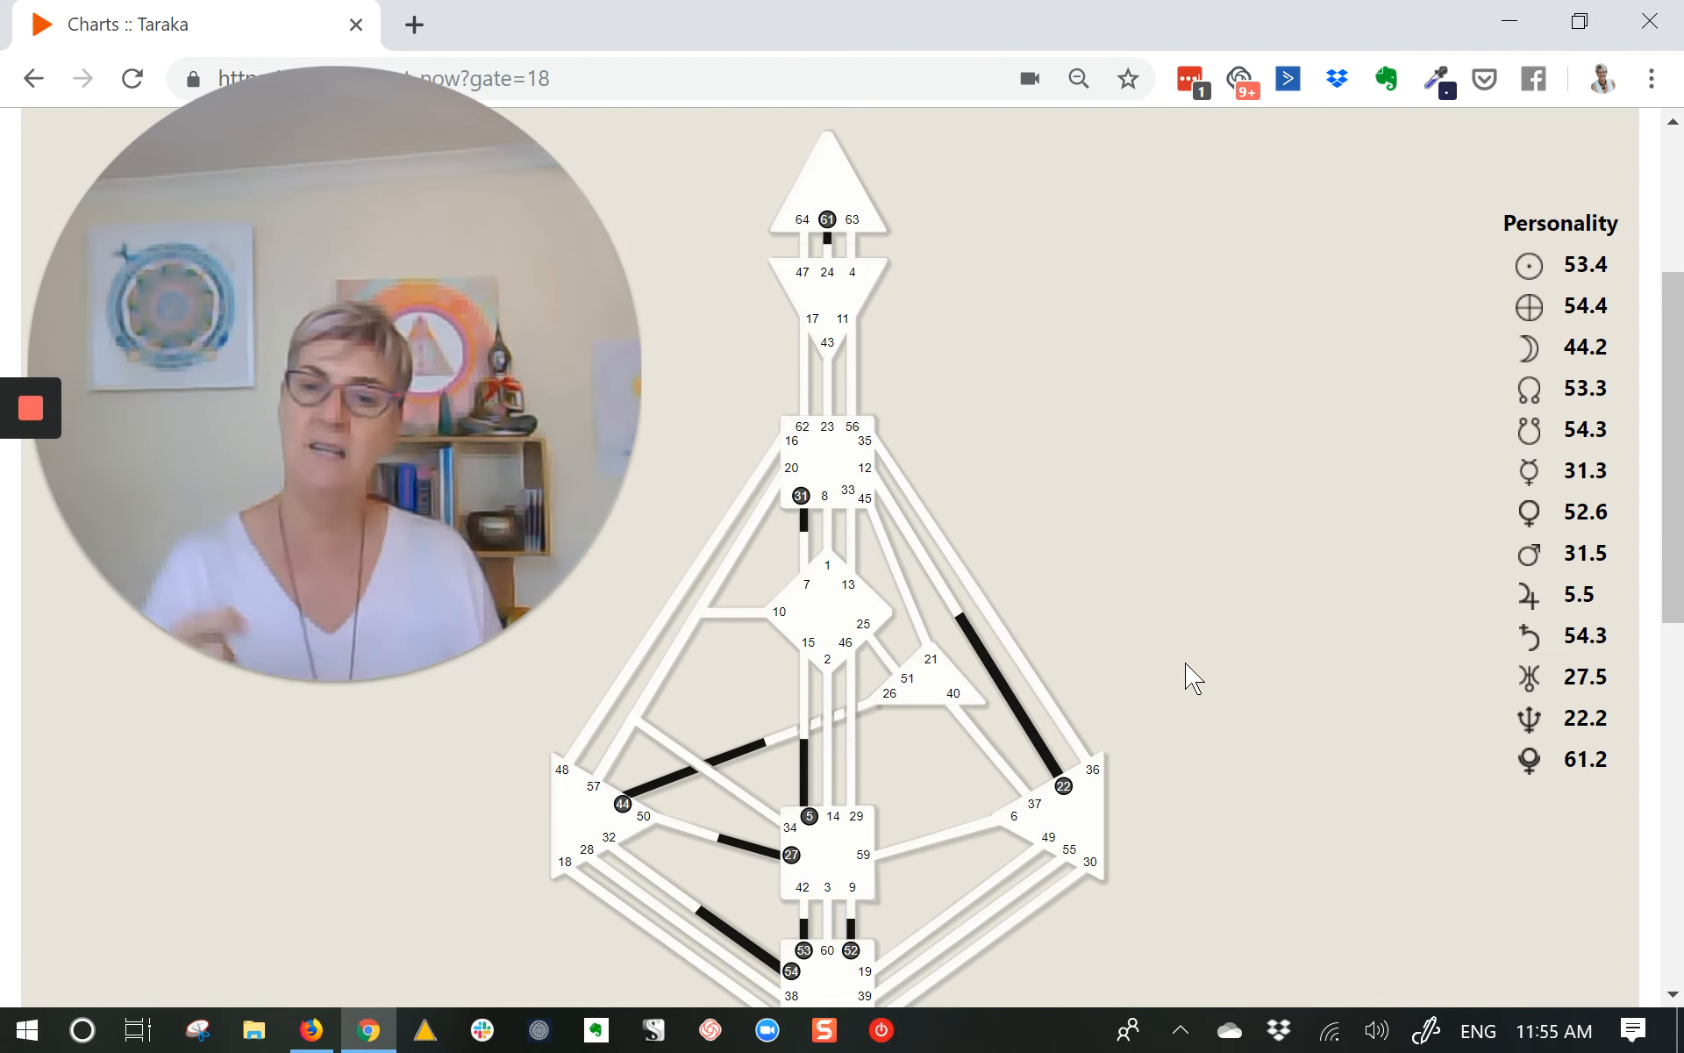
scroll(down, 3)
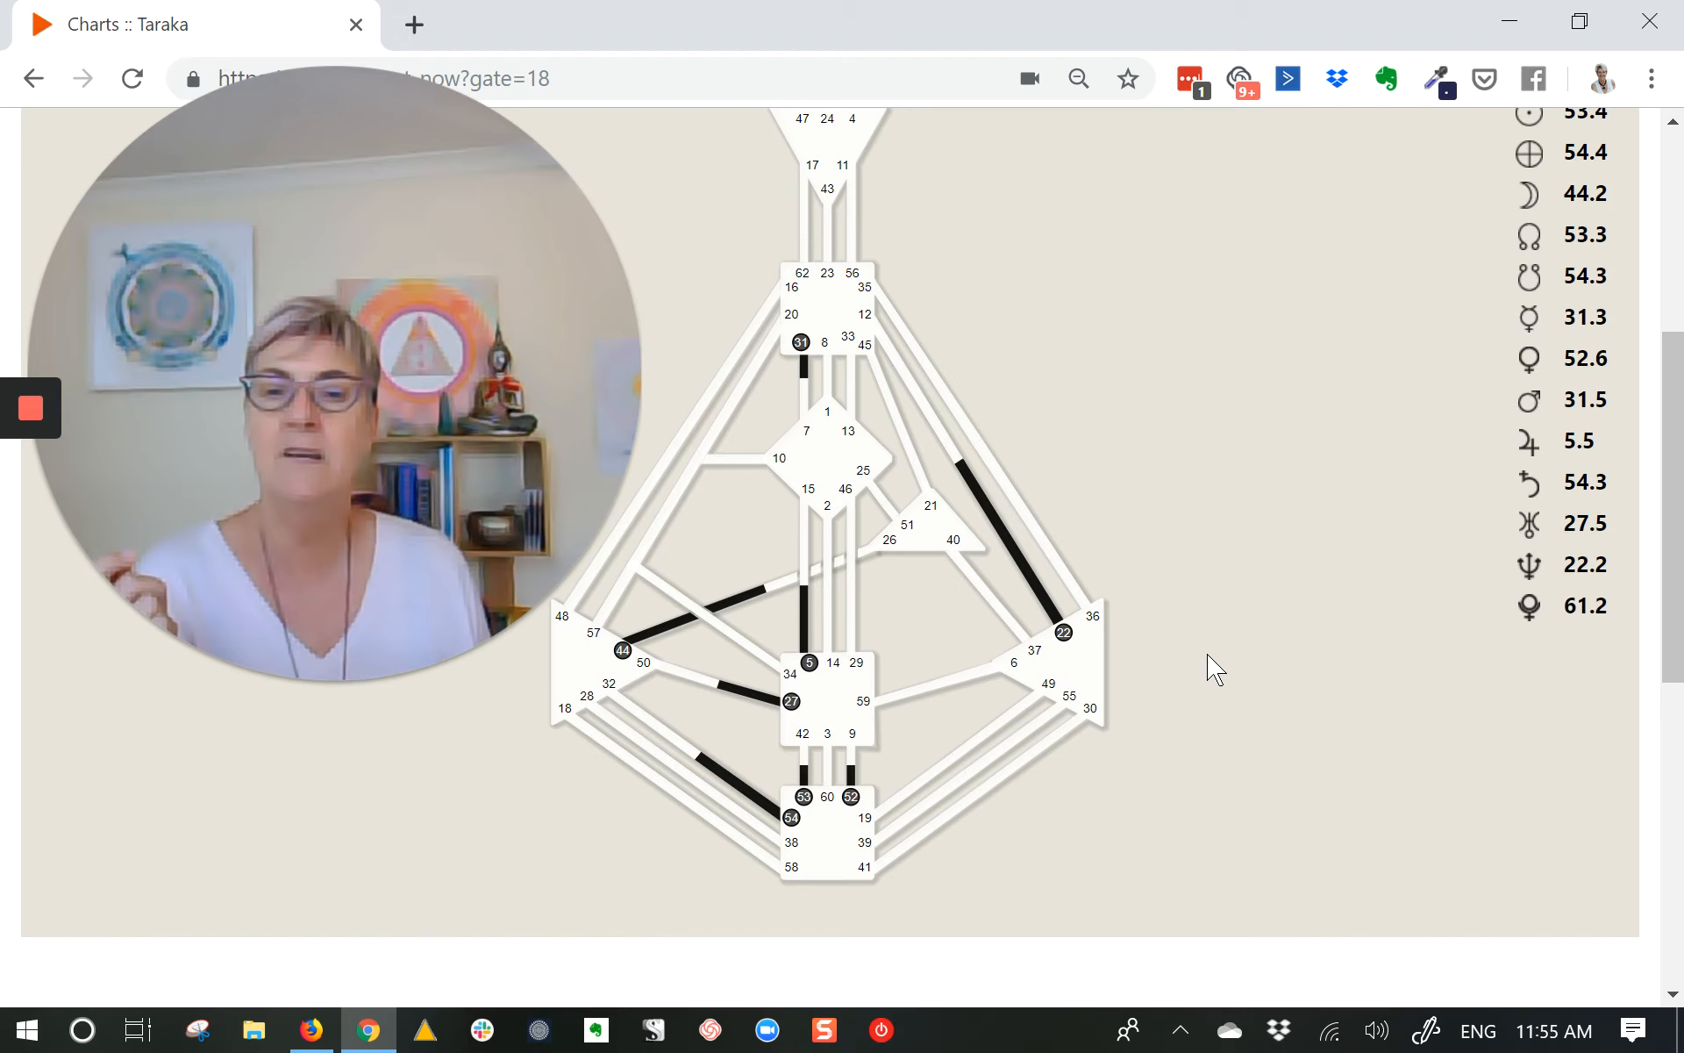
mouse_move(803, 733)
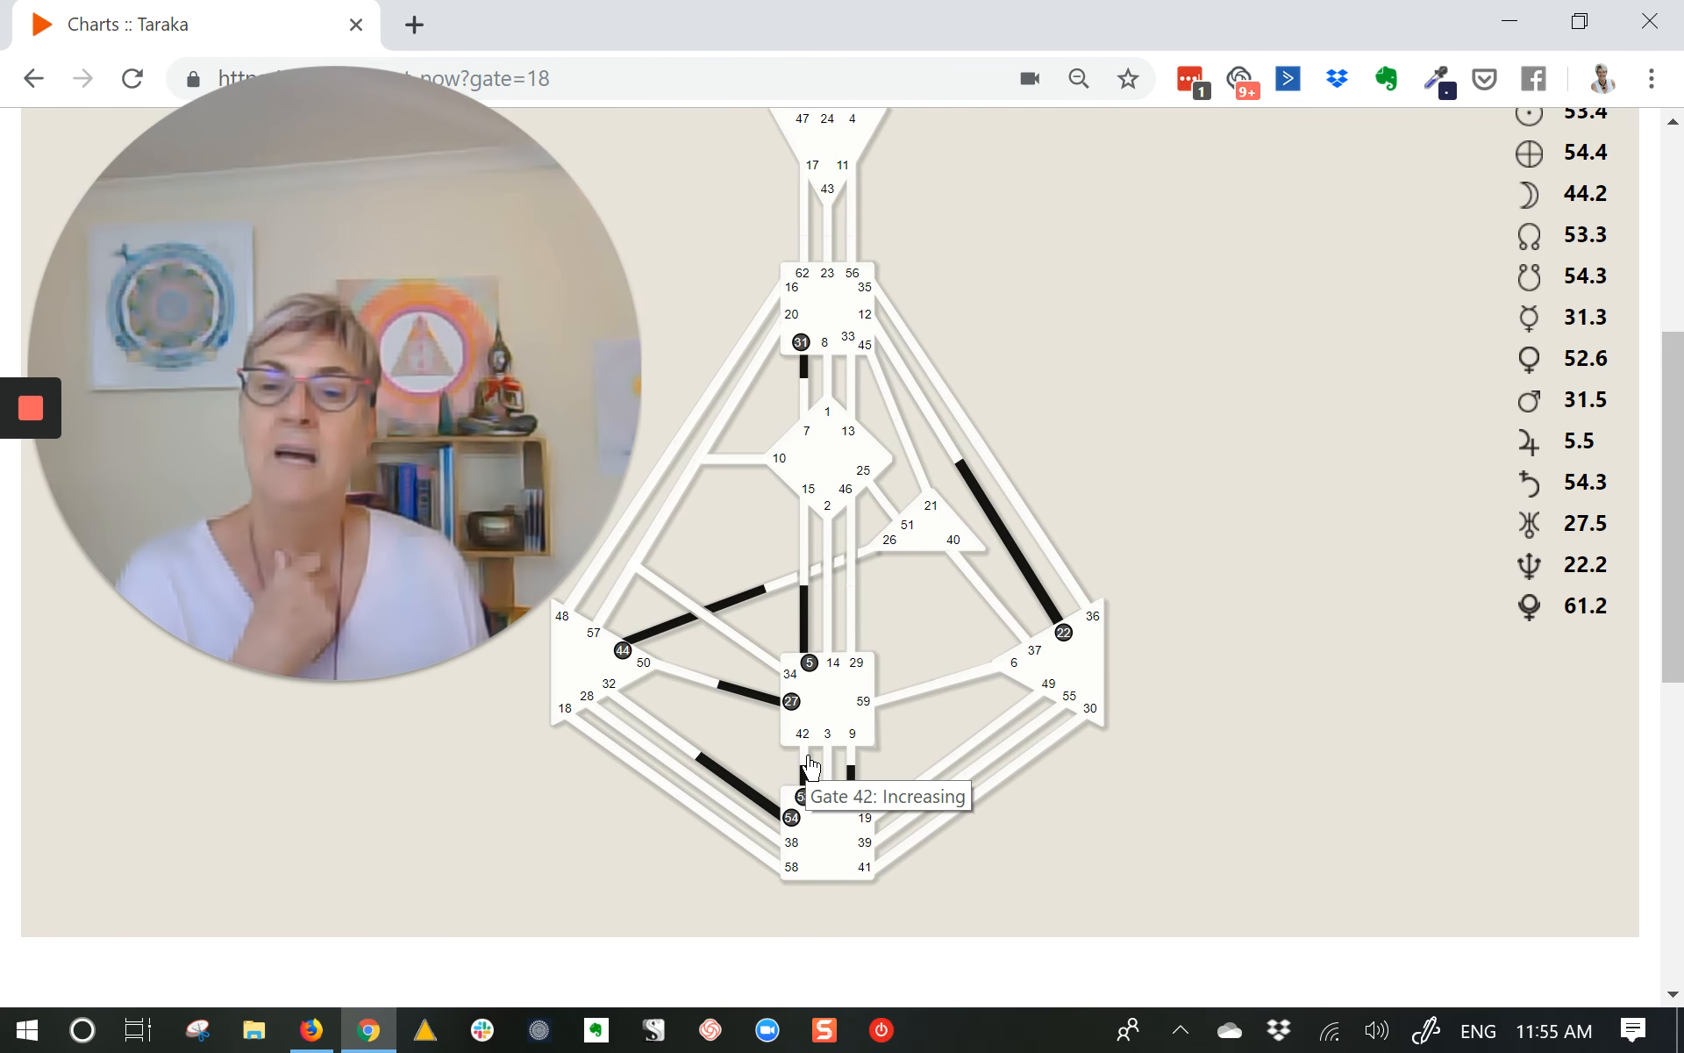
mouse_move(698, 724)
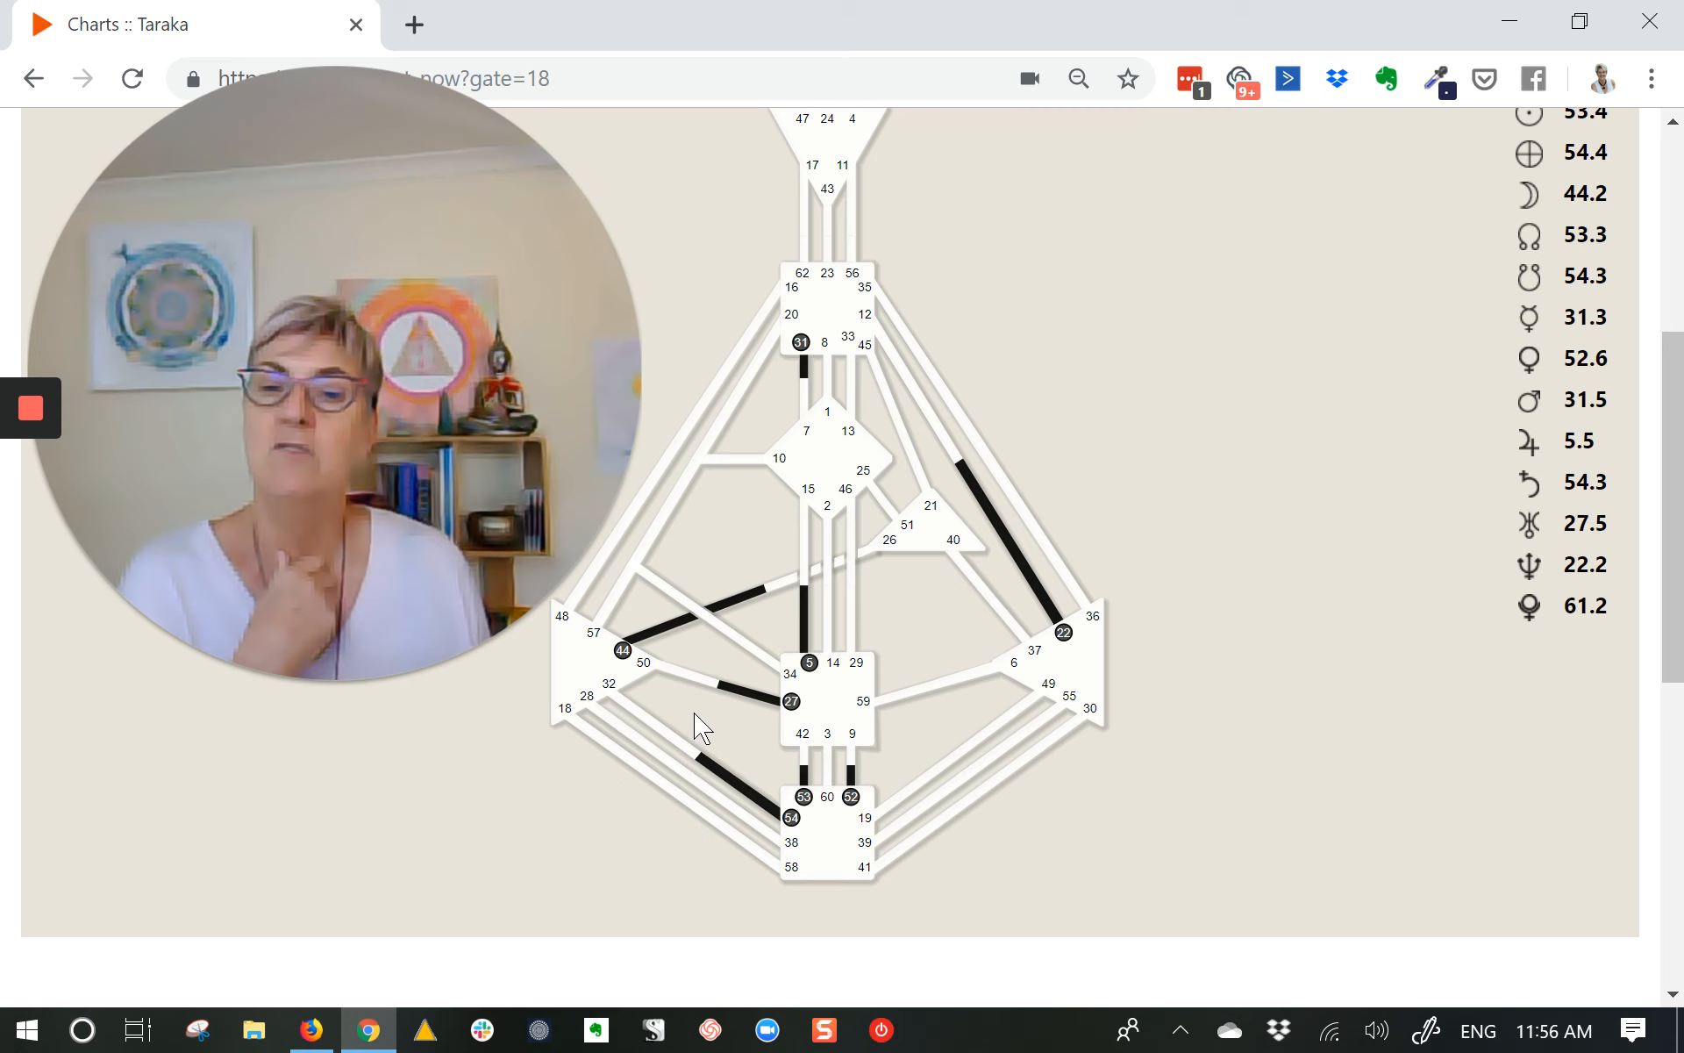
mouse_move(663, 739)
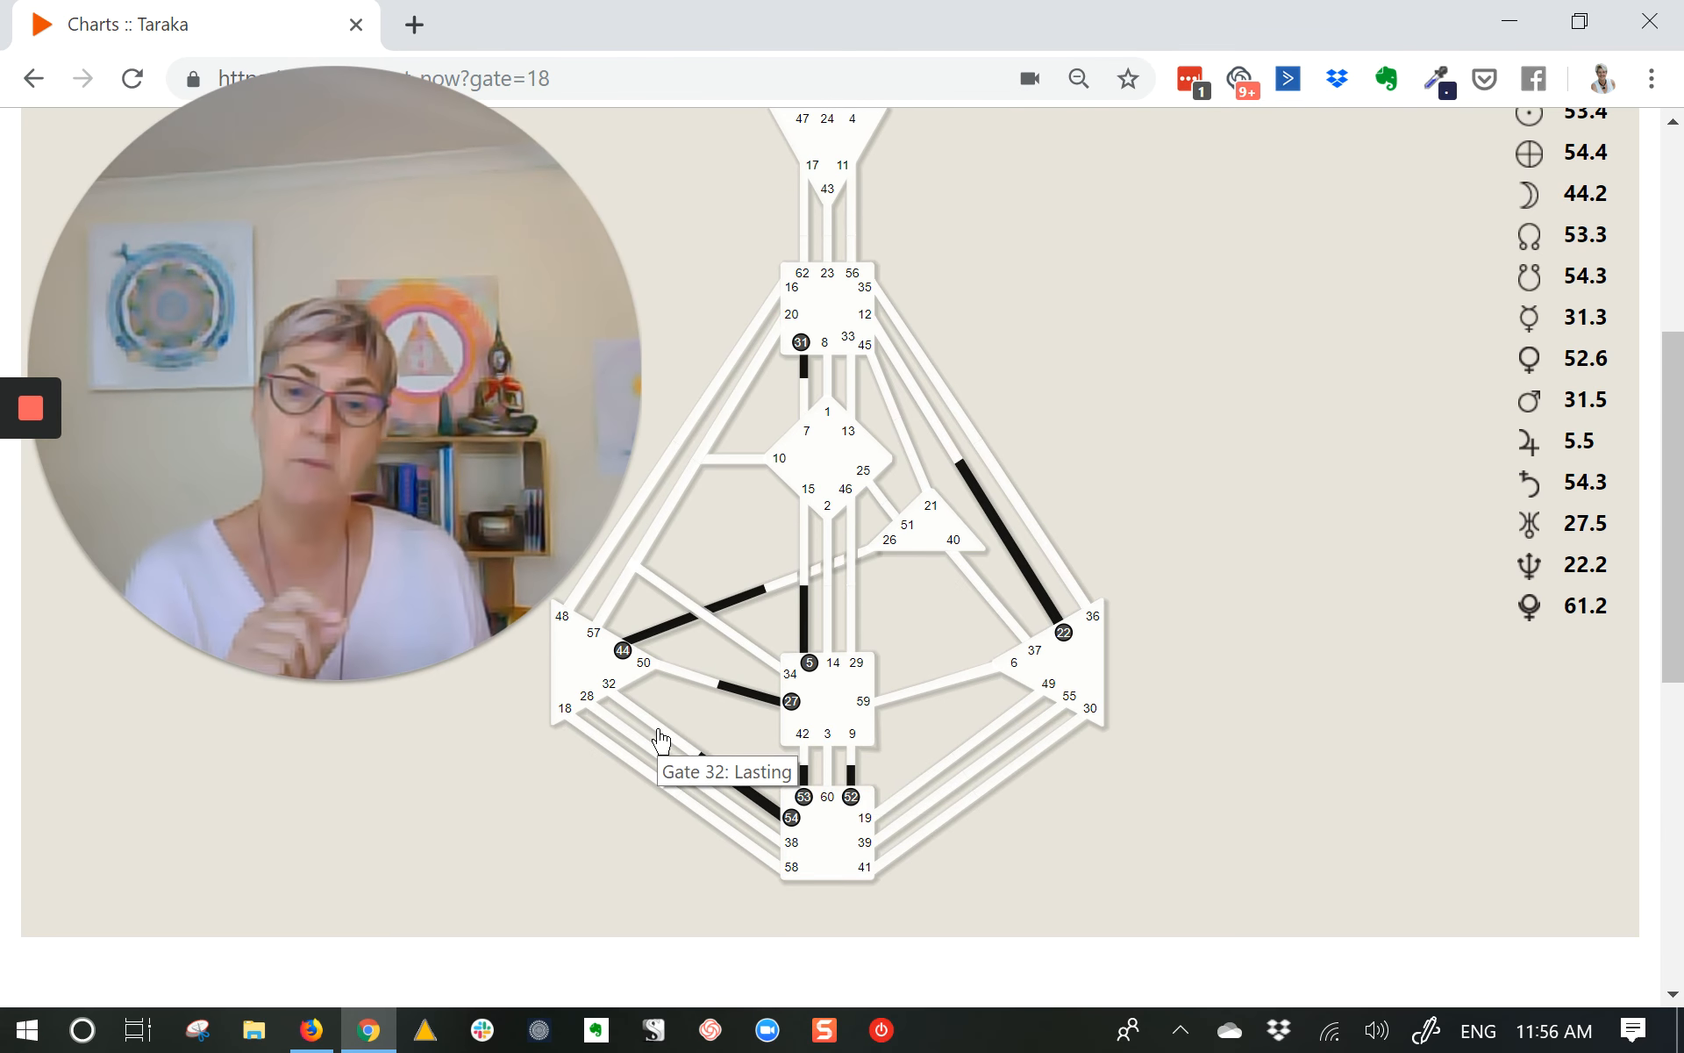
mouse_move(669, 709)
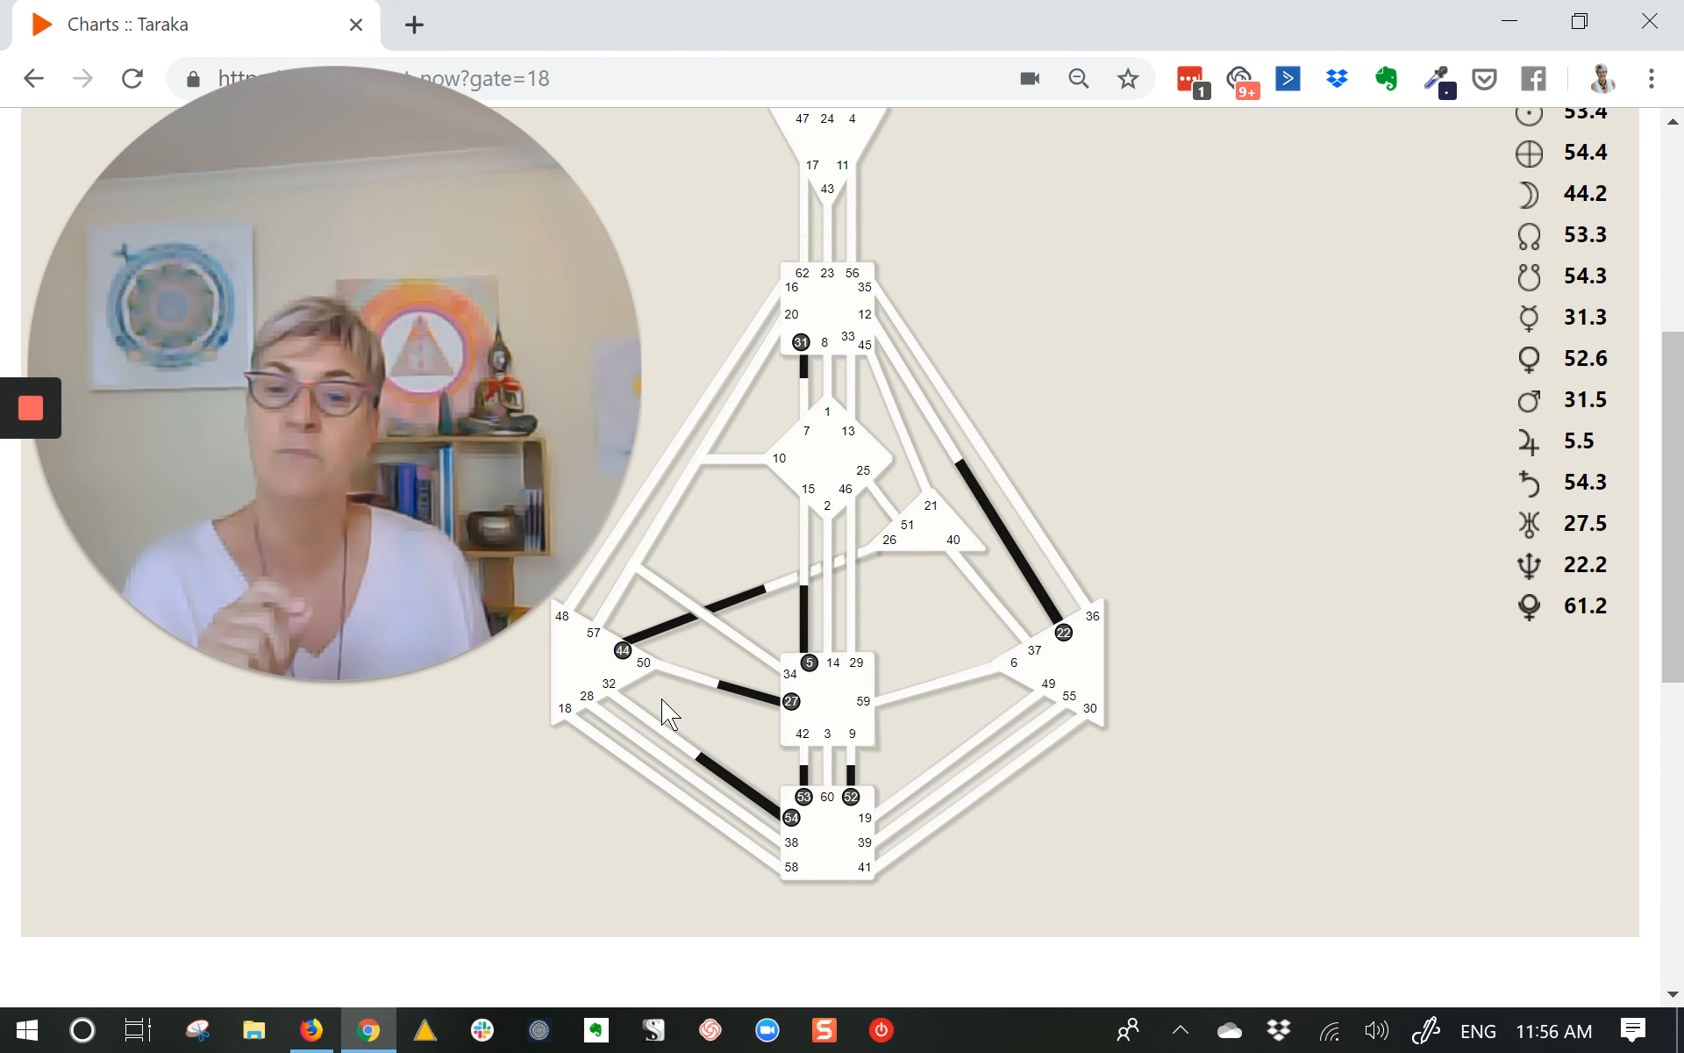
mouse_move(799, 755)
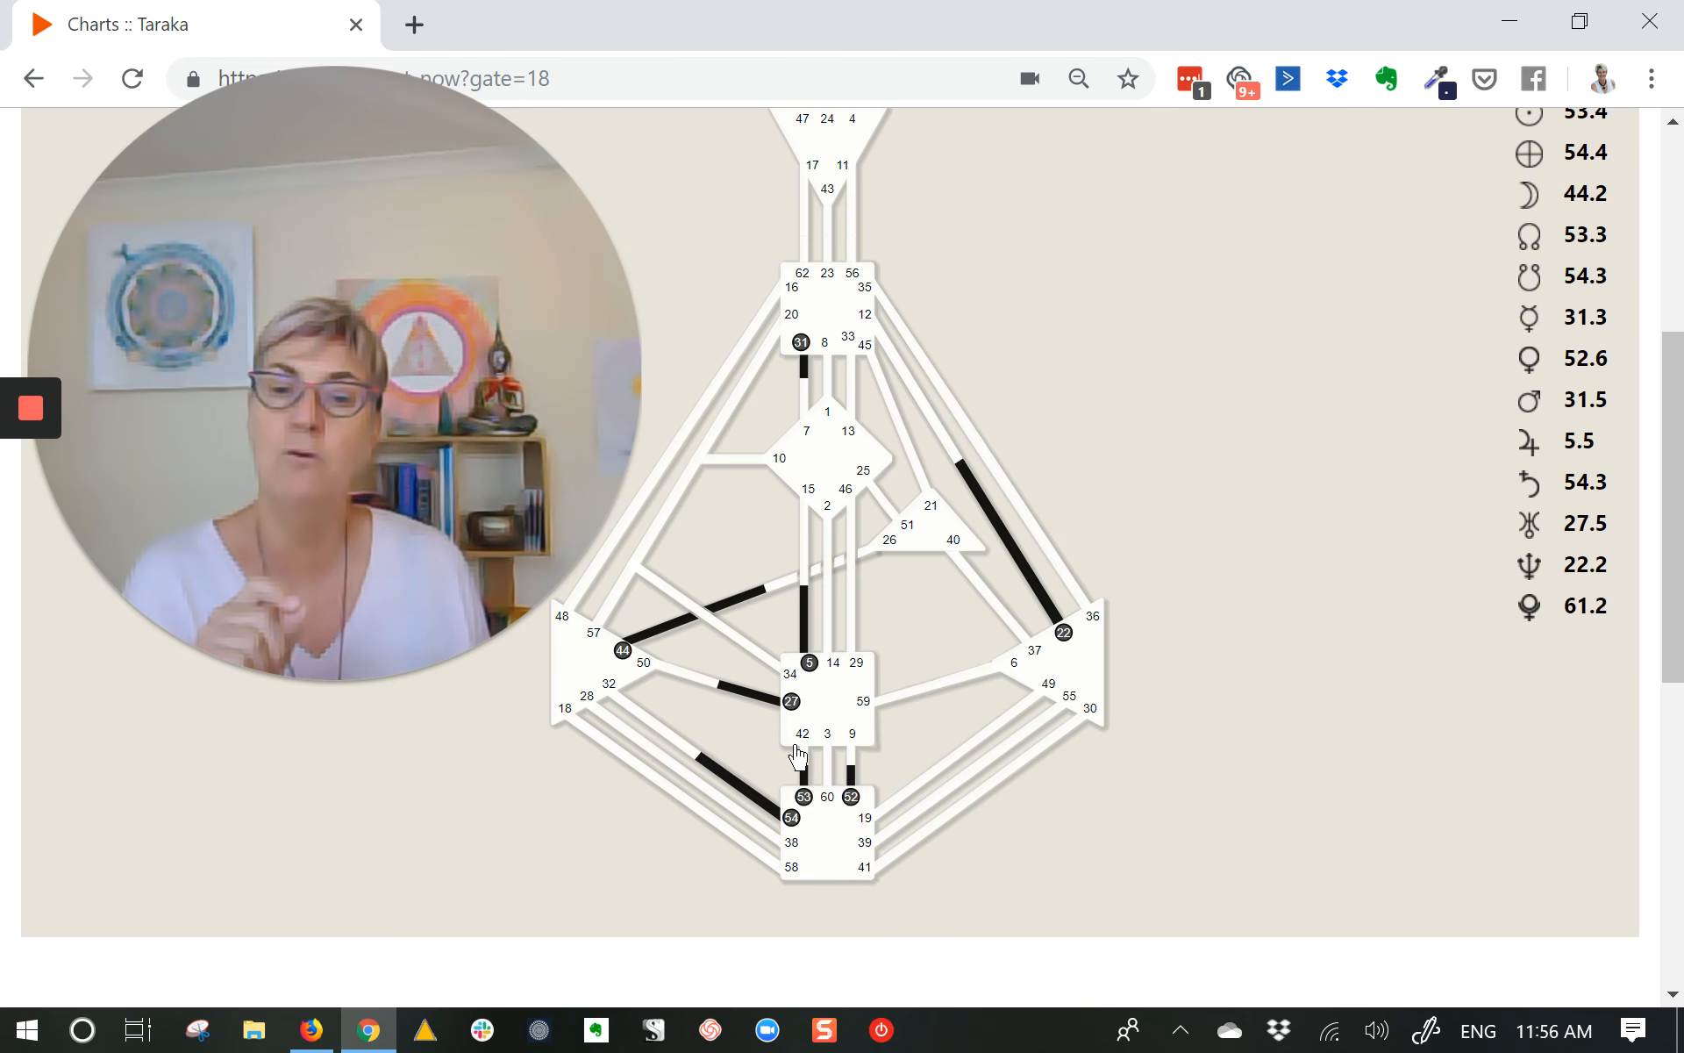
mouse_move(804, 753)
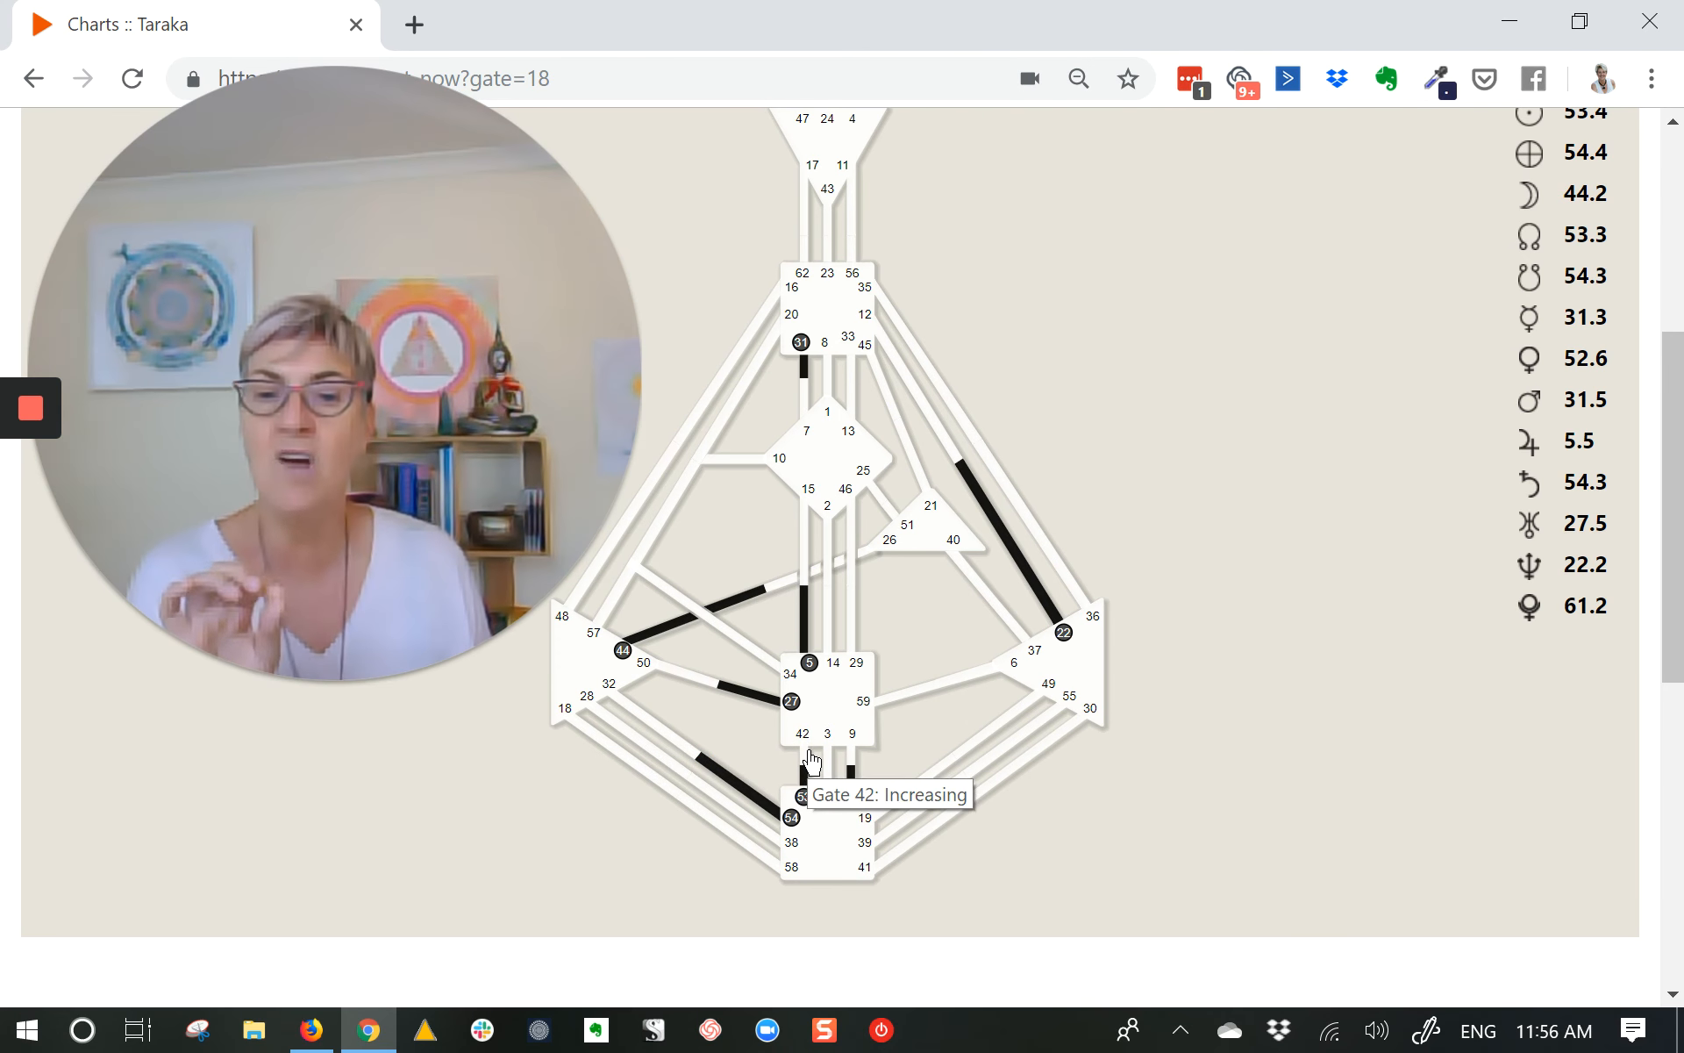
mouse_move(840, 642)
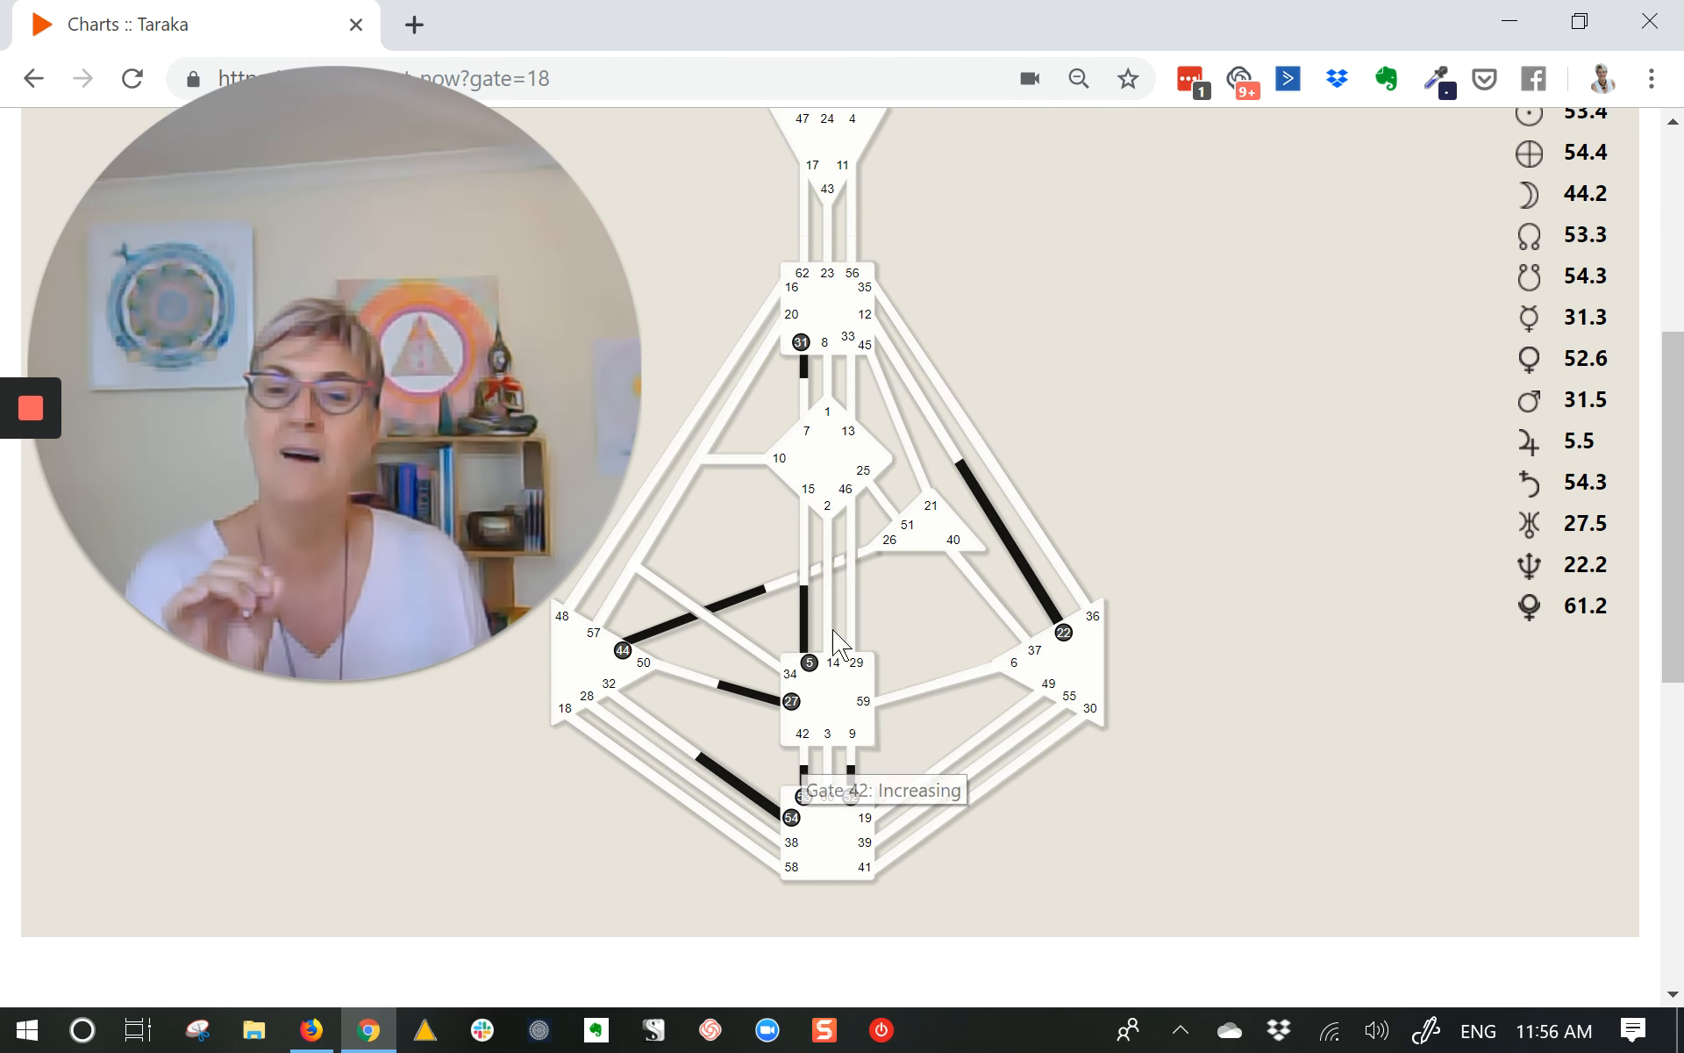
mouse_move(807, 629)
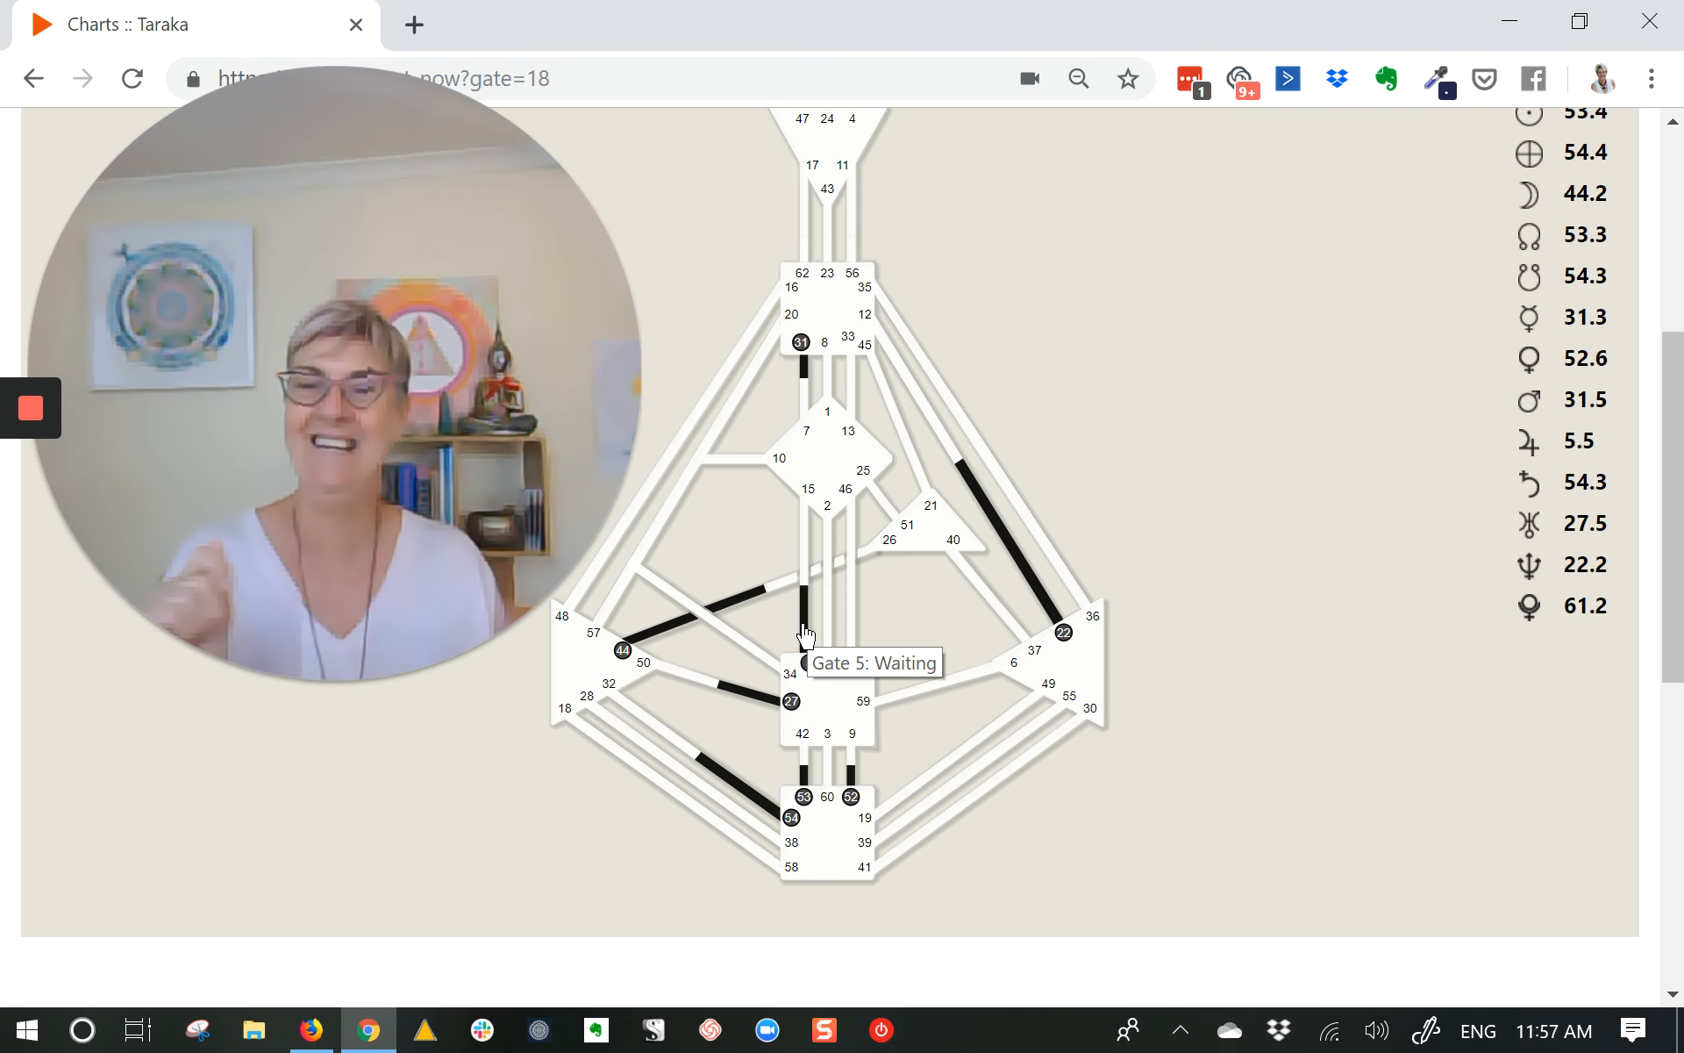
mouse_move(1175, 531)
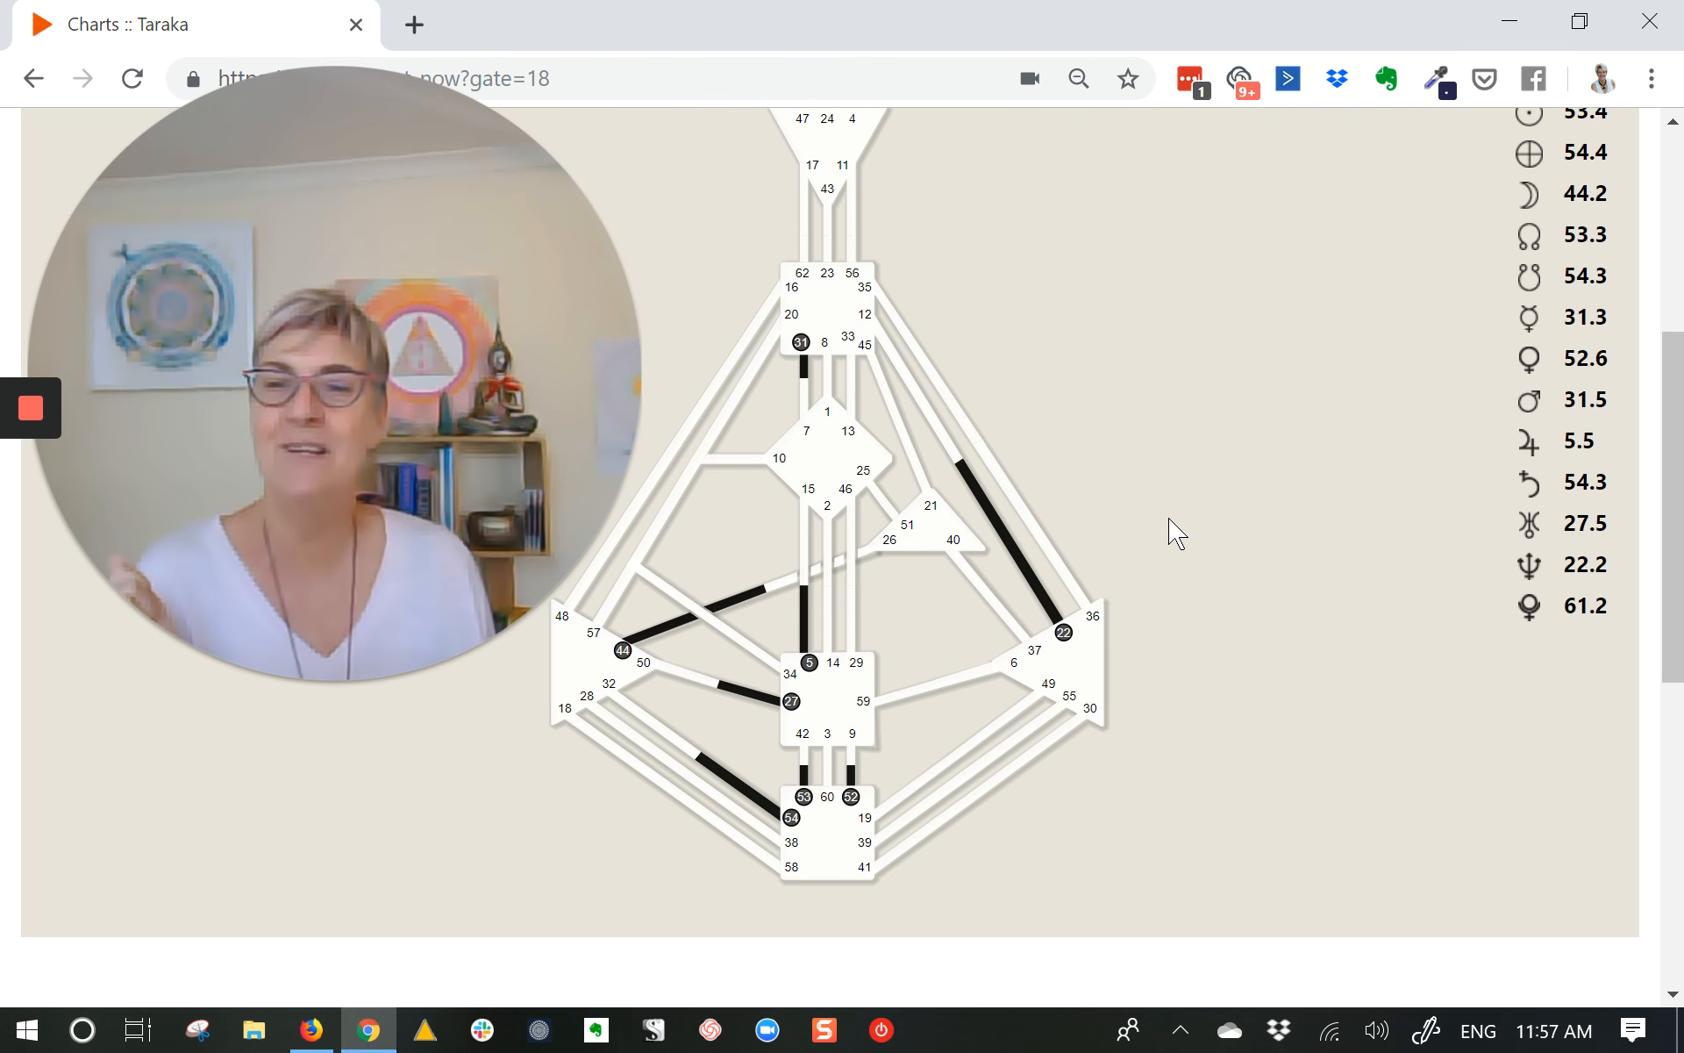
mouse_move(102, 392)
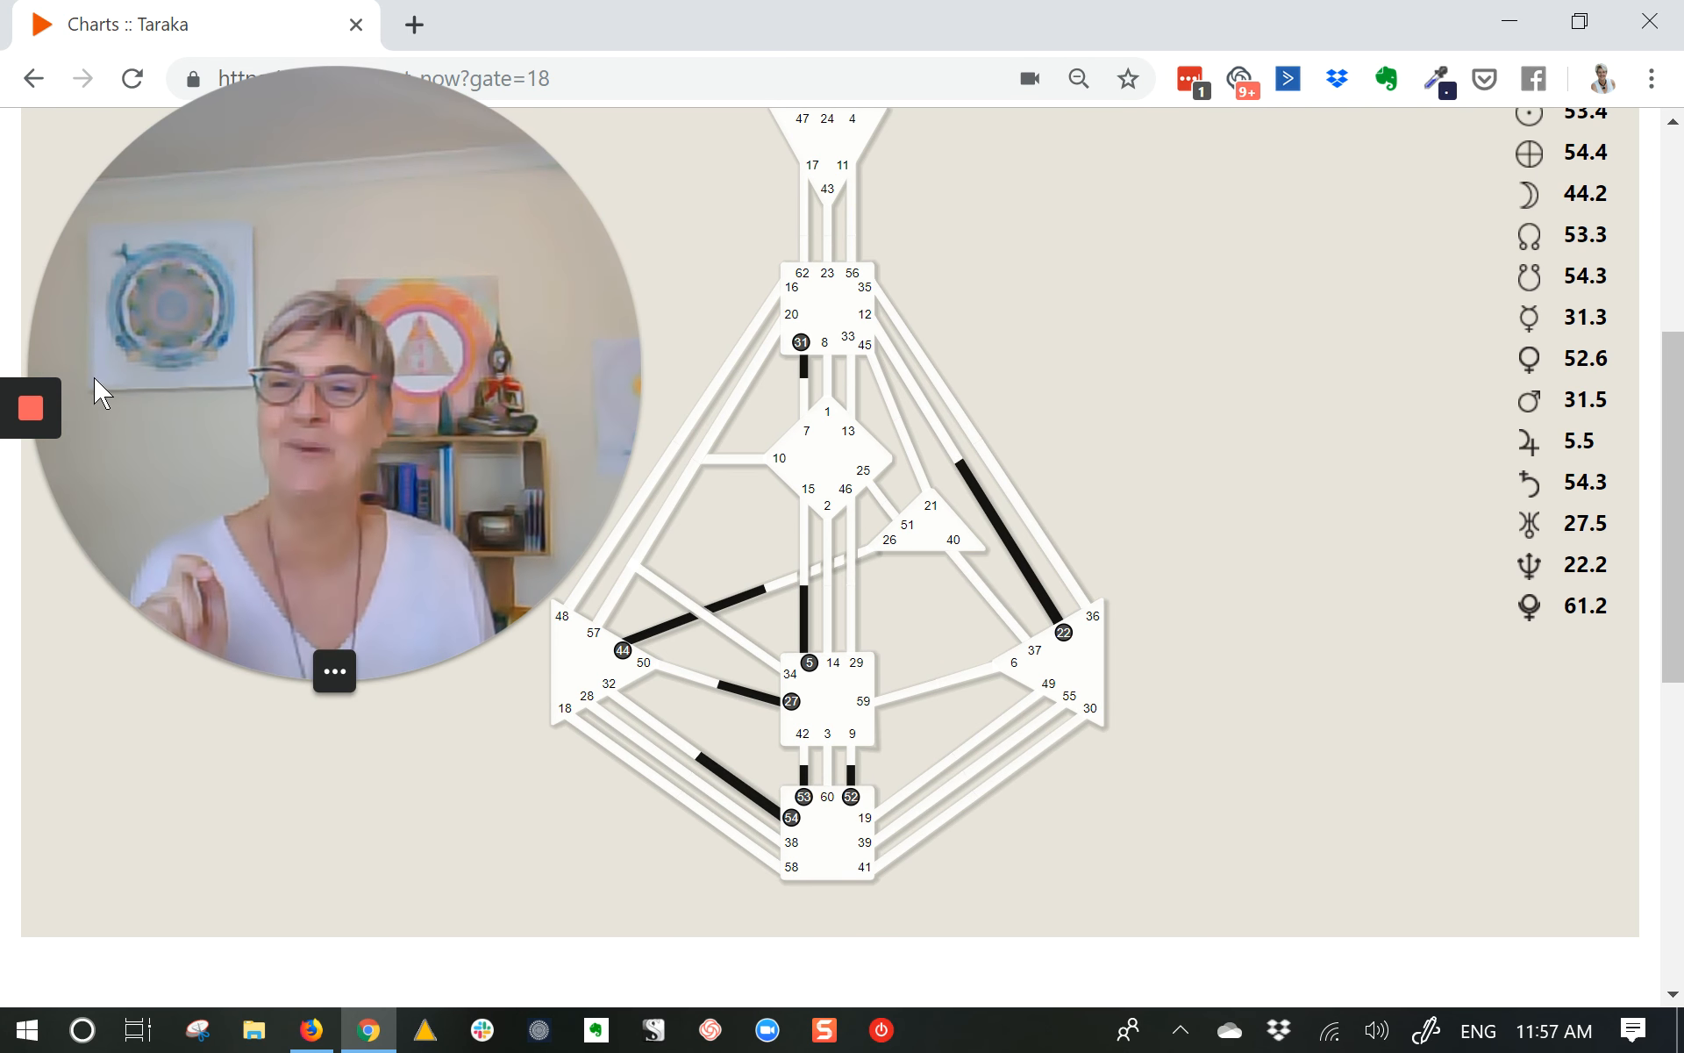